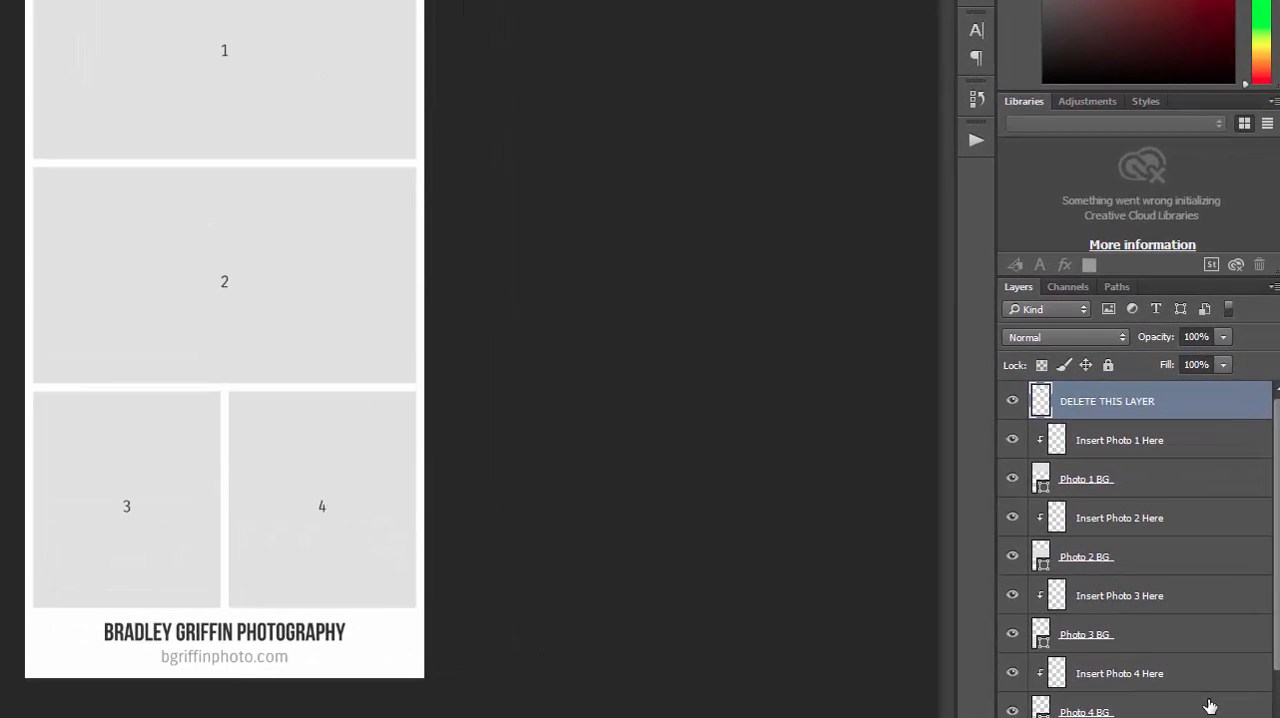
mouse_move(1168, 595)
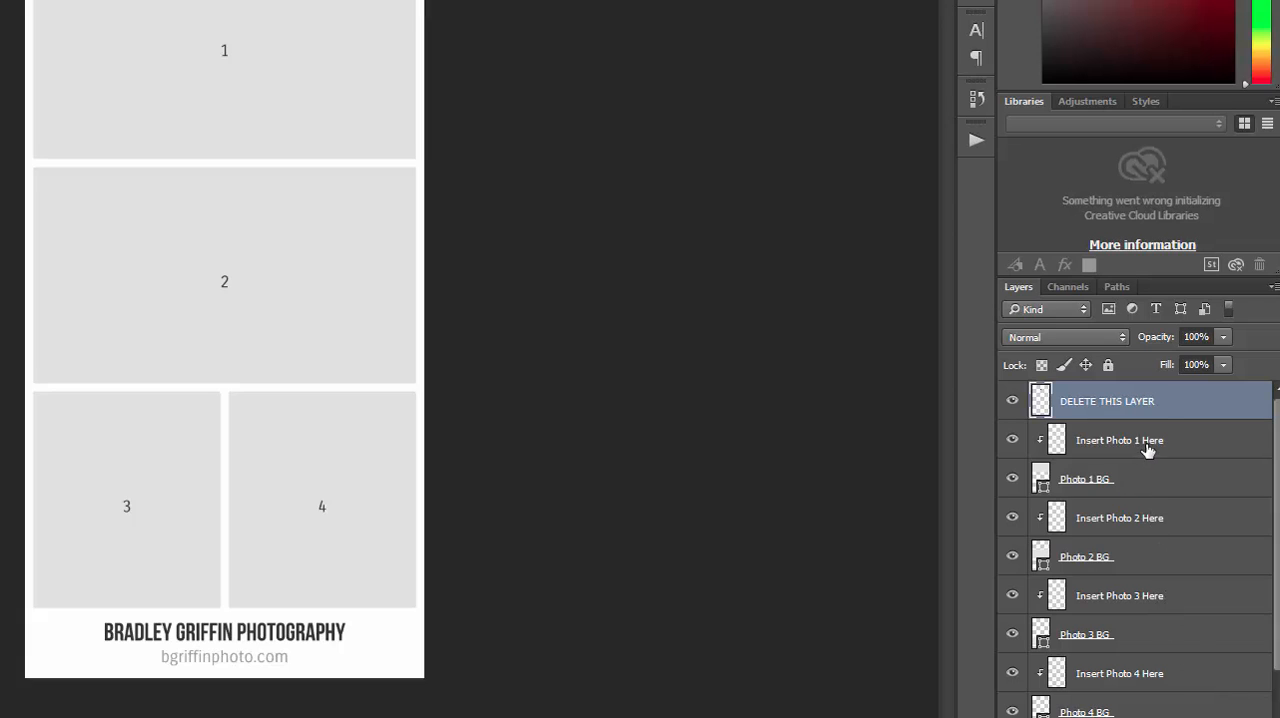
mouse_move(1170, 408)
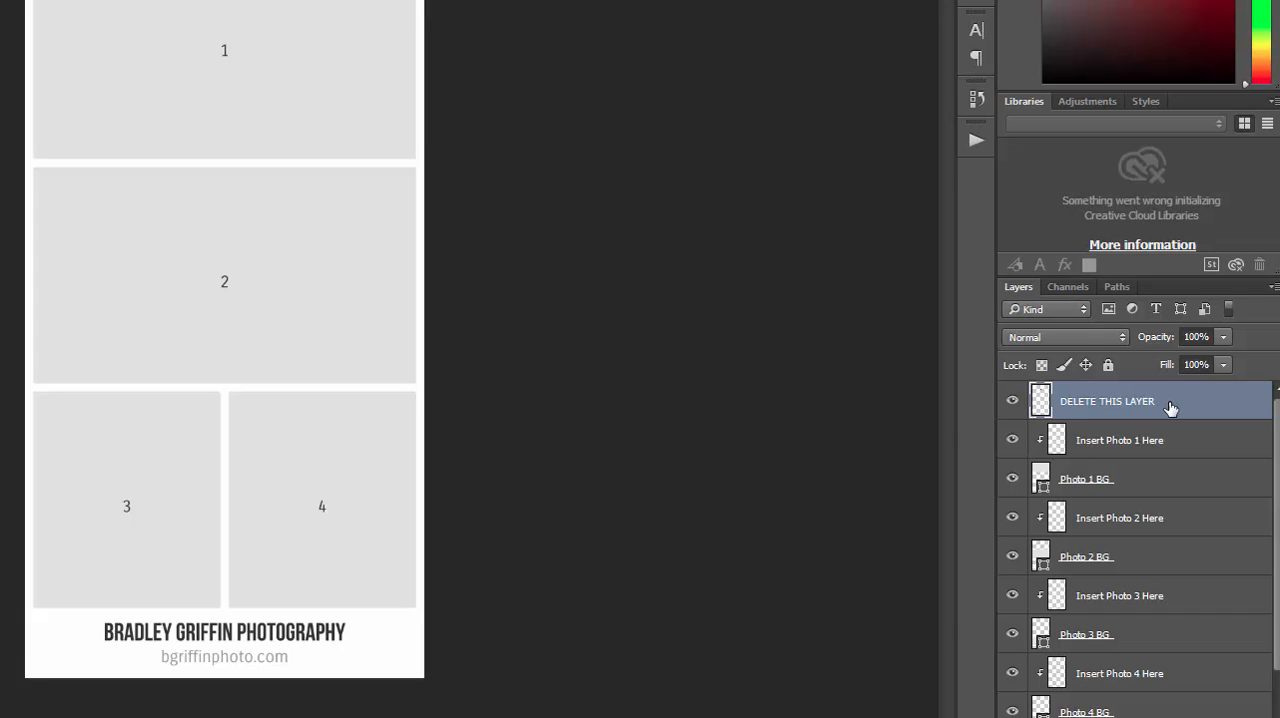
mouse_move(1138, 413)
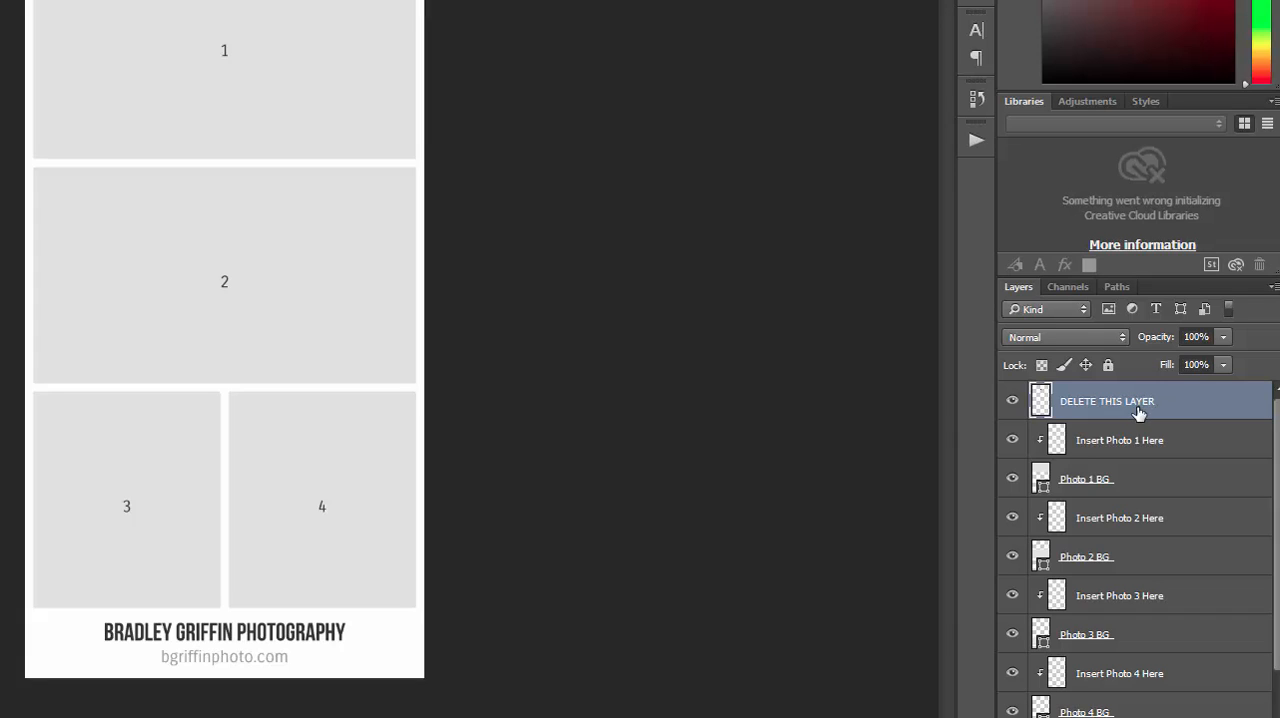
mouse_move(1147, 406)
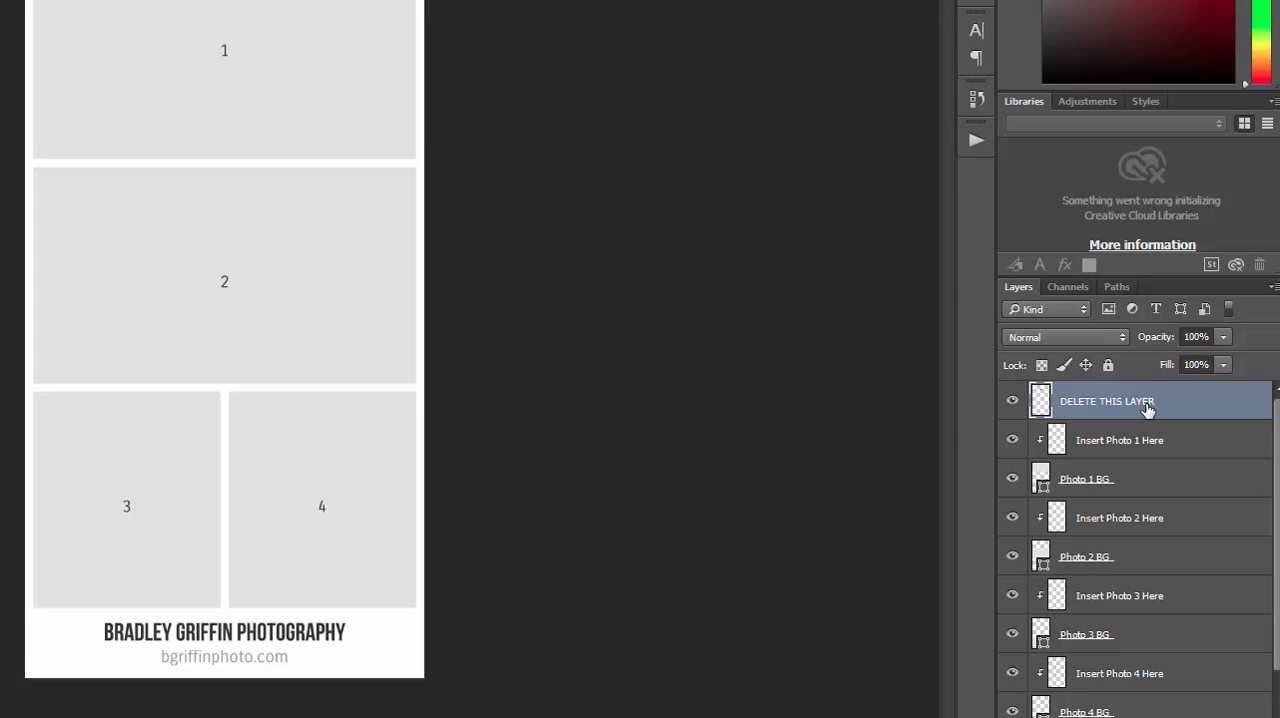
mouse_move(430, 297)
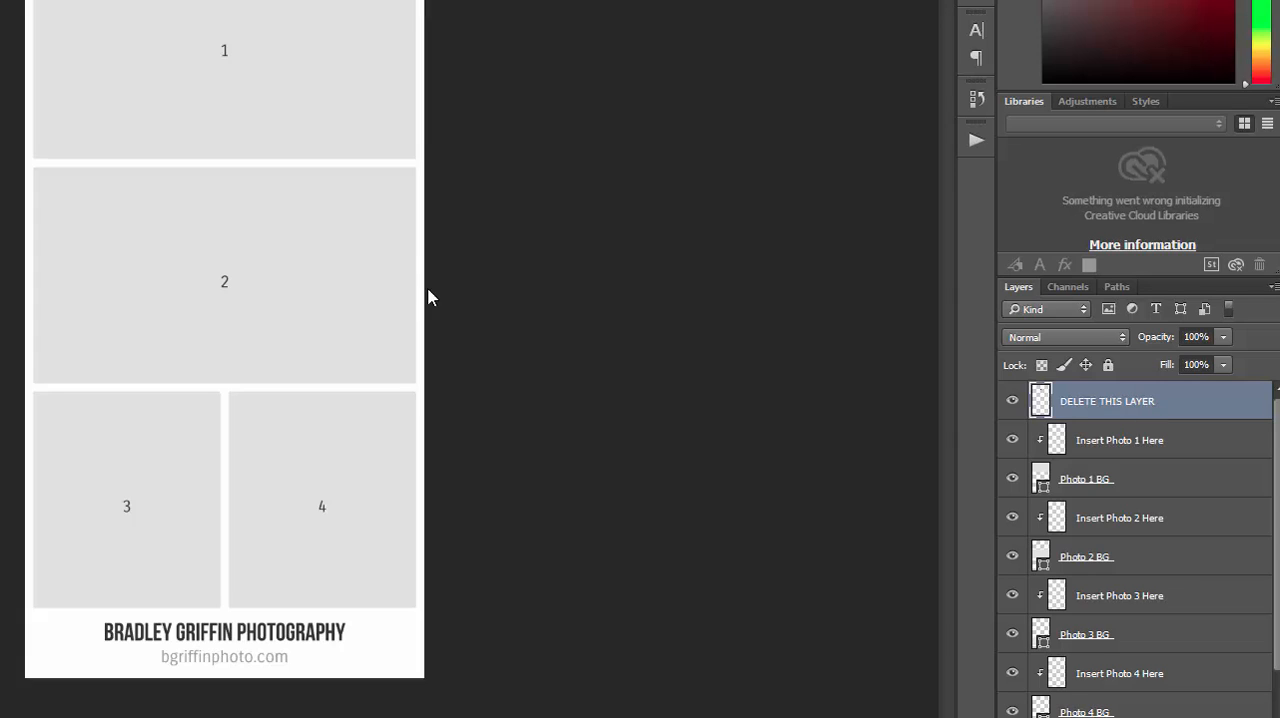
mouse_move(249, 42)
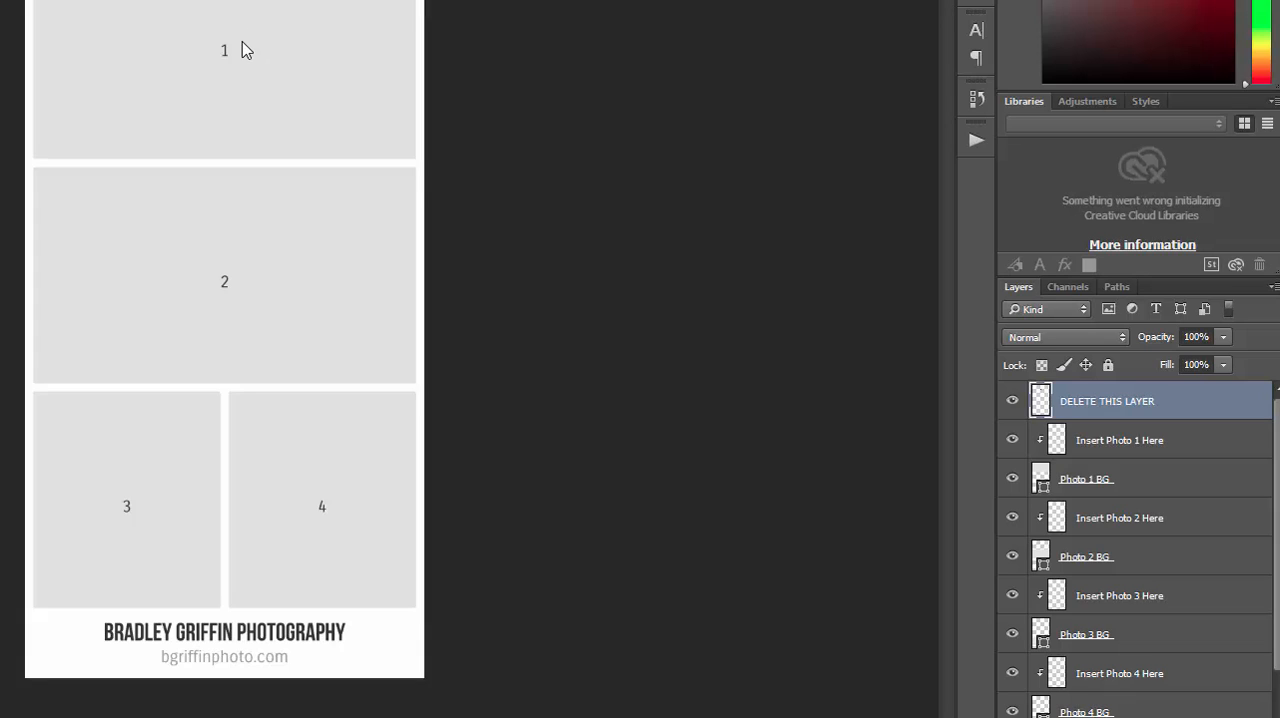
mouse_move(247, 62)
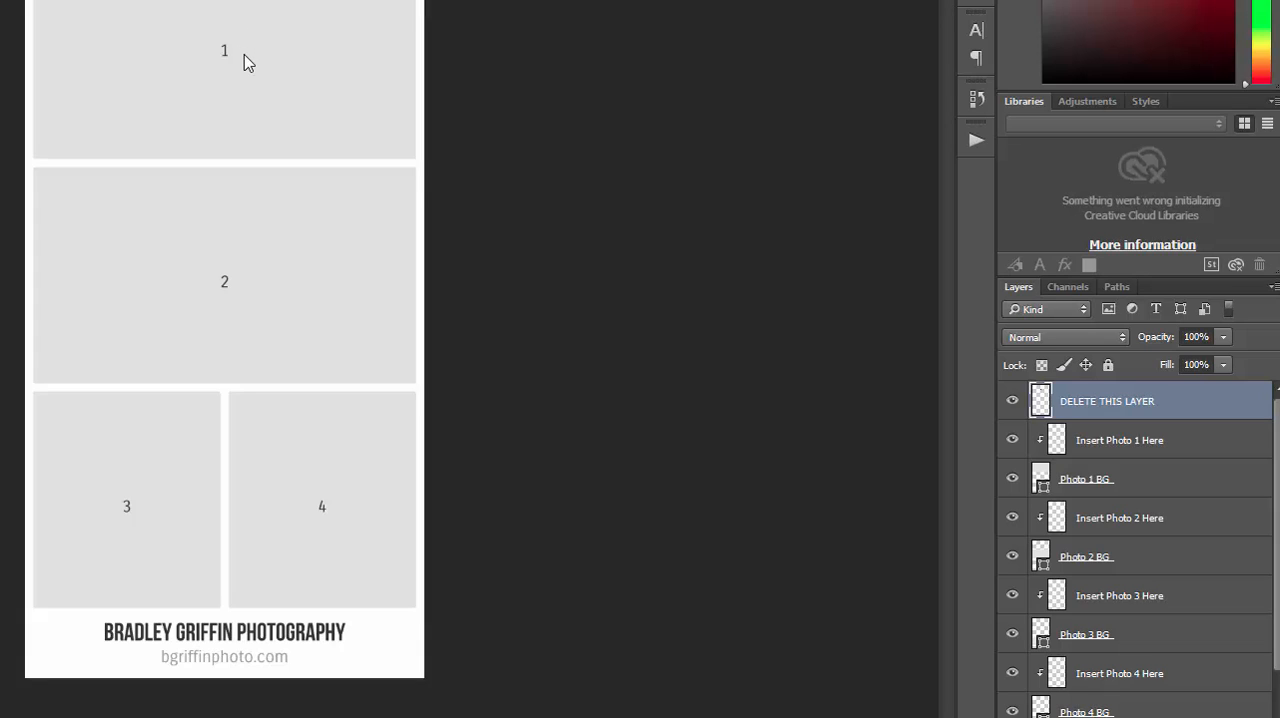
mouse_move(191, 419)
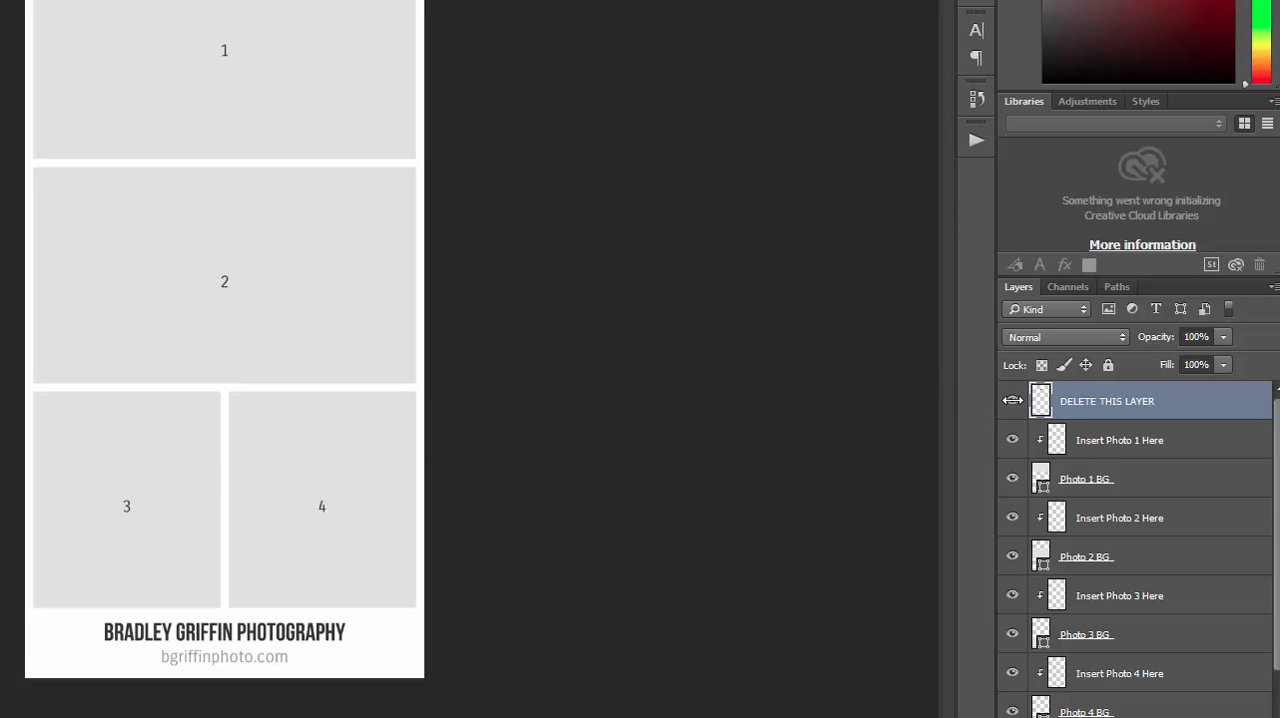
Hide and re-show the numbered placeholder labels, then pick the Photo 1 and Photo 4 BG layers
click(1012, 401)
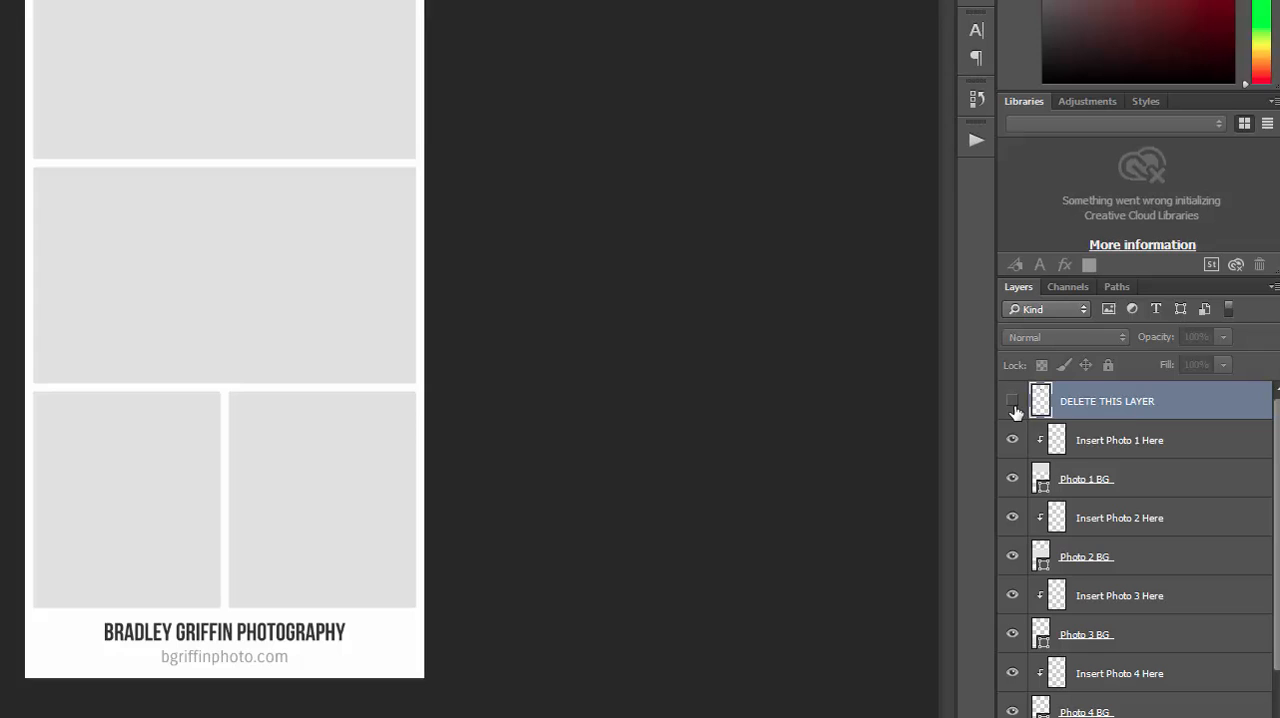
mouse_move(1012, 410)
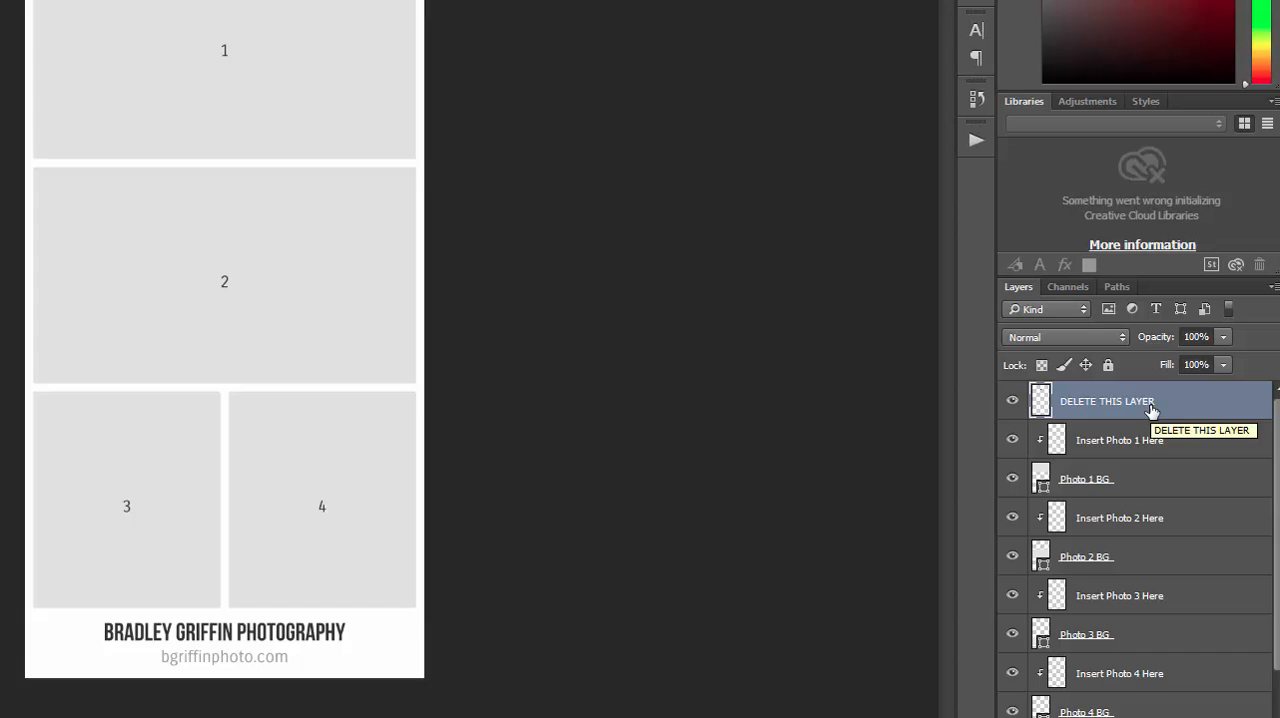
mouse_move(1140, 440)
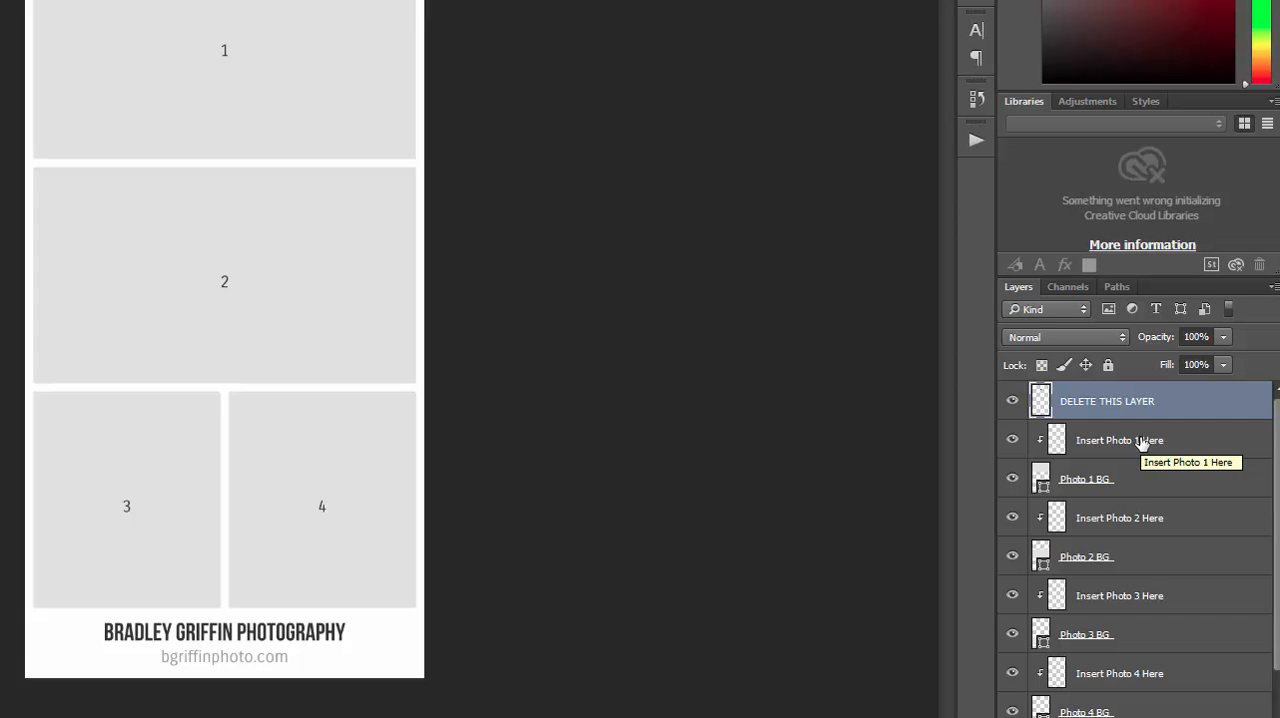
mouse_move(1100, 453)
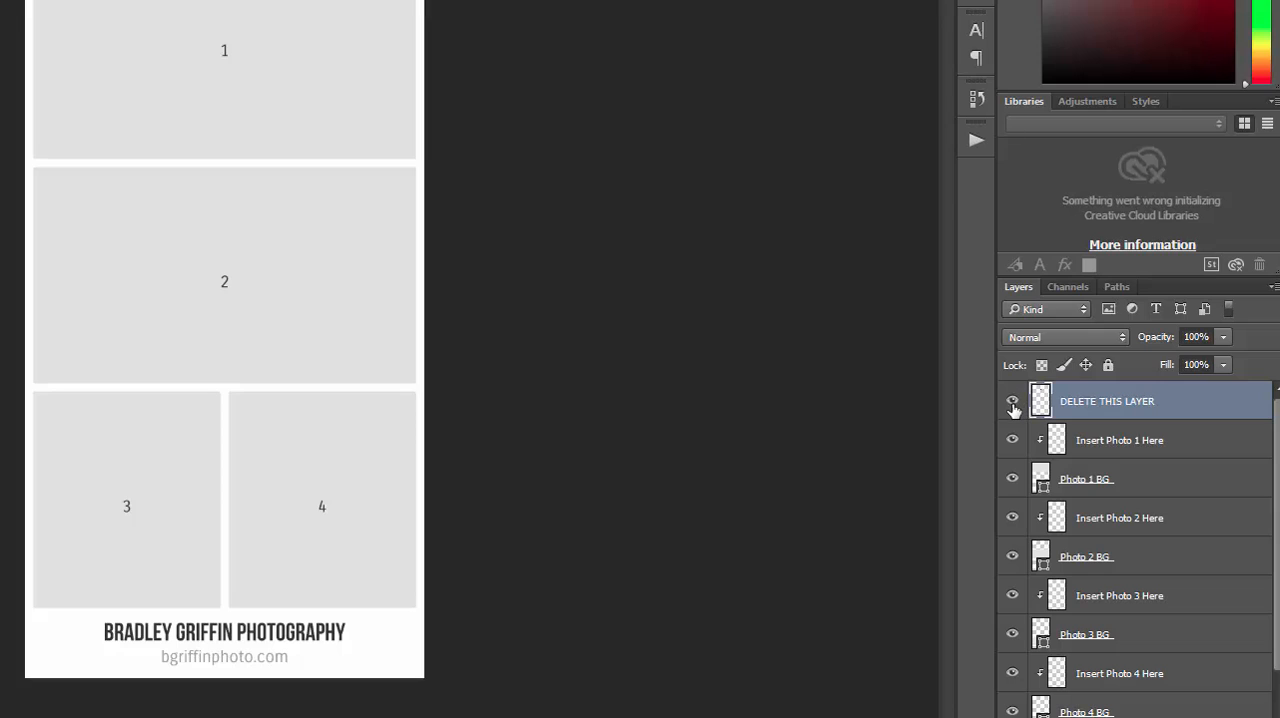
click(1012, 401)
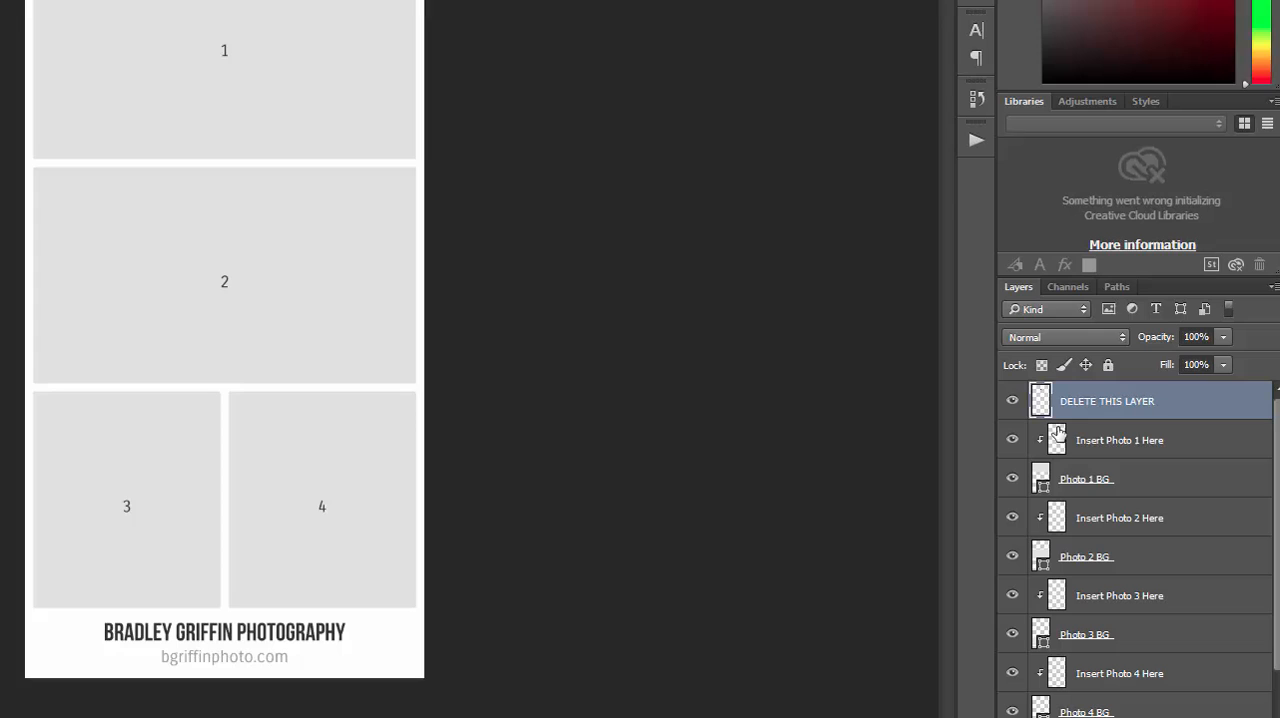
click(1086, 478)
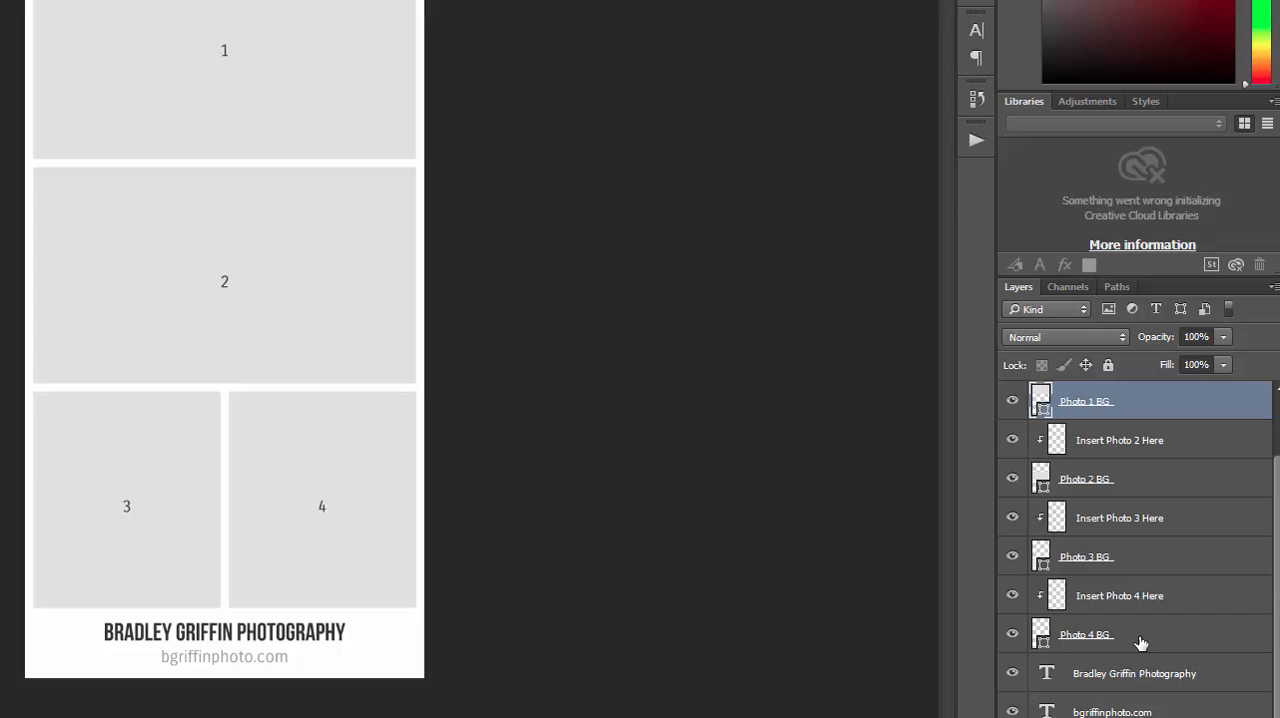
click(1085, 634)
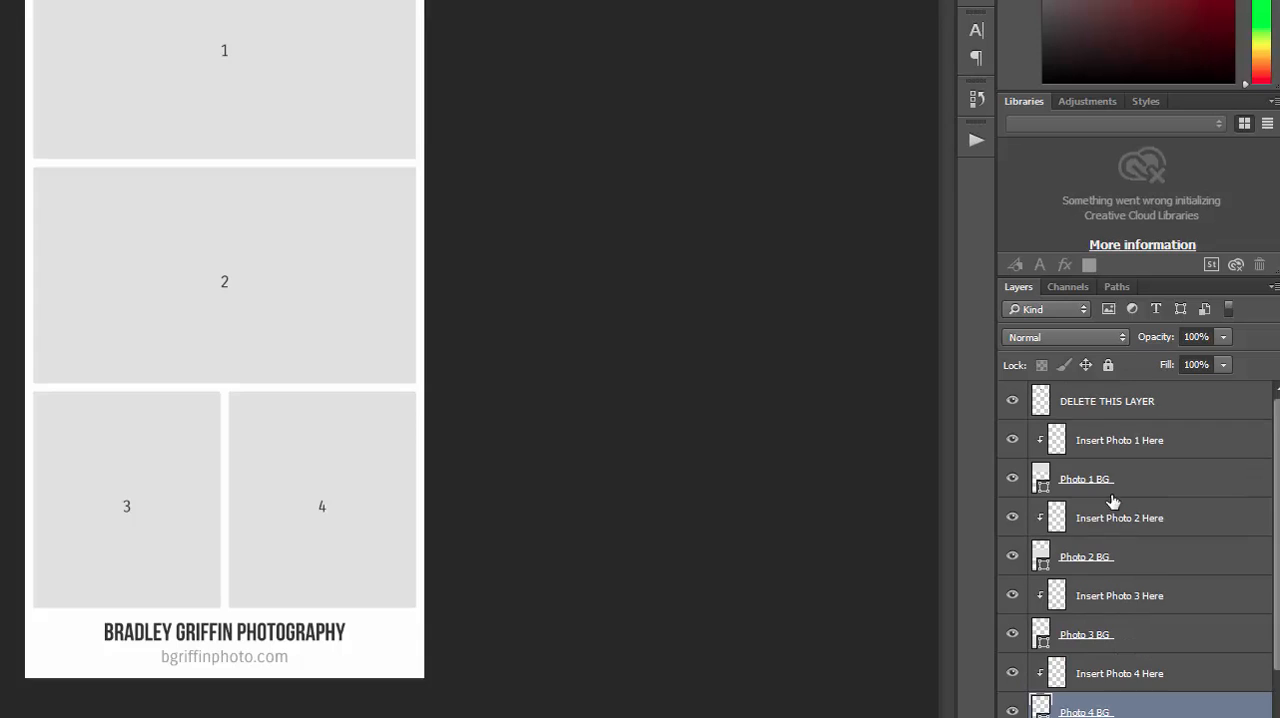
Click through Insert Photo 1, 4 and 3, then select the Bradley Griffin Photography layer
click(1119, 440)
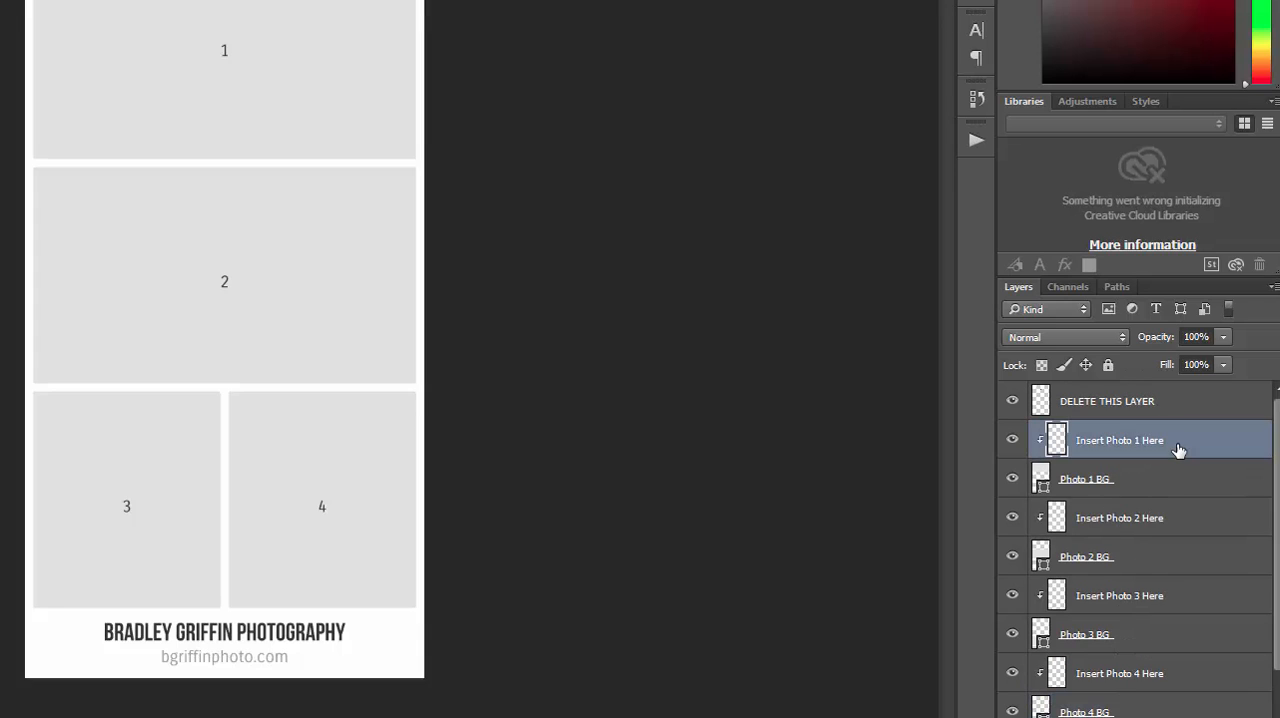
mouse_move(1195, 448)
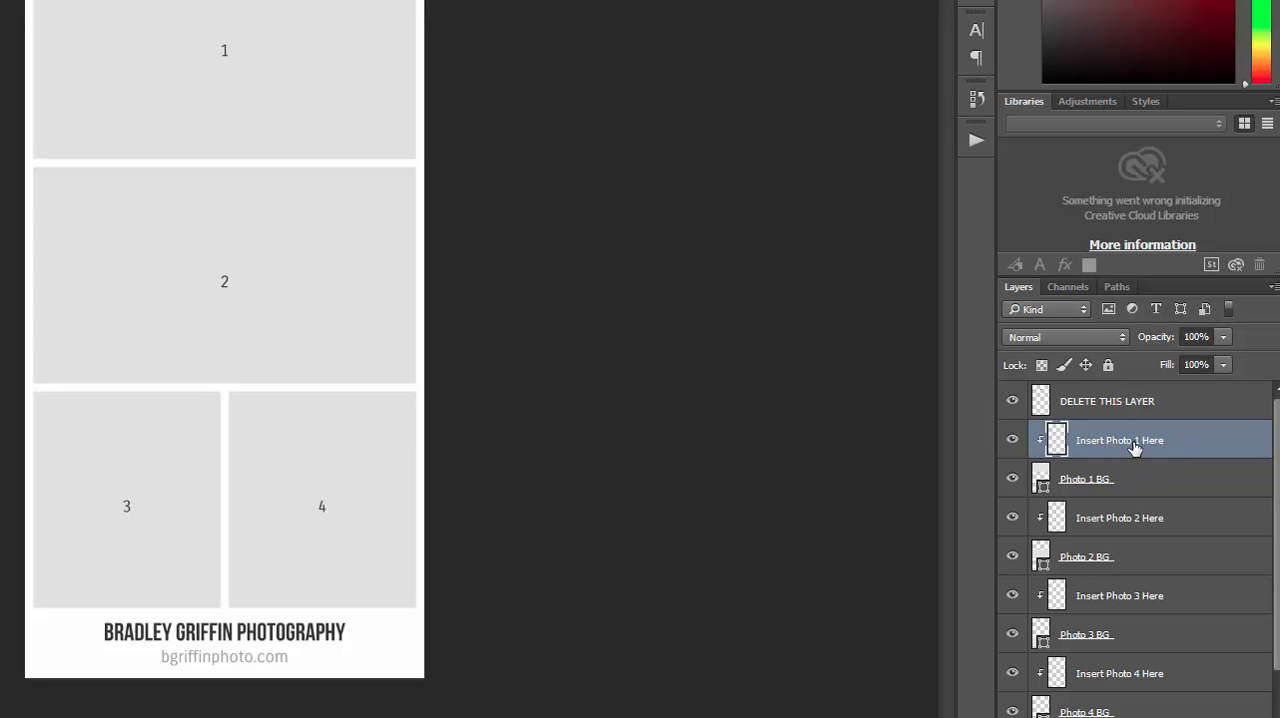
mouse_move(1140, 538)
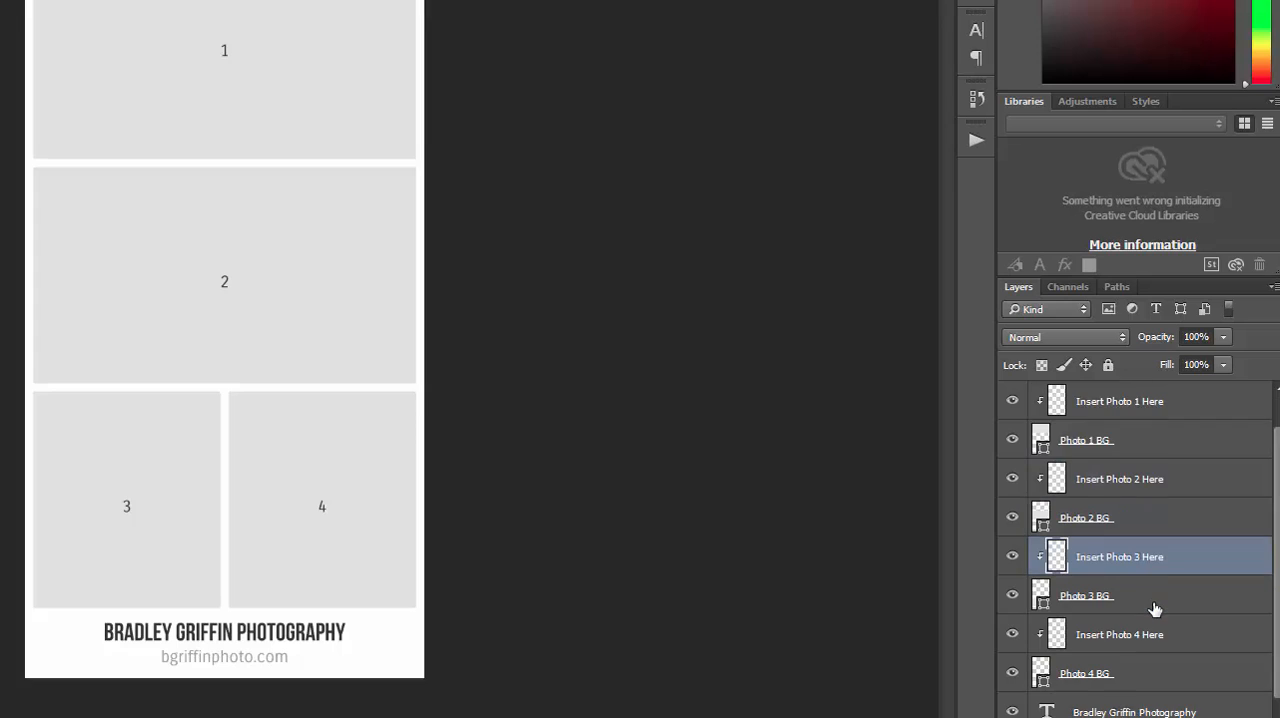
click(1119, 634)
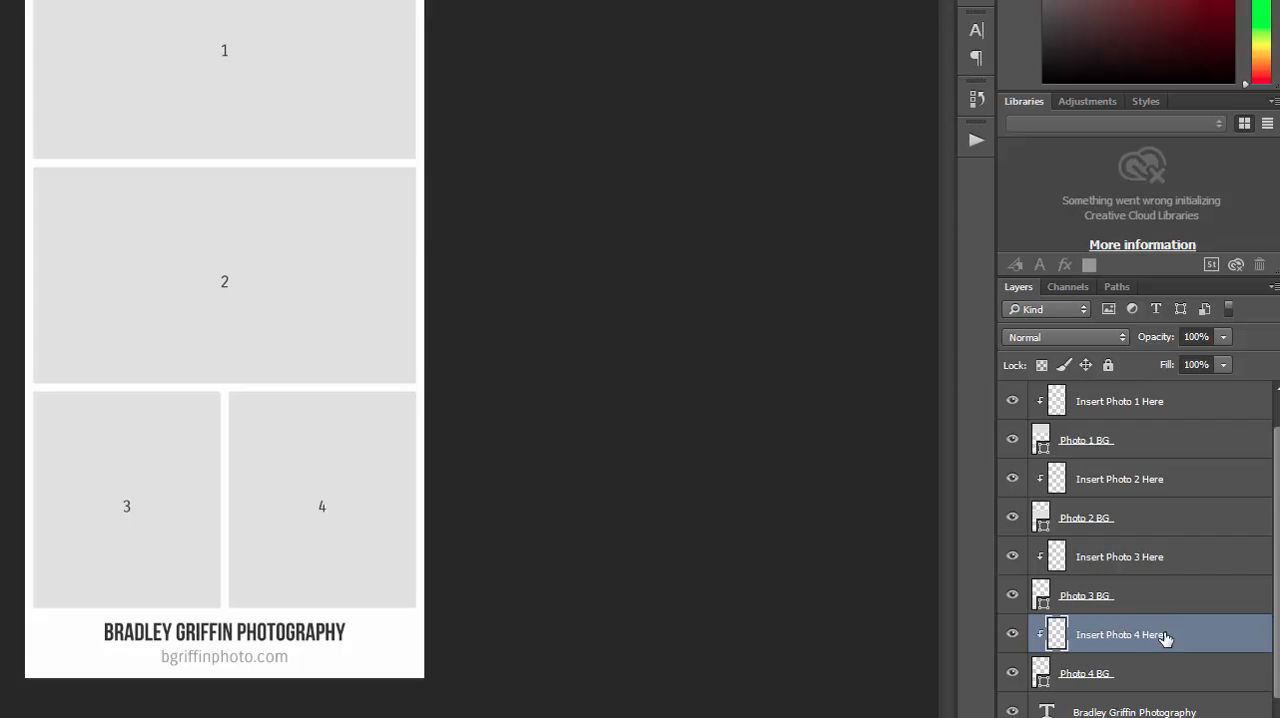
click(1119, 556)
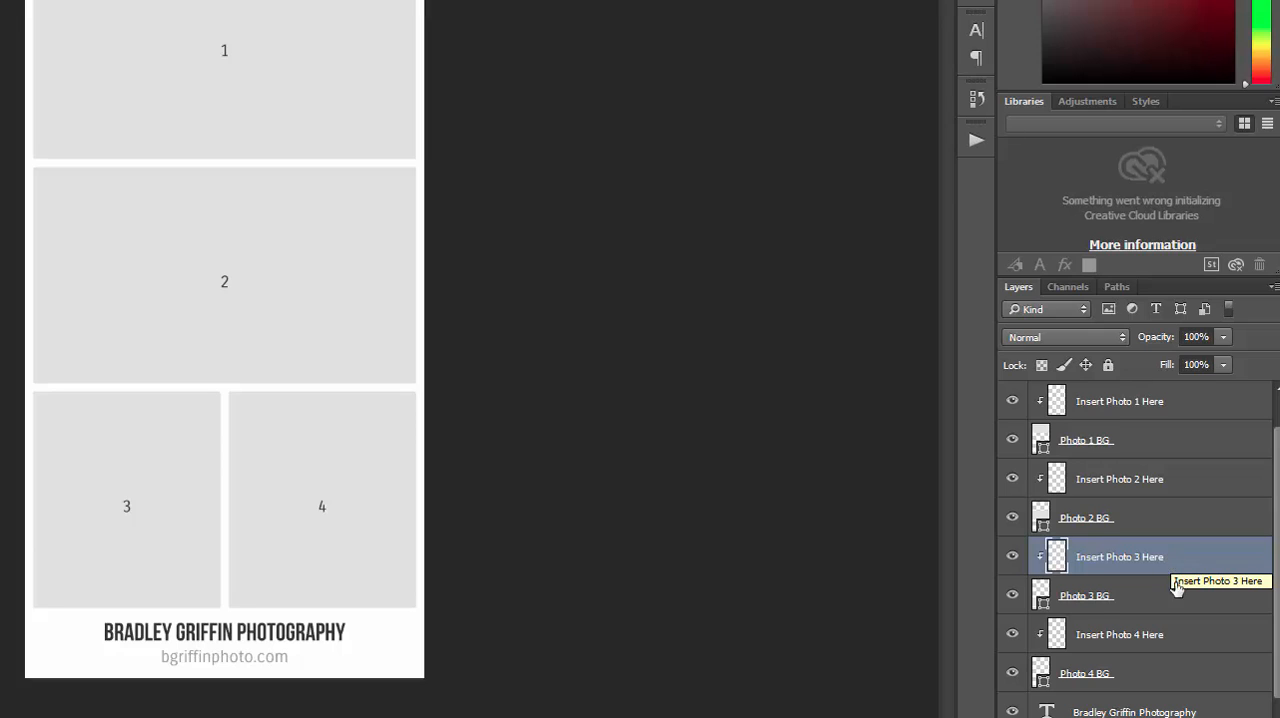
scroll(down, 3)
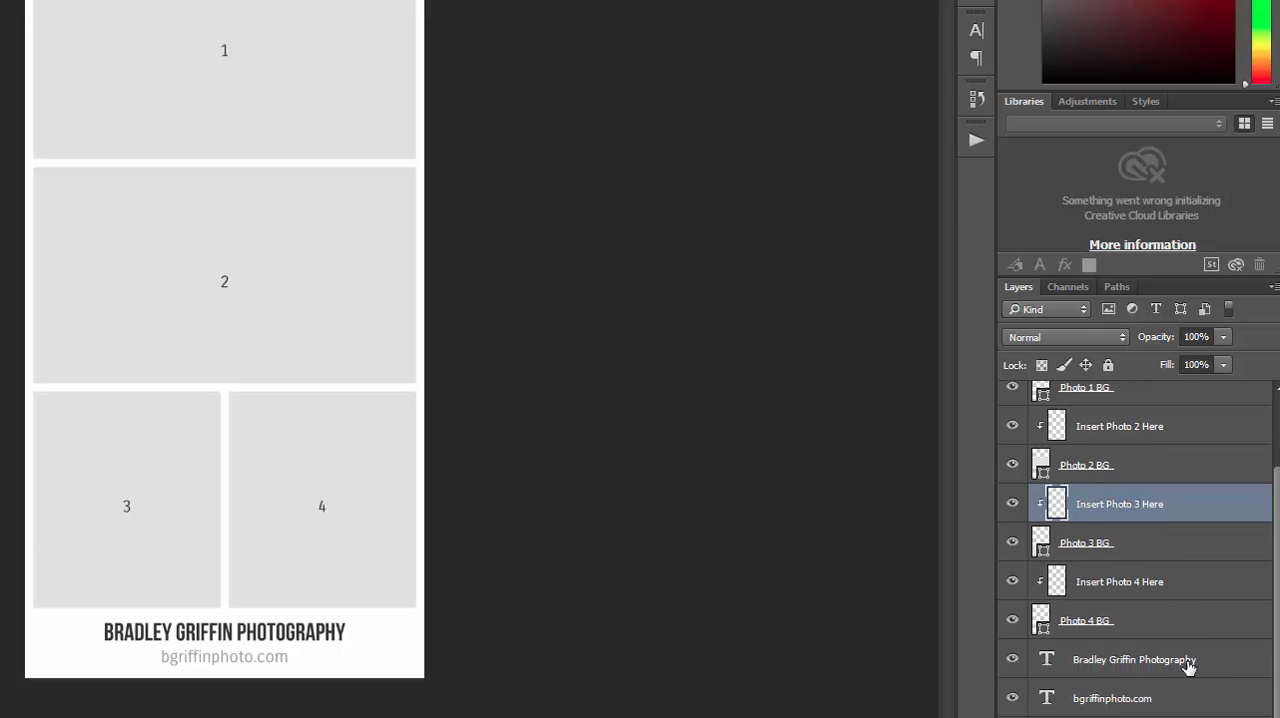
mouse_move(1155, 662)
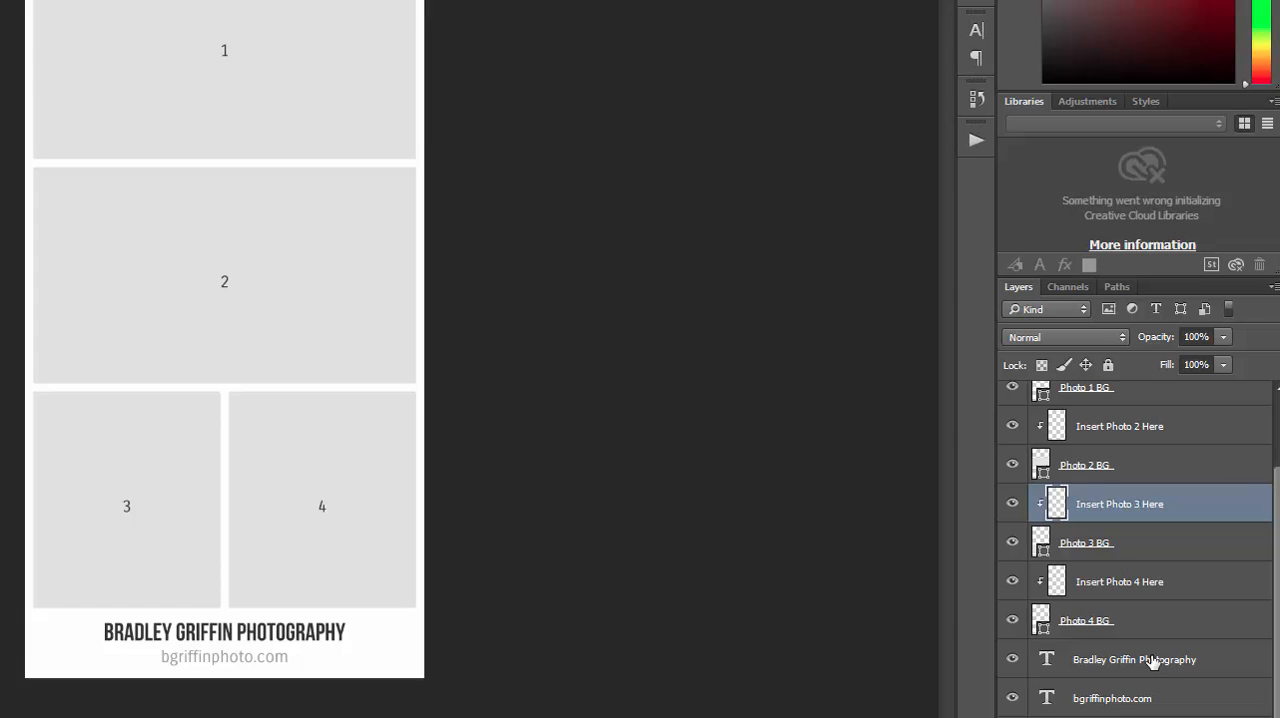
mouse_move(1134, 659)
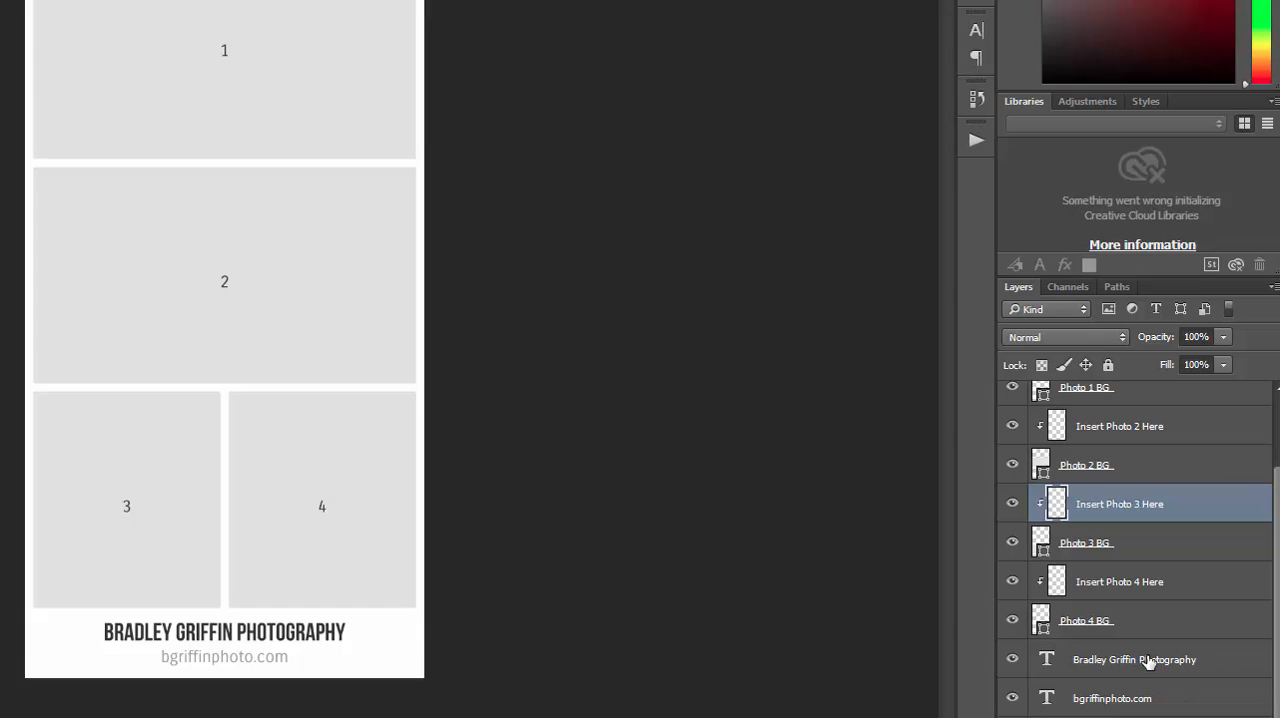
mouse_move(1140, 665)
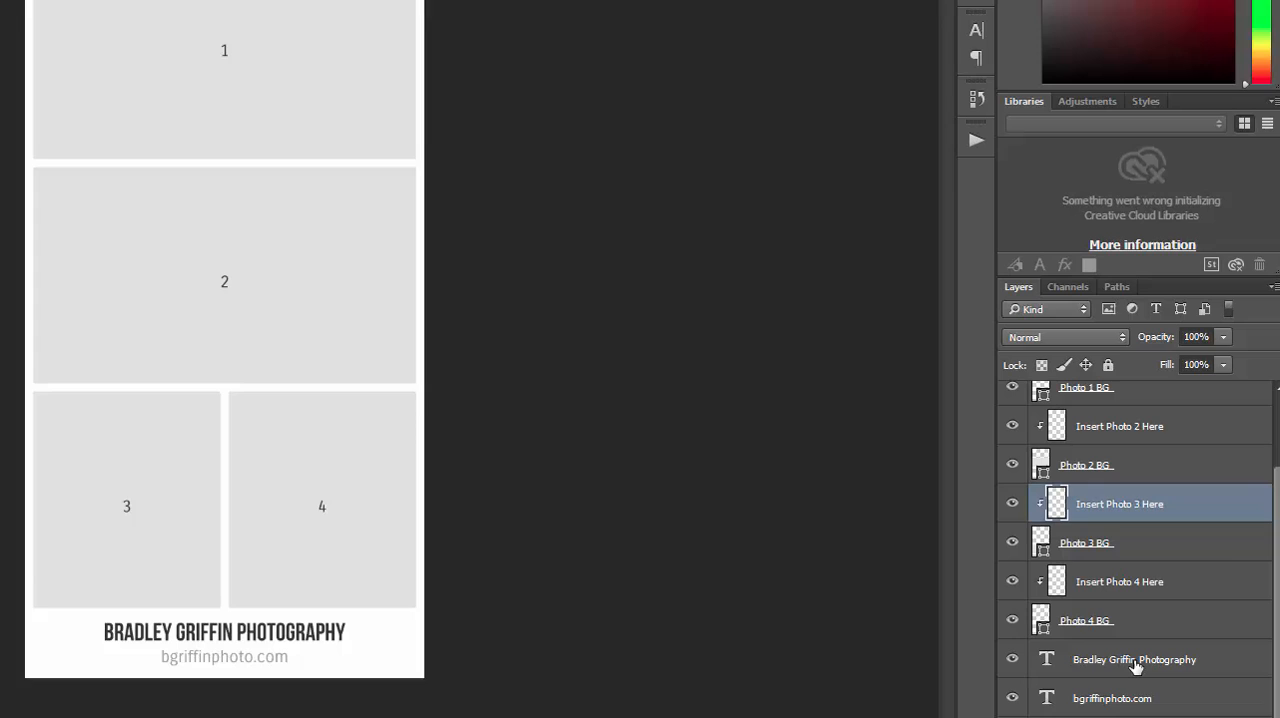
click(1134, 659)
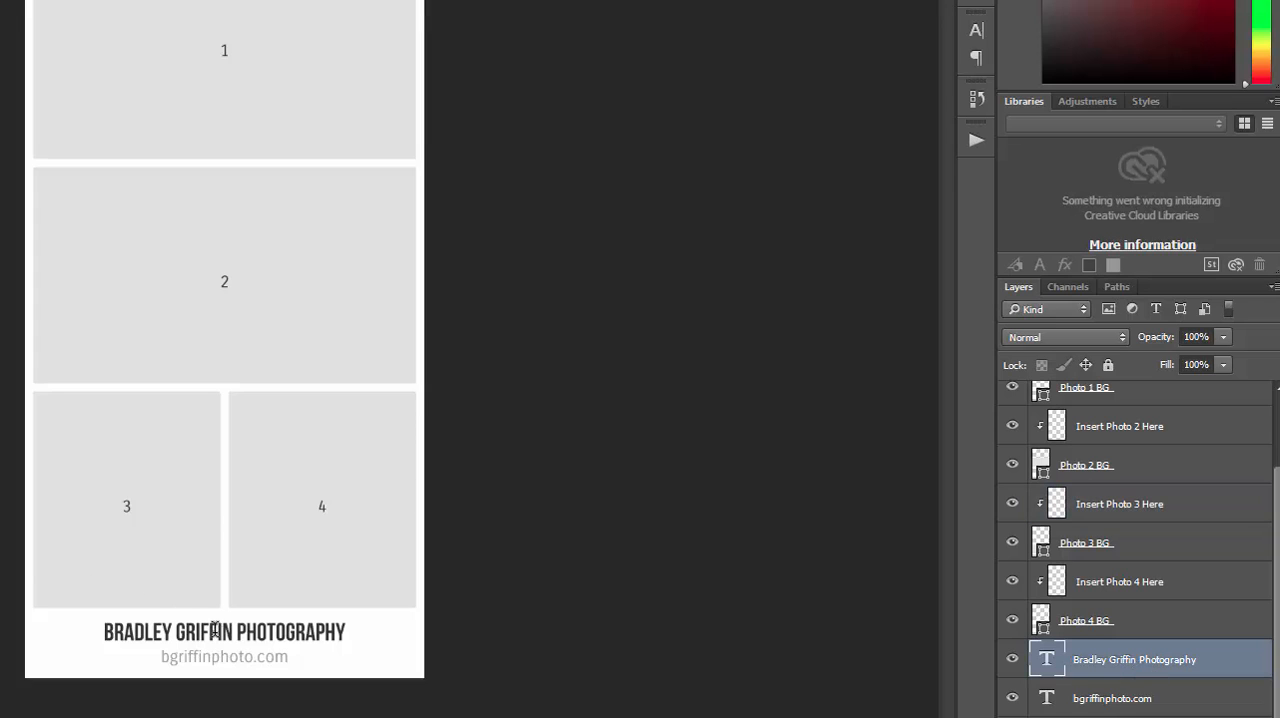
Set the studio name text colour to deep red, hex 9a2727
click(224, 631)
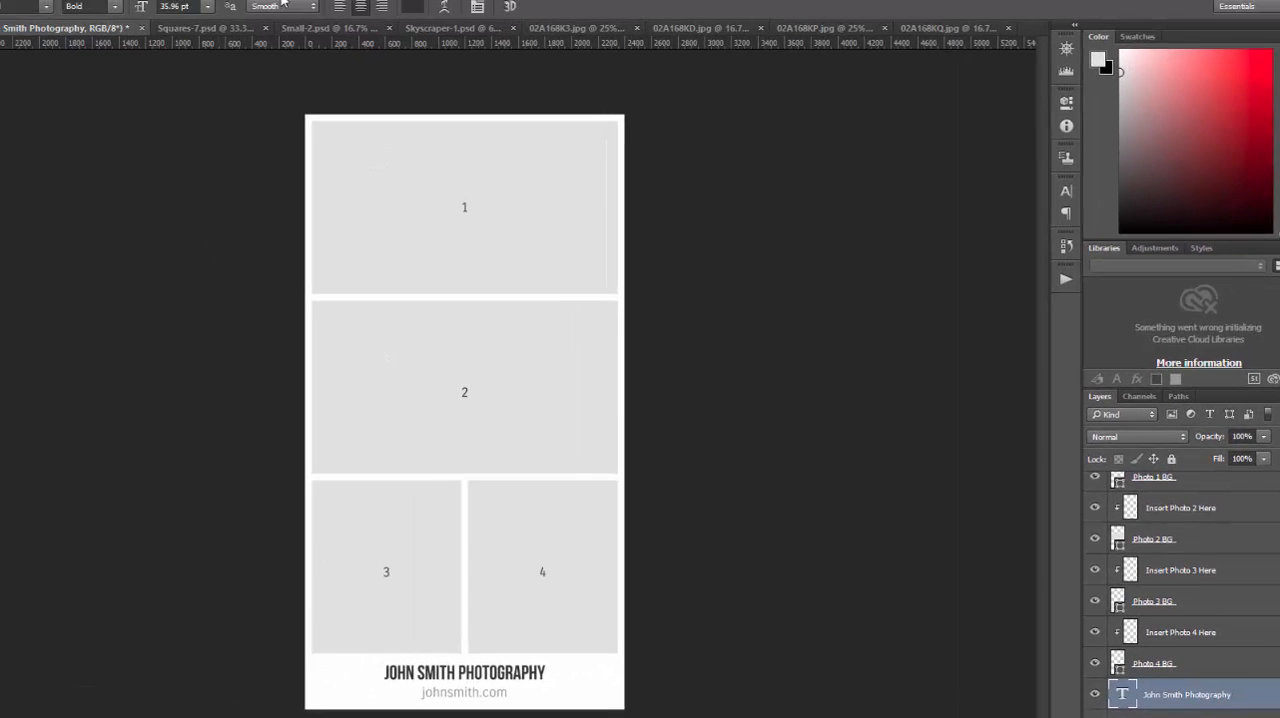
click(1100, 64)
text(9a2727)
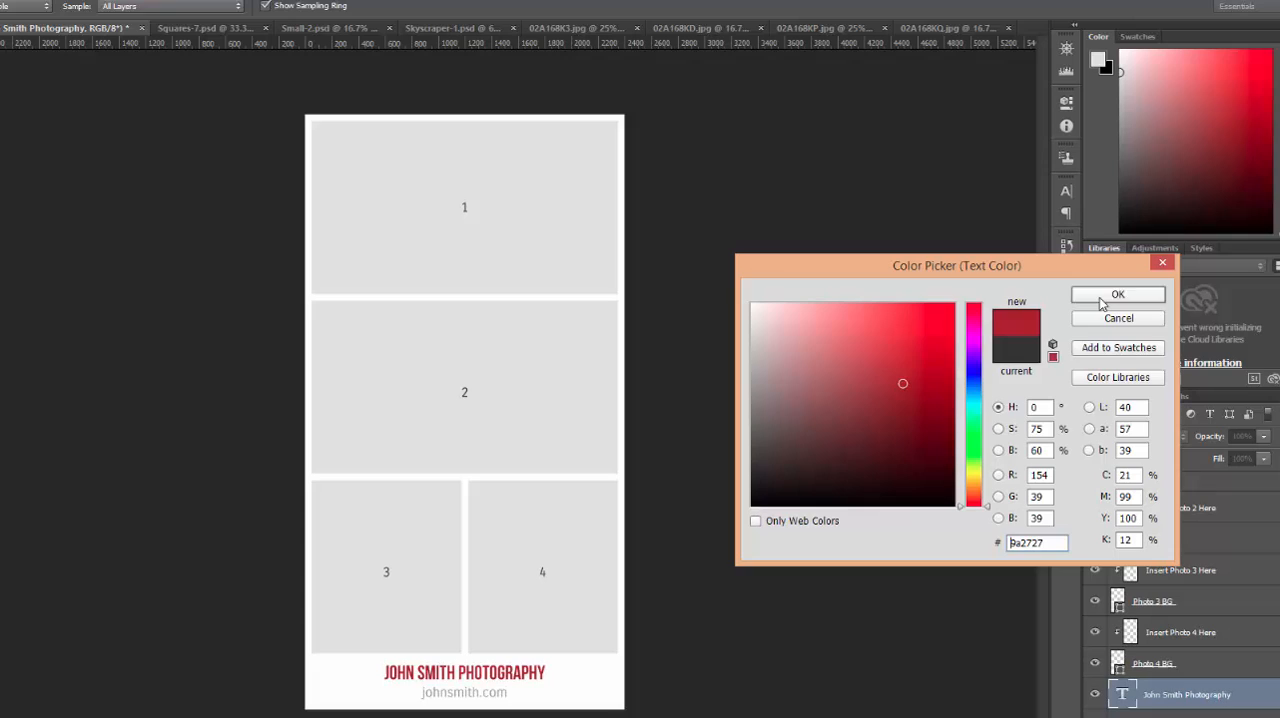
click(1117, 294)
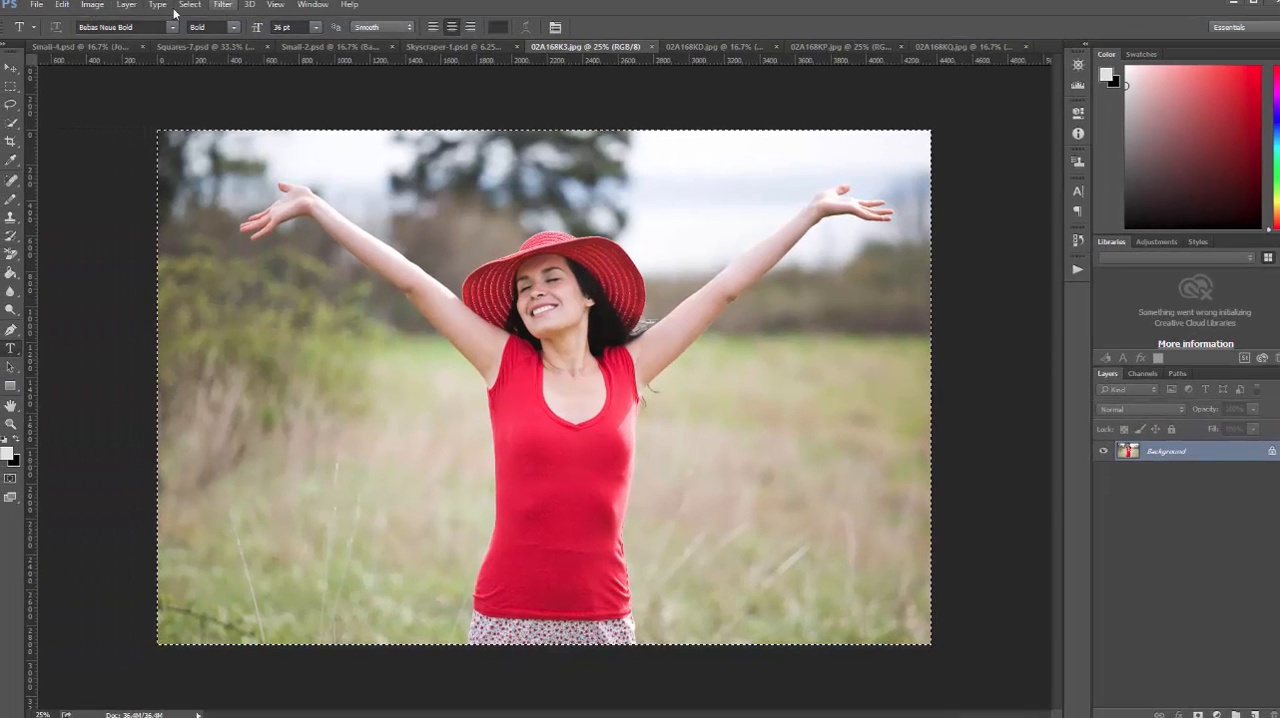
Select all of the 02A168K3.jpg outstretched-arms portrait and copy it
click(62, 4)
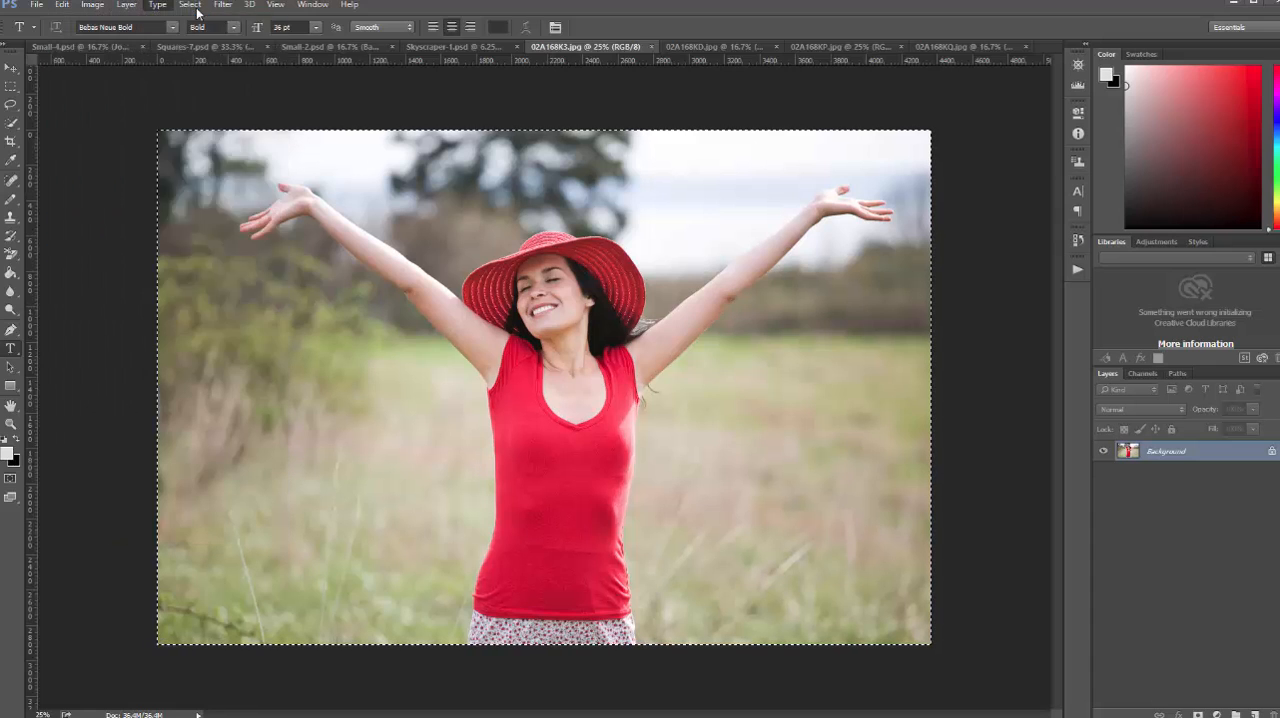
click(189, 5)
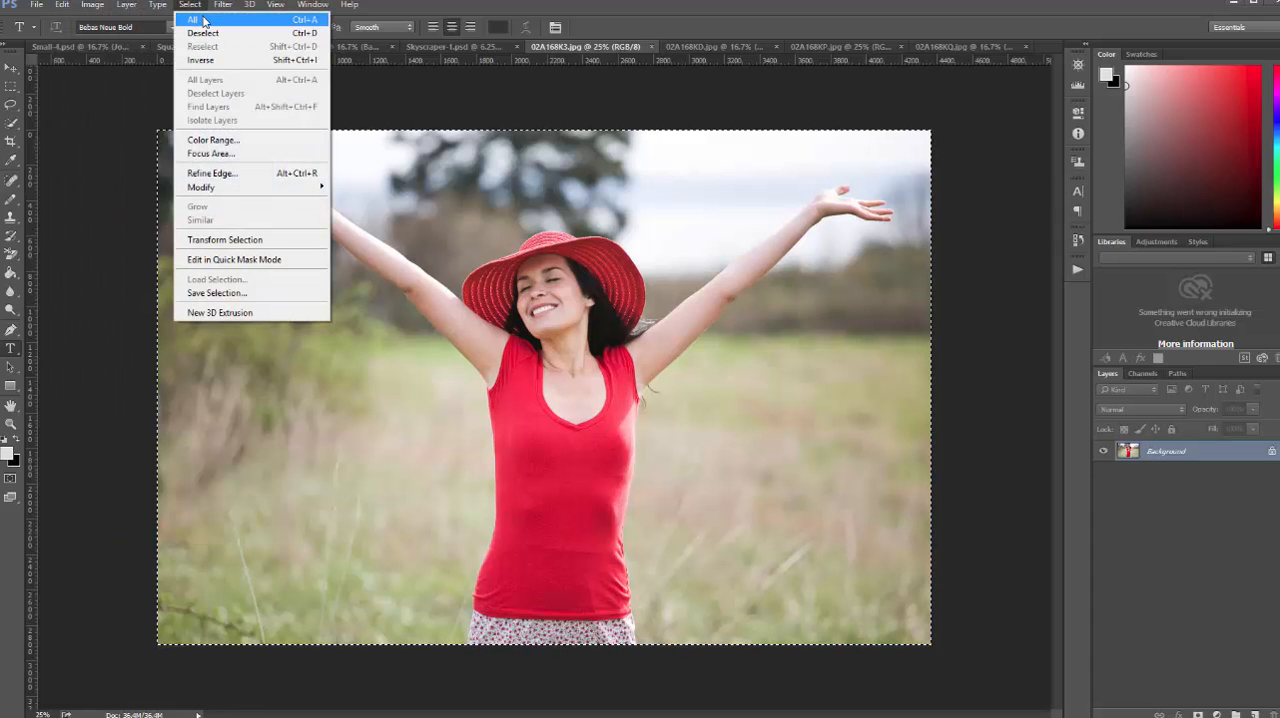
click(192, 20)
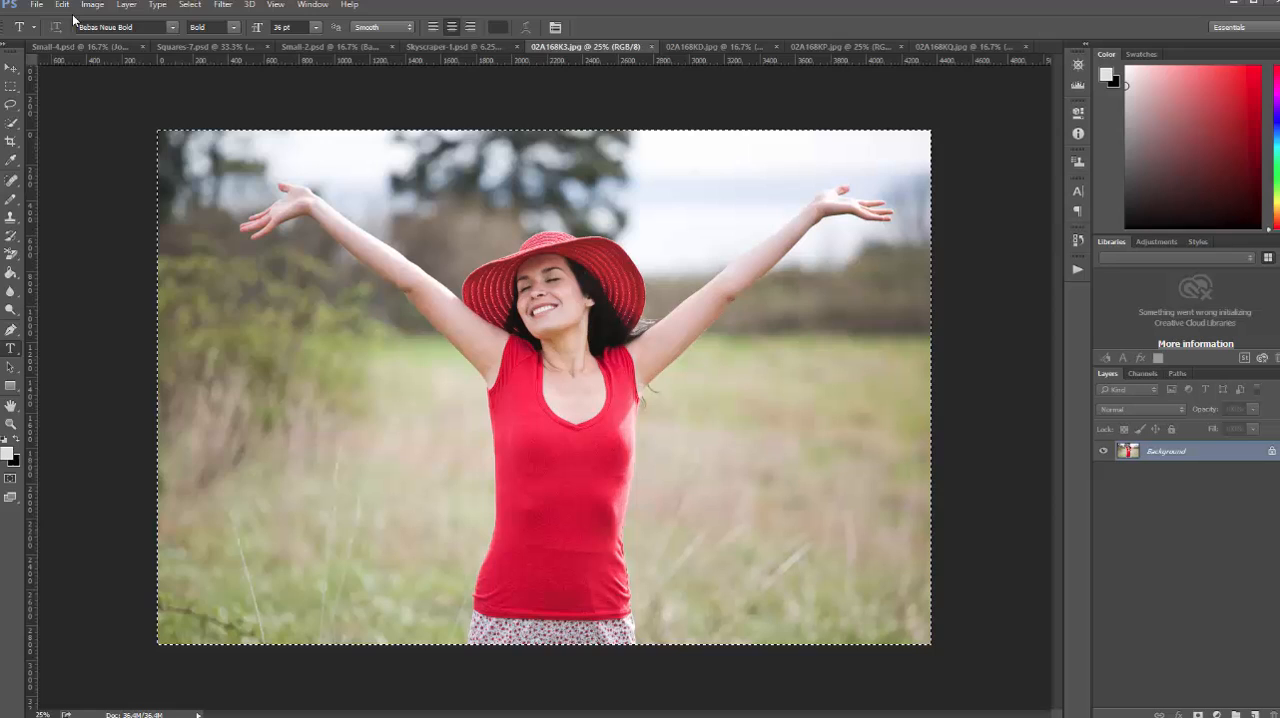
click(62, 5)
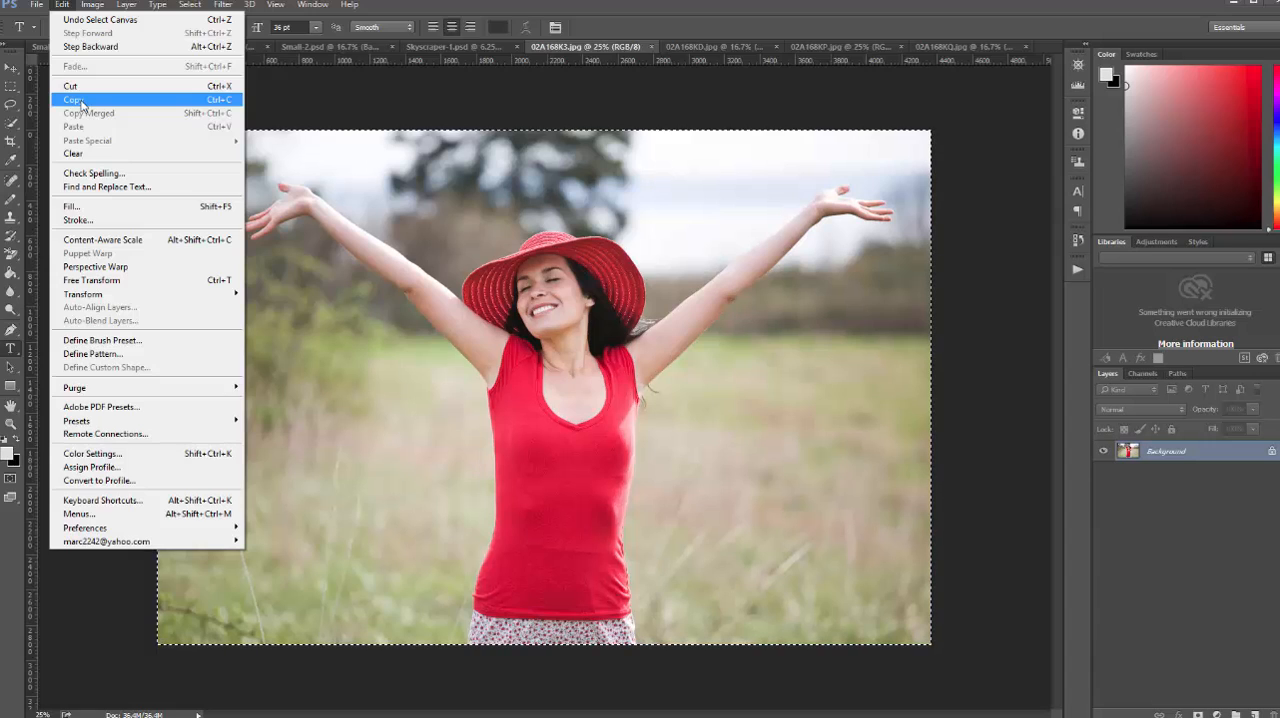
click(75, 99)
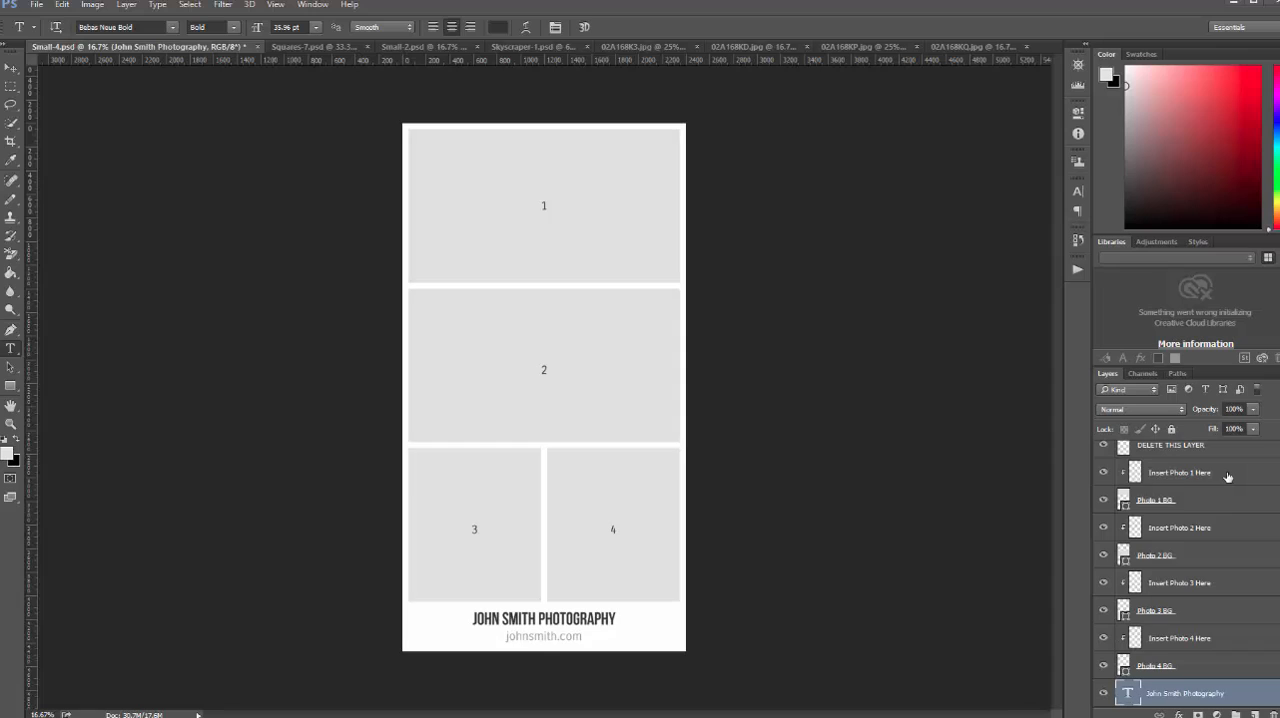
Paste the copied photo onto the Insert Photo 1 Here layer, accepting the profile conversion
click(1179, 472)
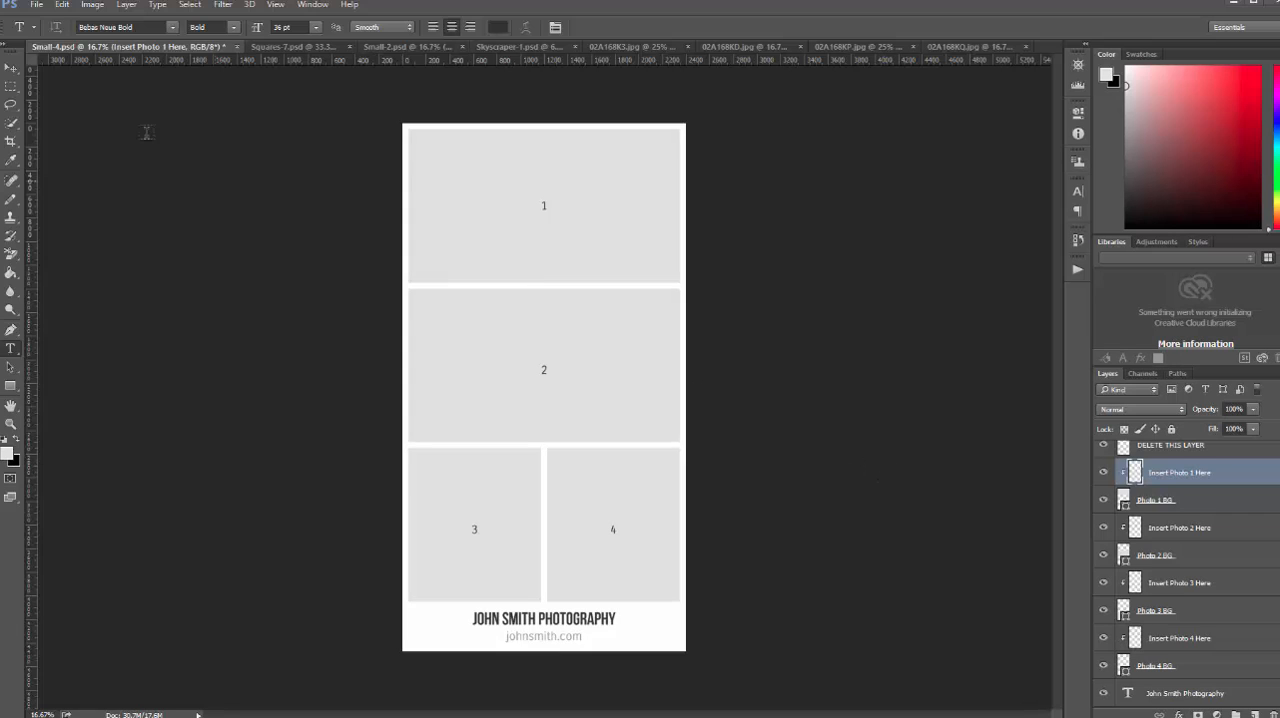
click(62, 4)
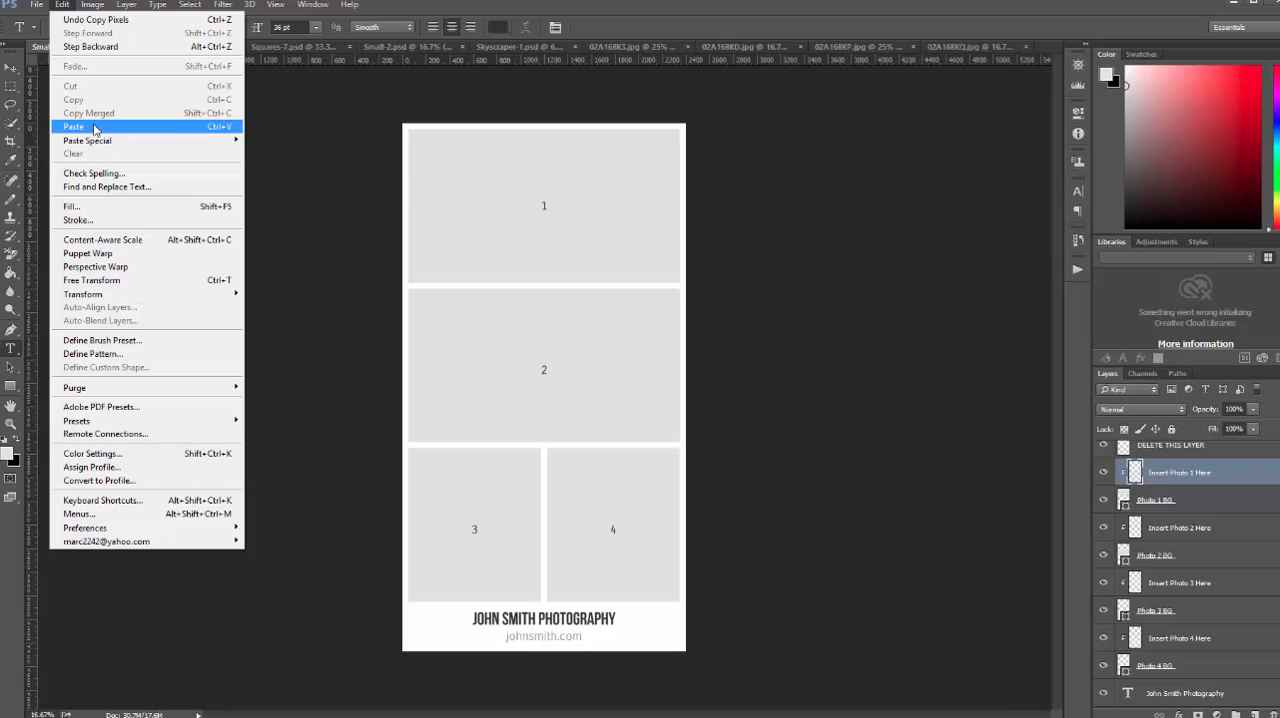
click(74, 126)
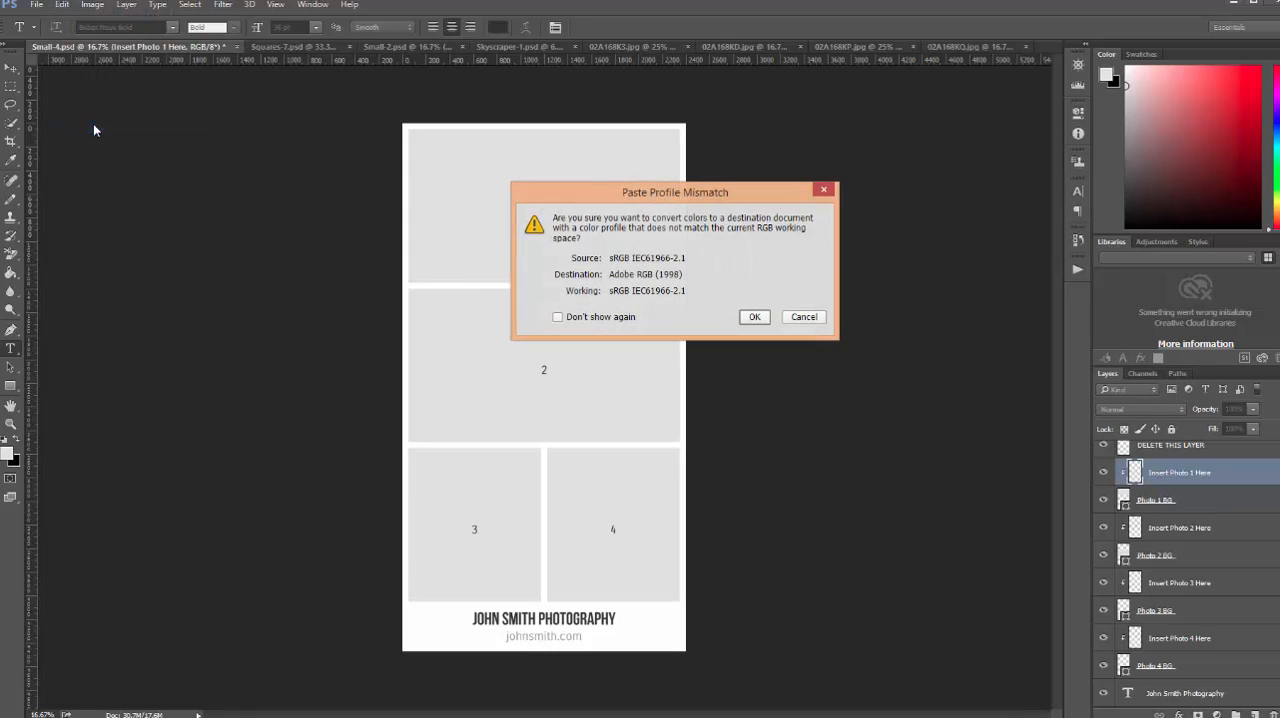
click(754, 316)
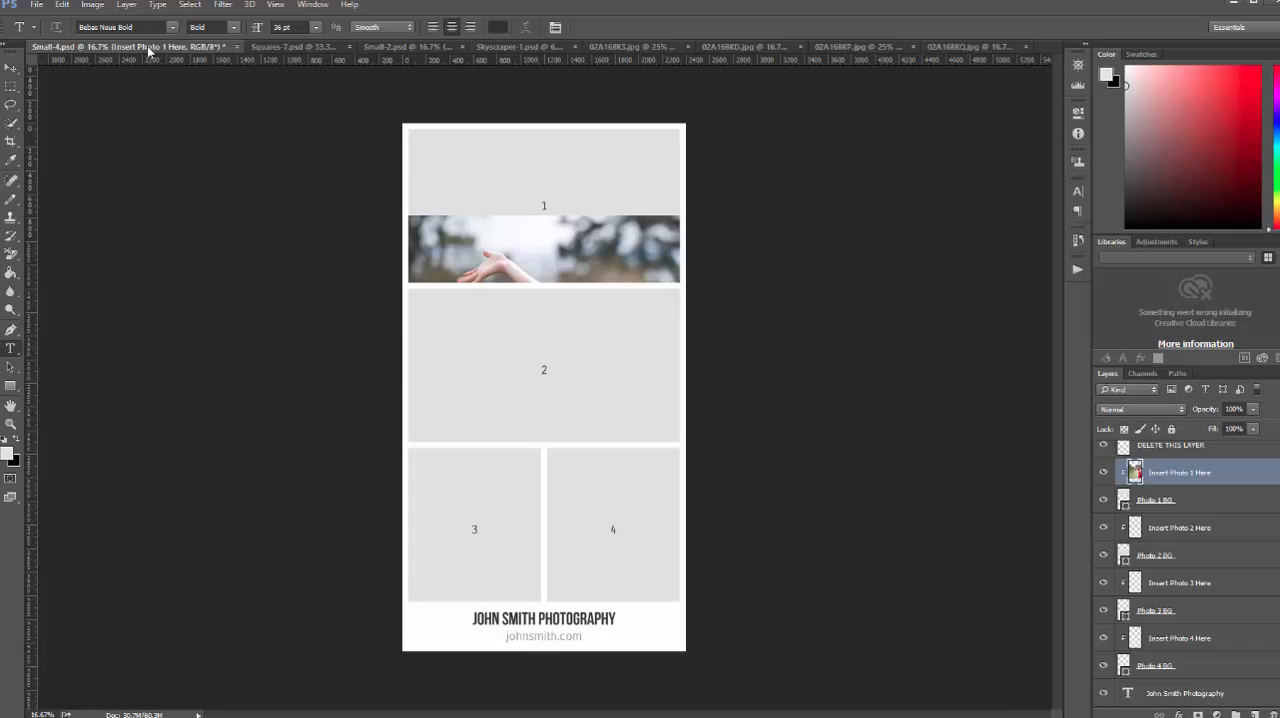
Free Transform the pasted photo, shrinking and positioning it over frame 1
click(61, 4)
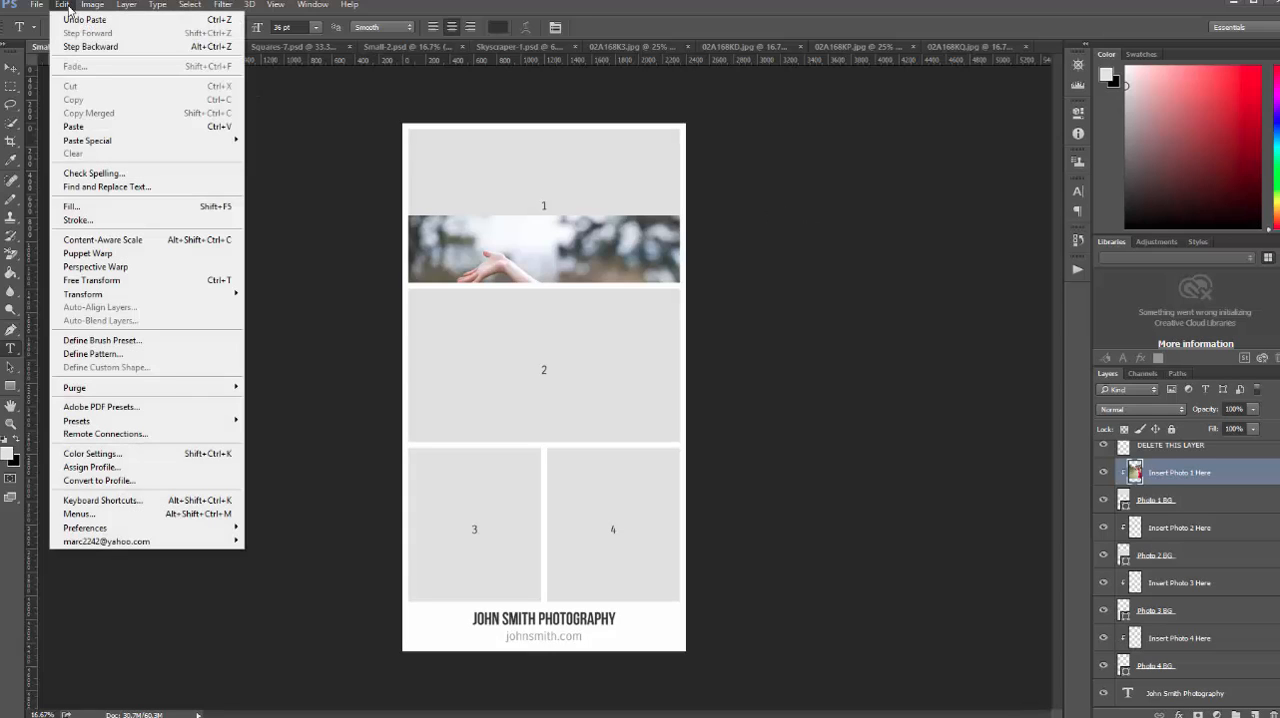
mouse_move(130, 289)
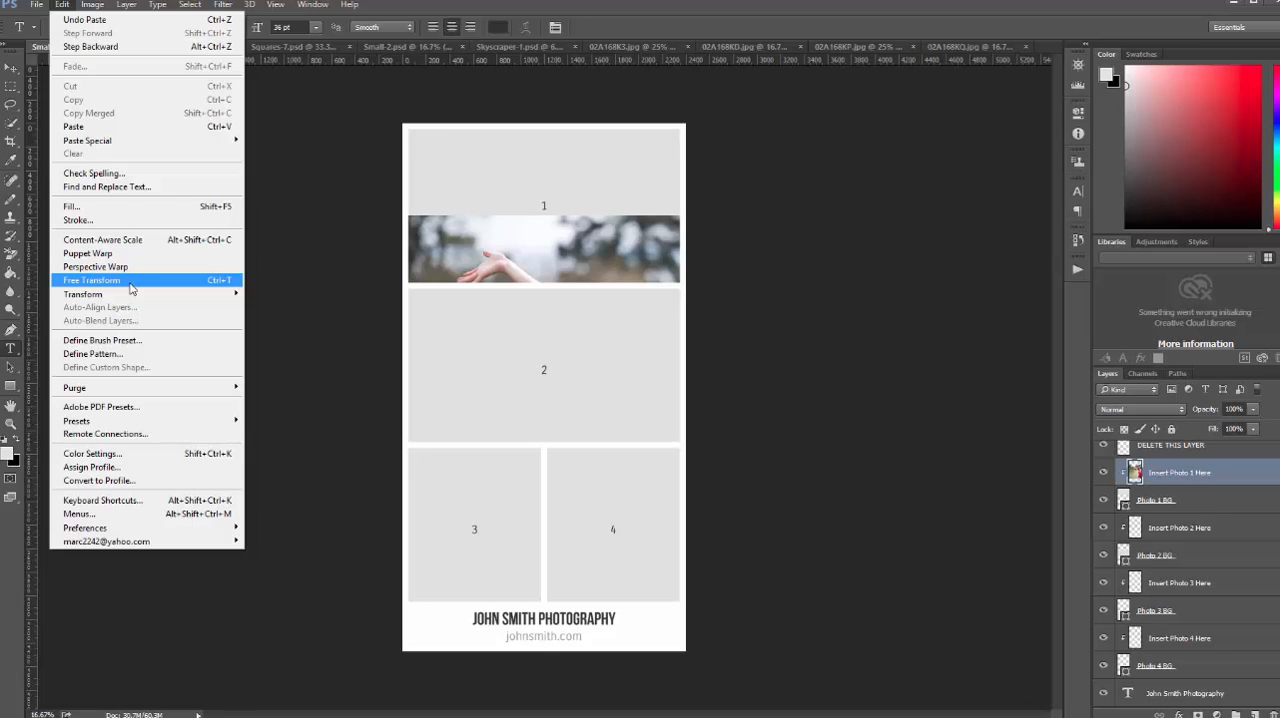
click(91, 279)
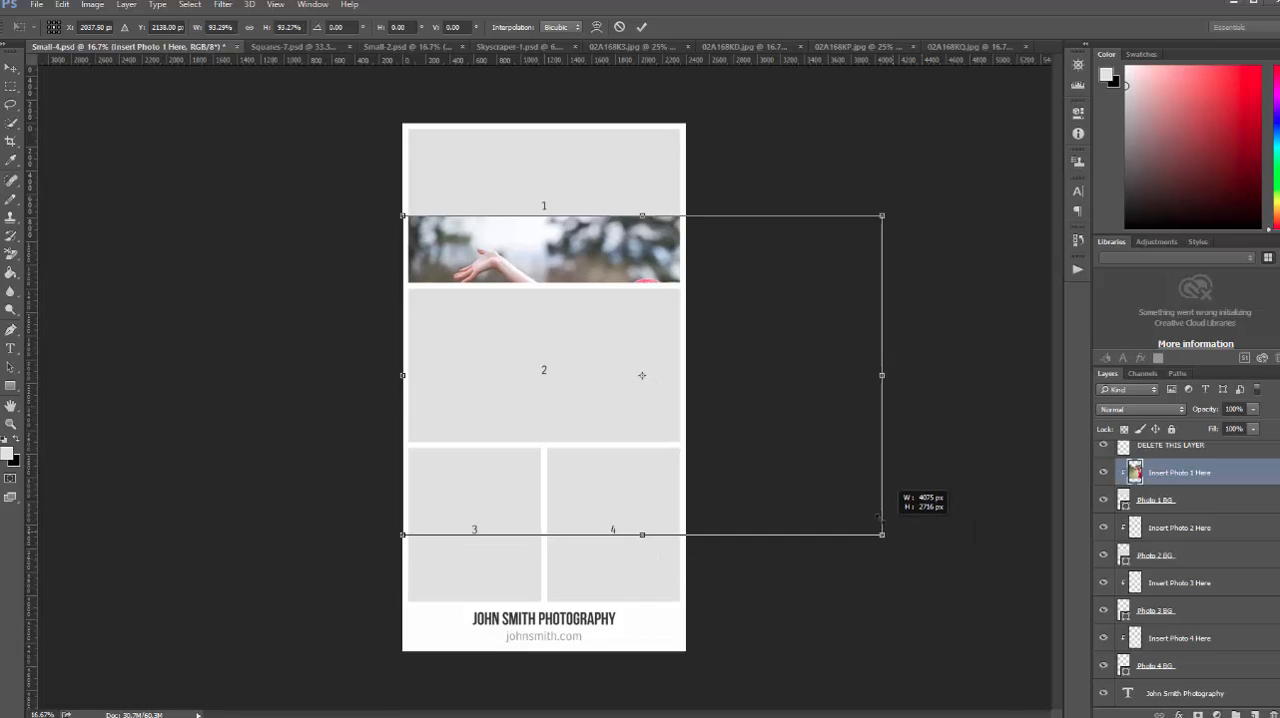
drag(881, 531, 753, 447)
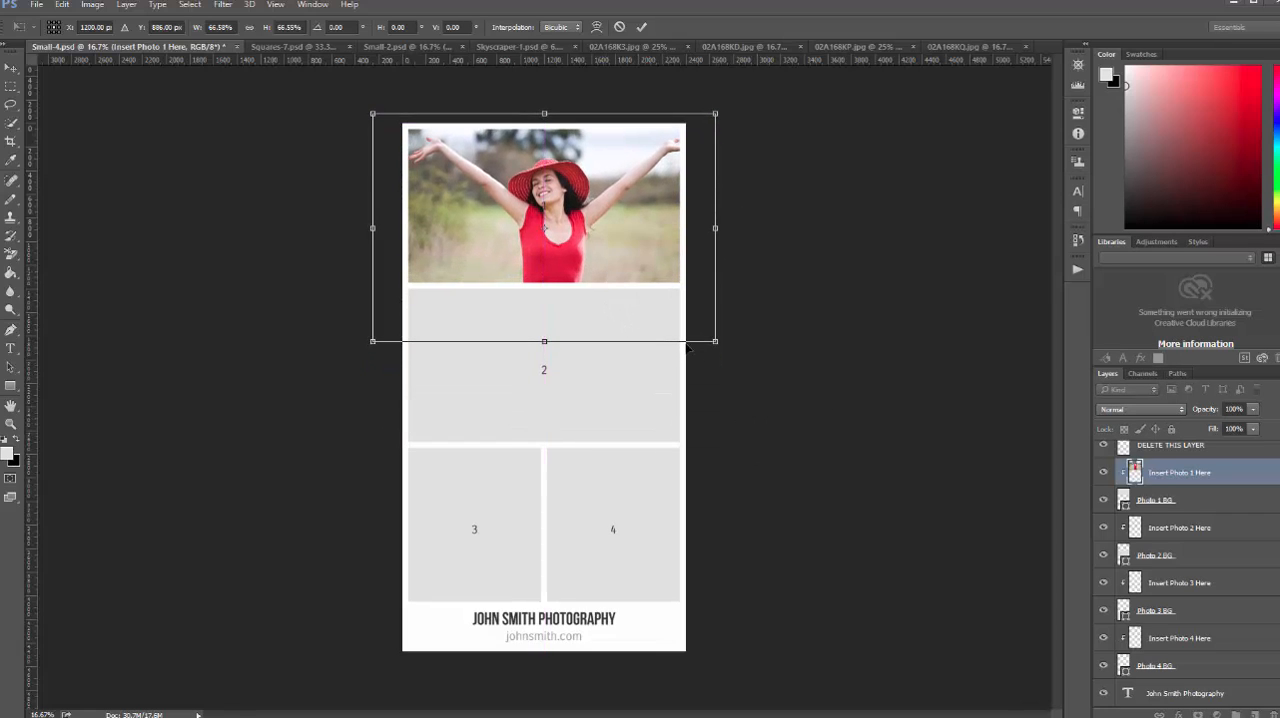
drag(715, 341, 685, 321)
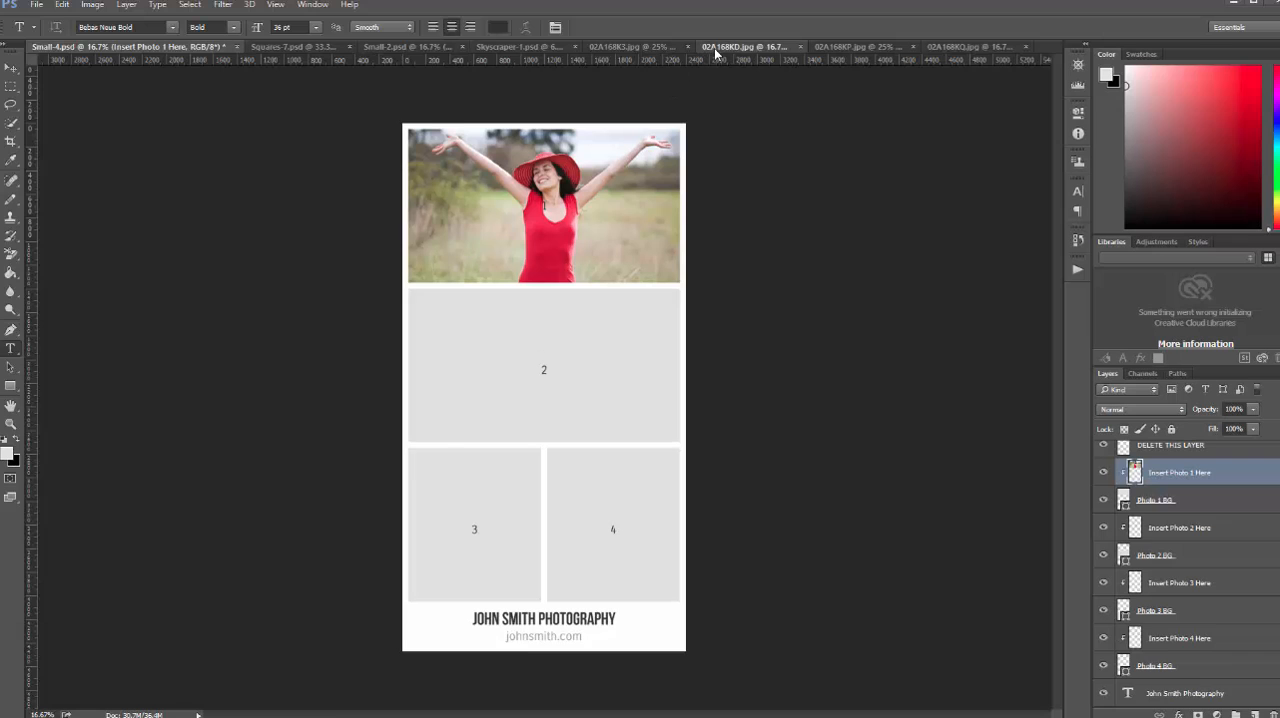
Paste the 02A168KD.jpg hat-holding photo onto Insert Photo 4 Here and scale it into frame 4
click(710, 46)
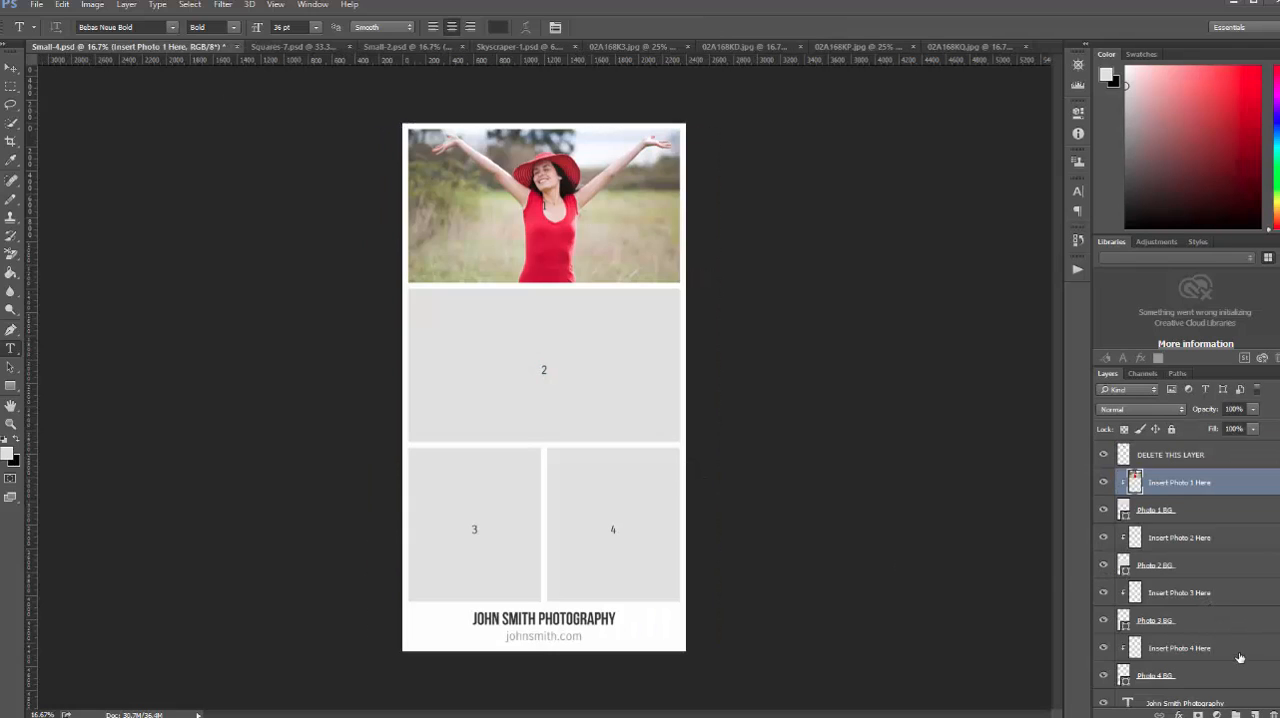
click(1180, 647)
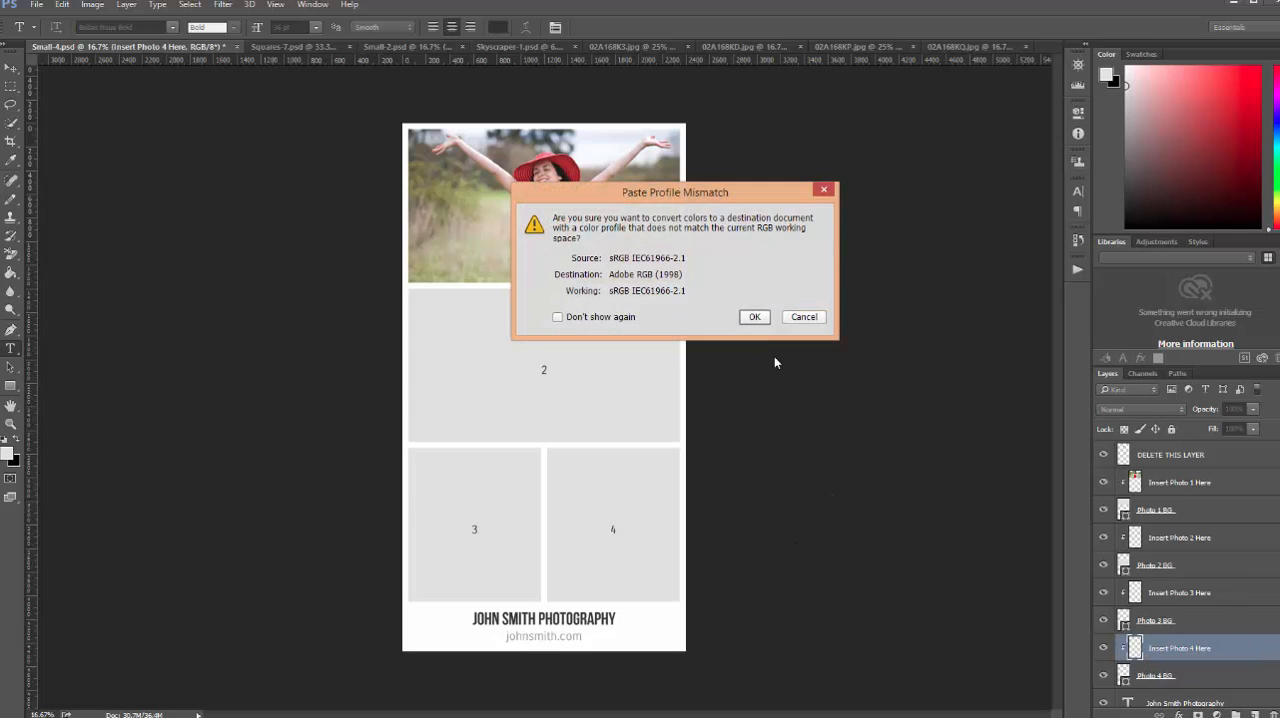
click(754, 316)
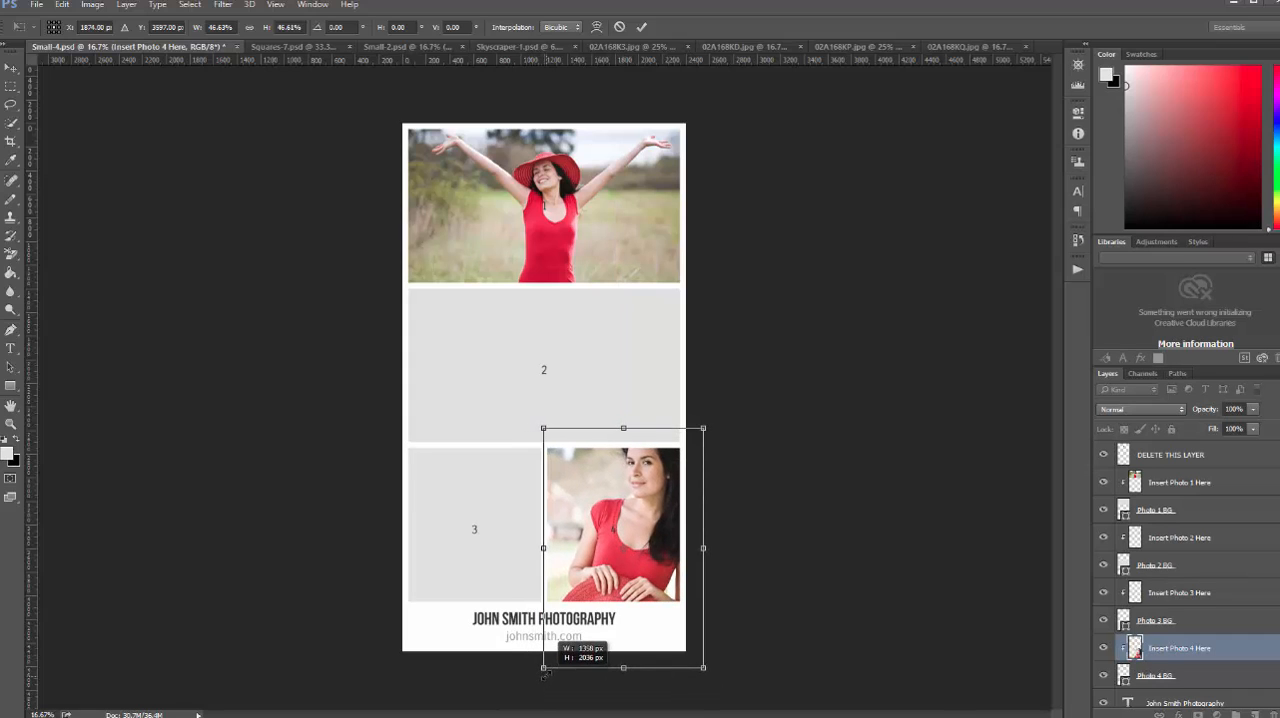
drag(703, 667, 688, 647)
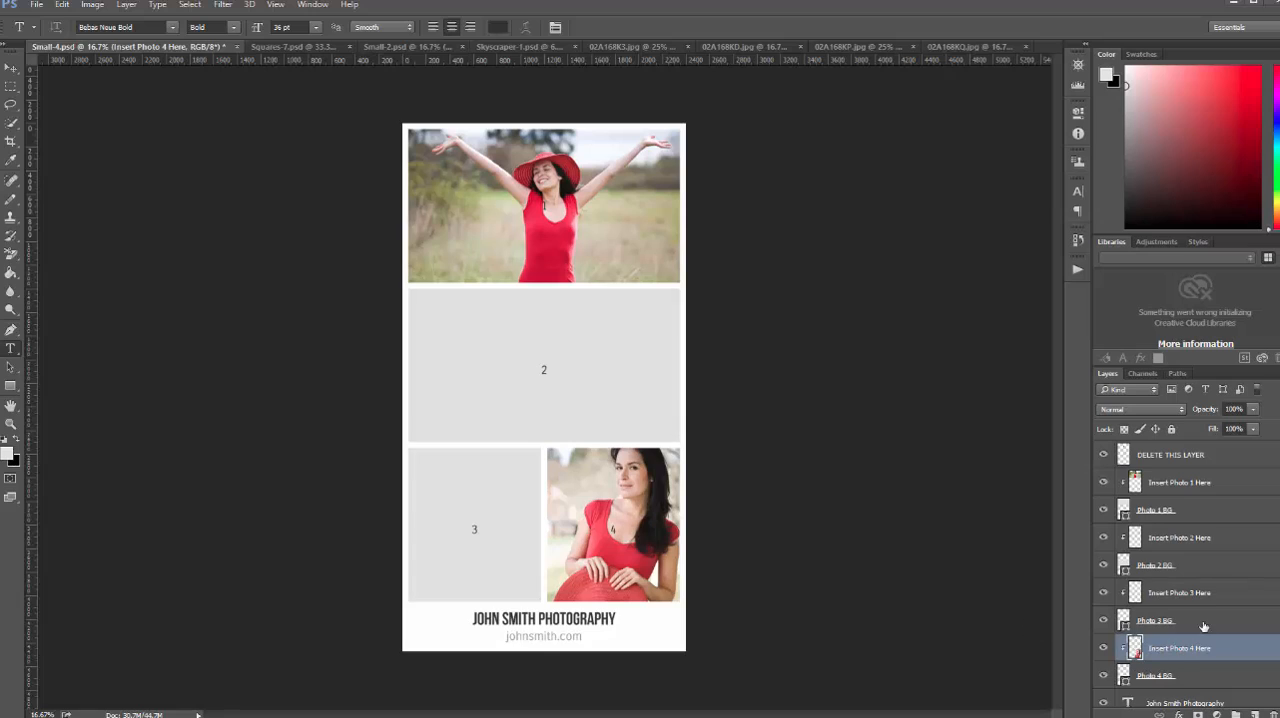
Paste the grass photo onto Insert Photo 3 Here, accepting the profile conversion
click(1179, 592)
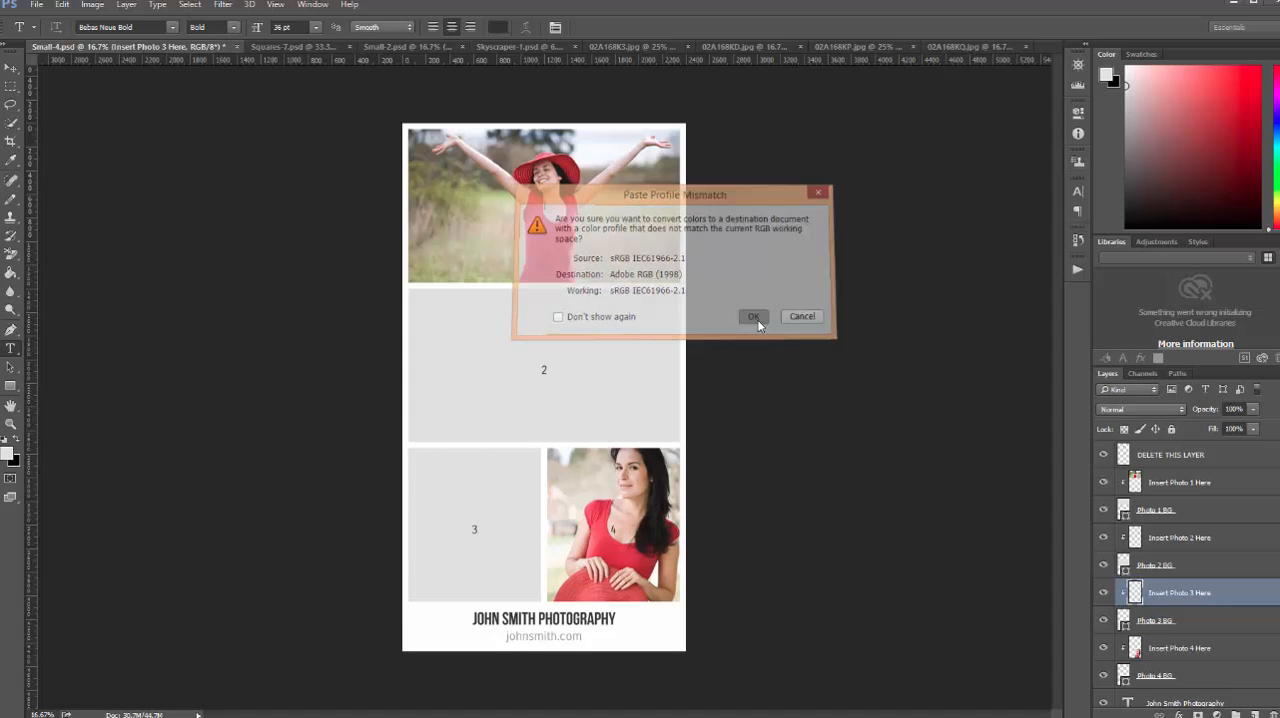
click(753, 316)
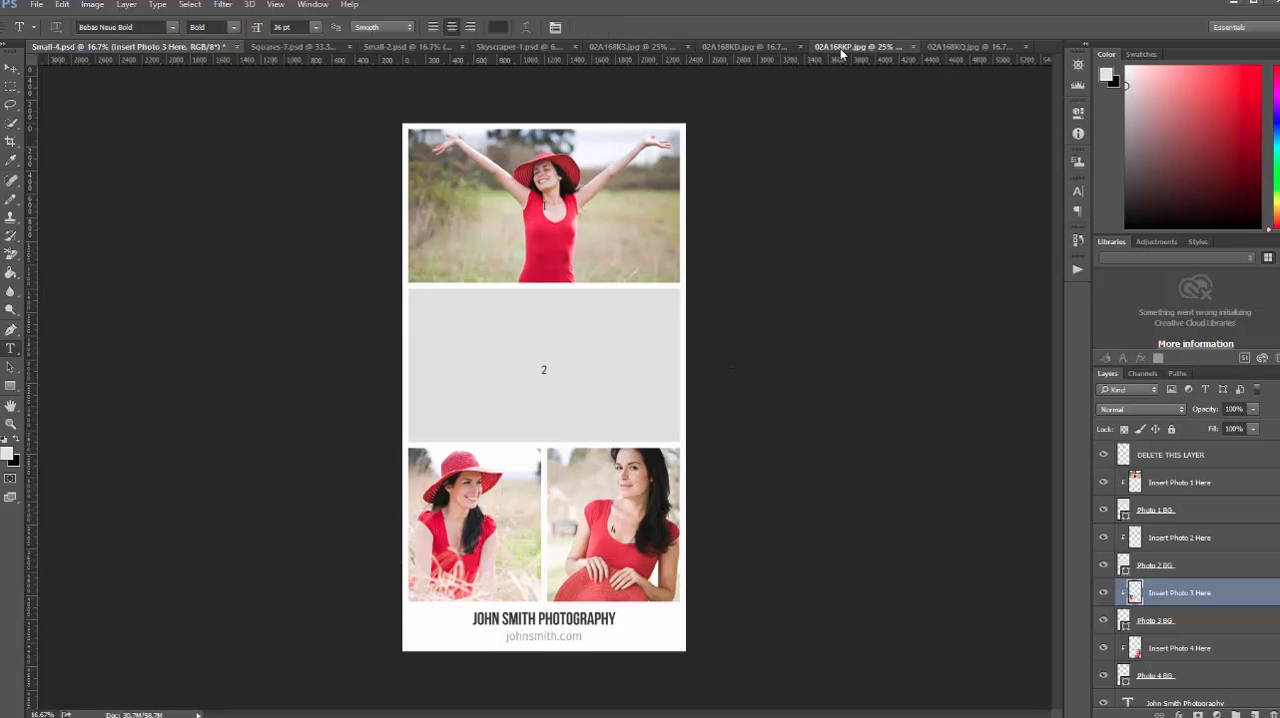
Bring the 02A168KP.jpg hat-hugging photo into frame 2 and scale it to fit snugly
click(835, 46)
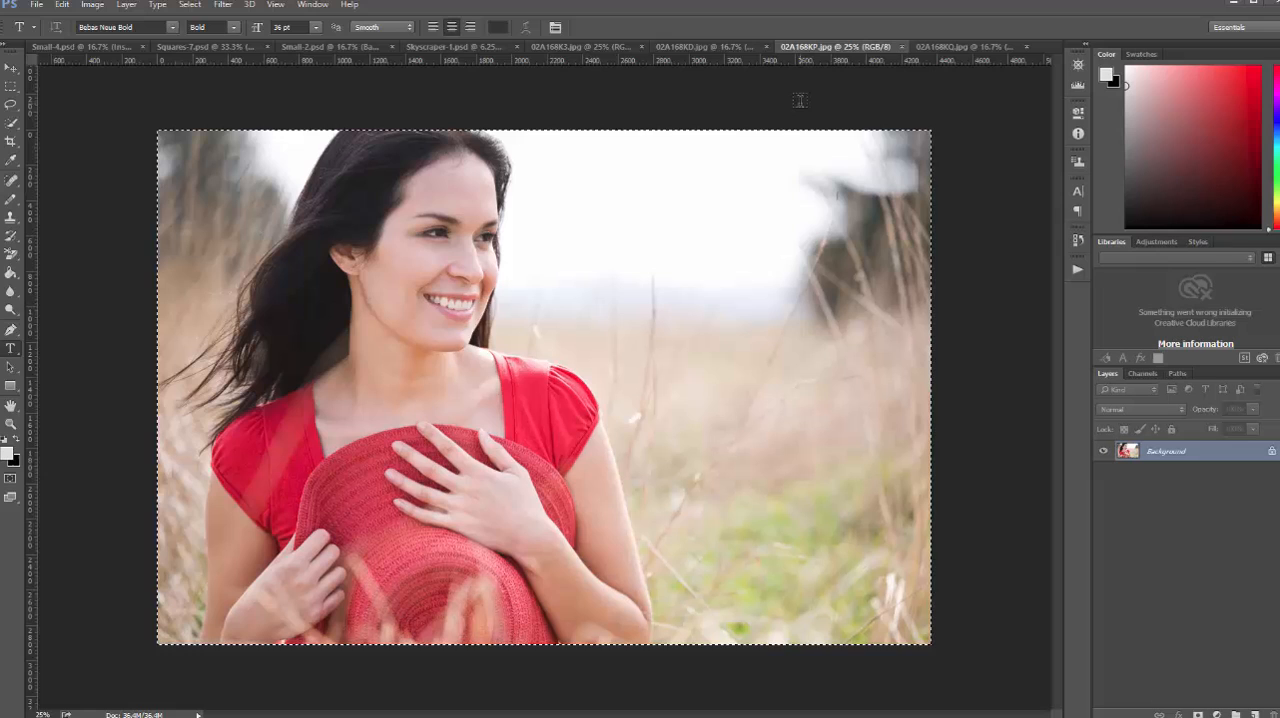
mouse_move(432, 70)
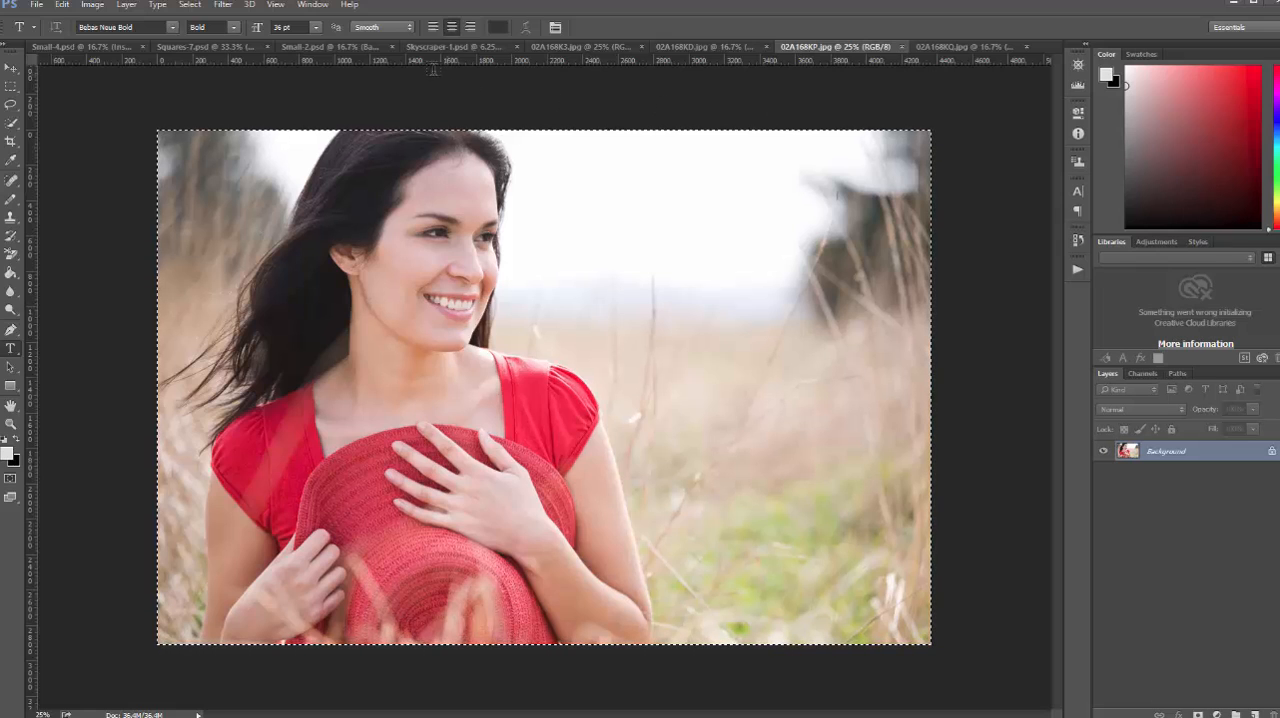
click(80, 47)
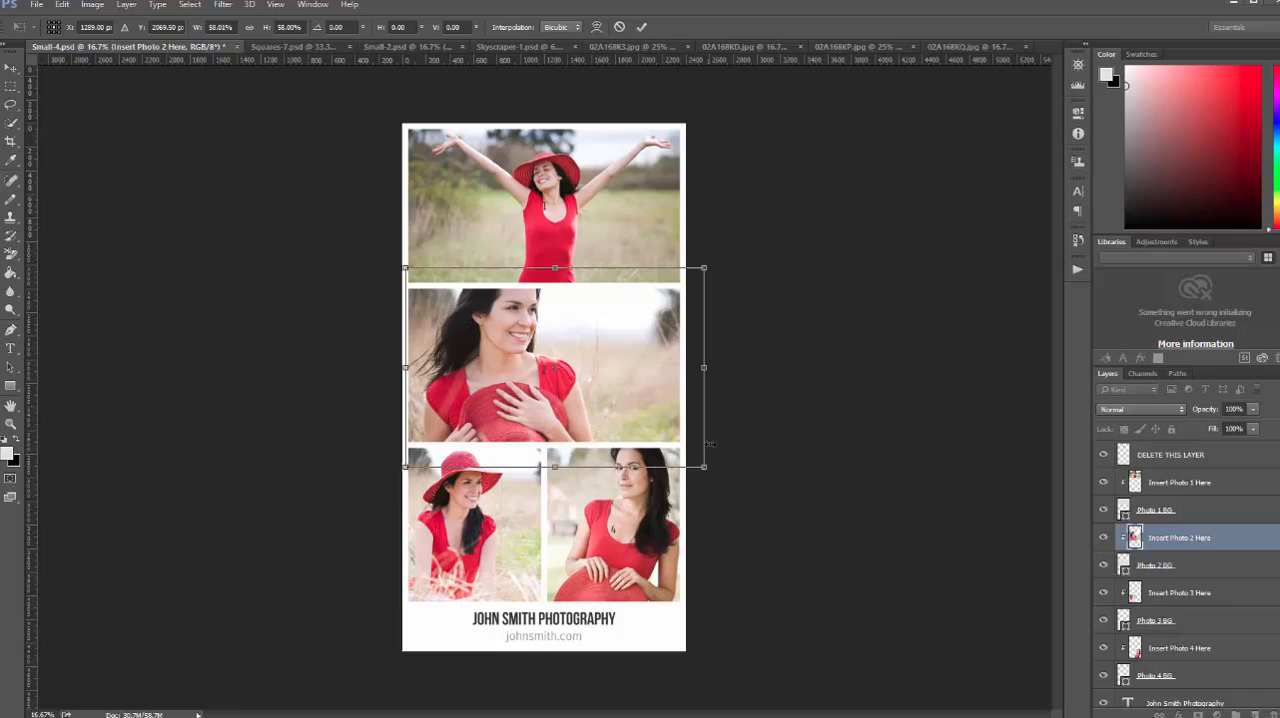
drag(703, 467, 682, 450)
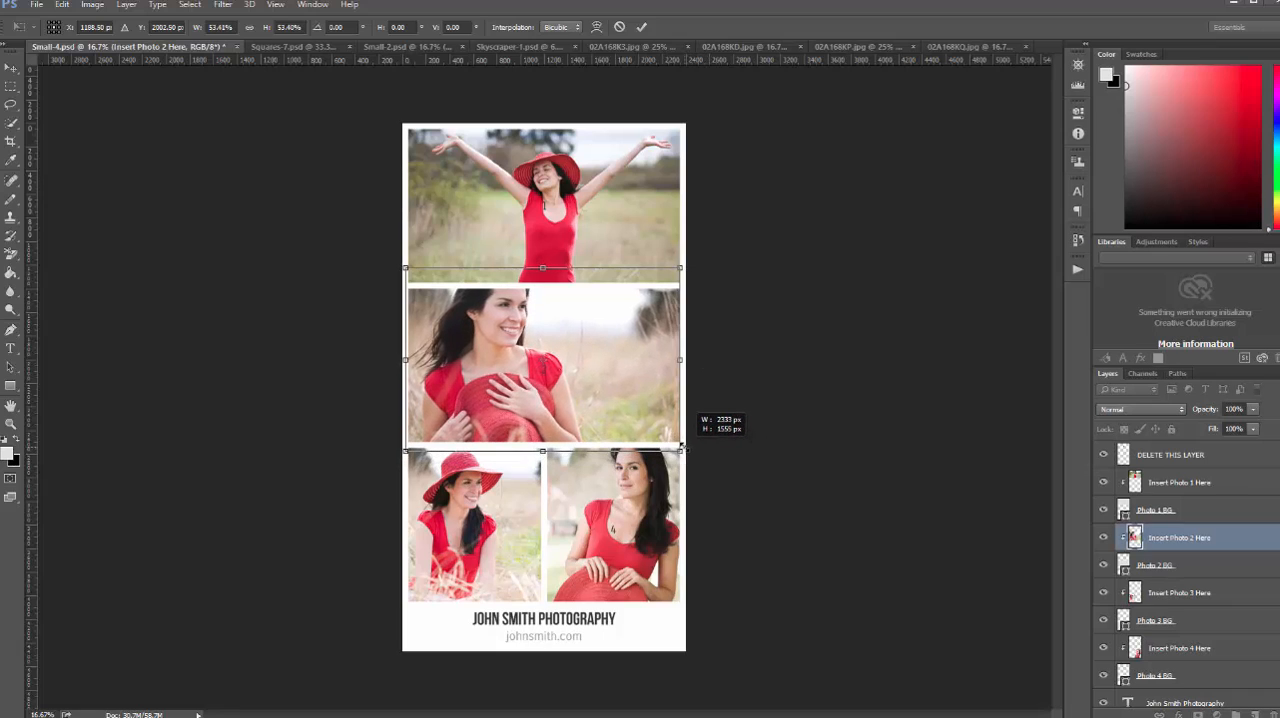
drag(681, 450, 683, 452)
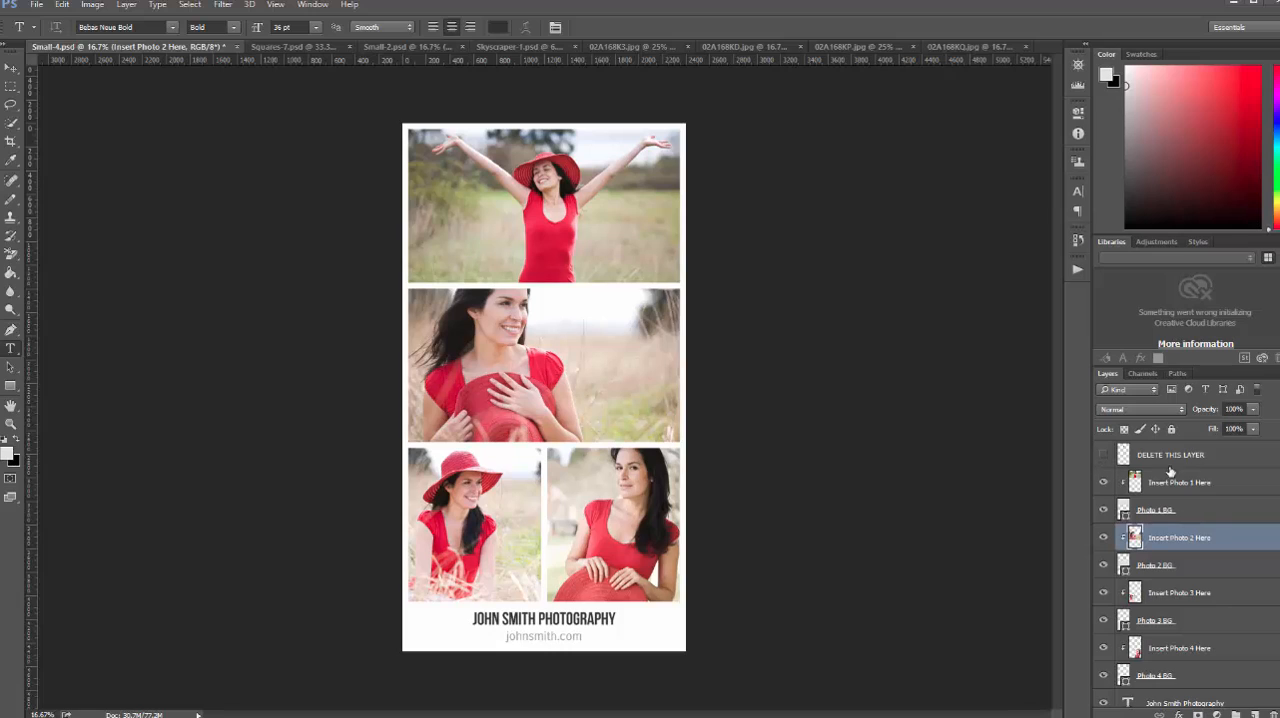
mouse_move(1163, 458)
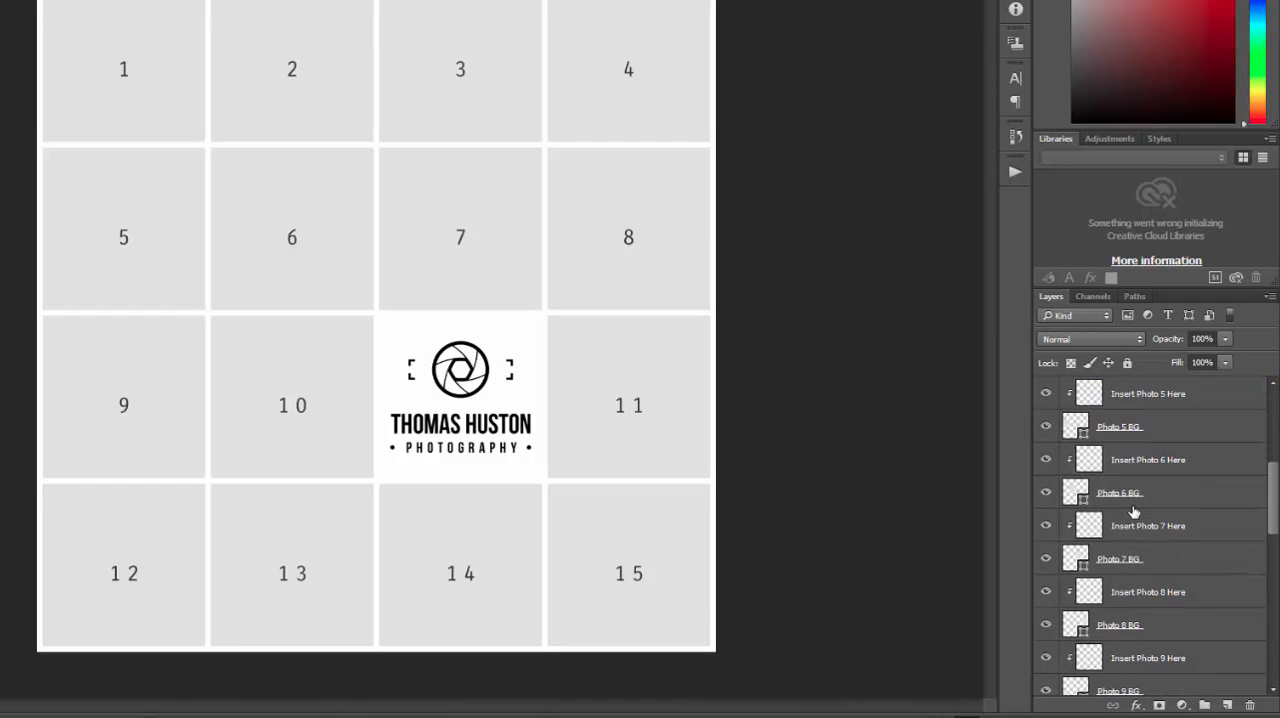
scroll(down, 3)
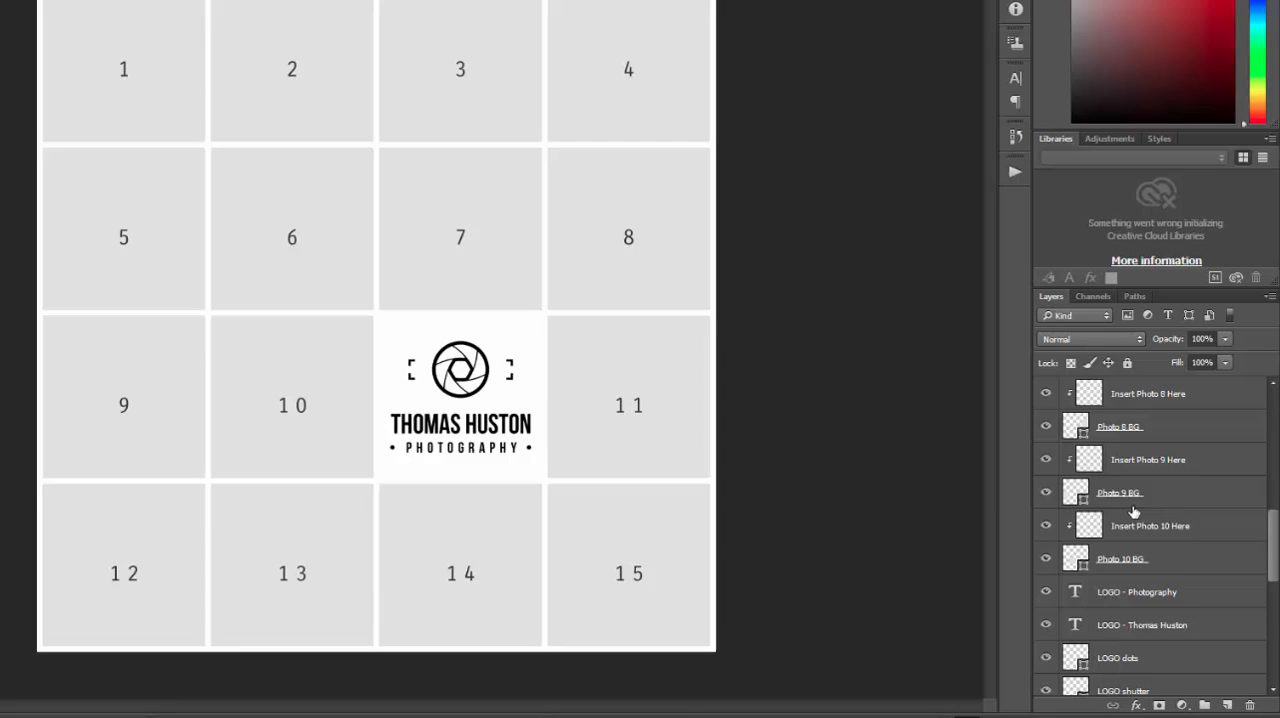
scroll(down, 3)
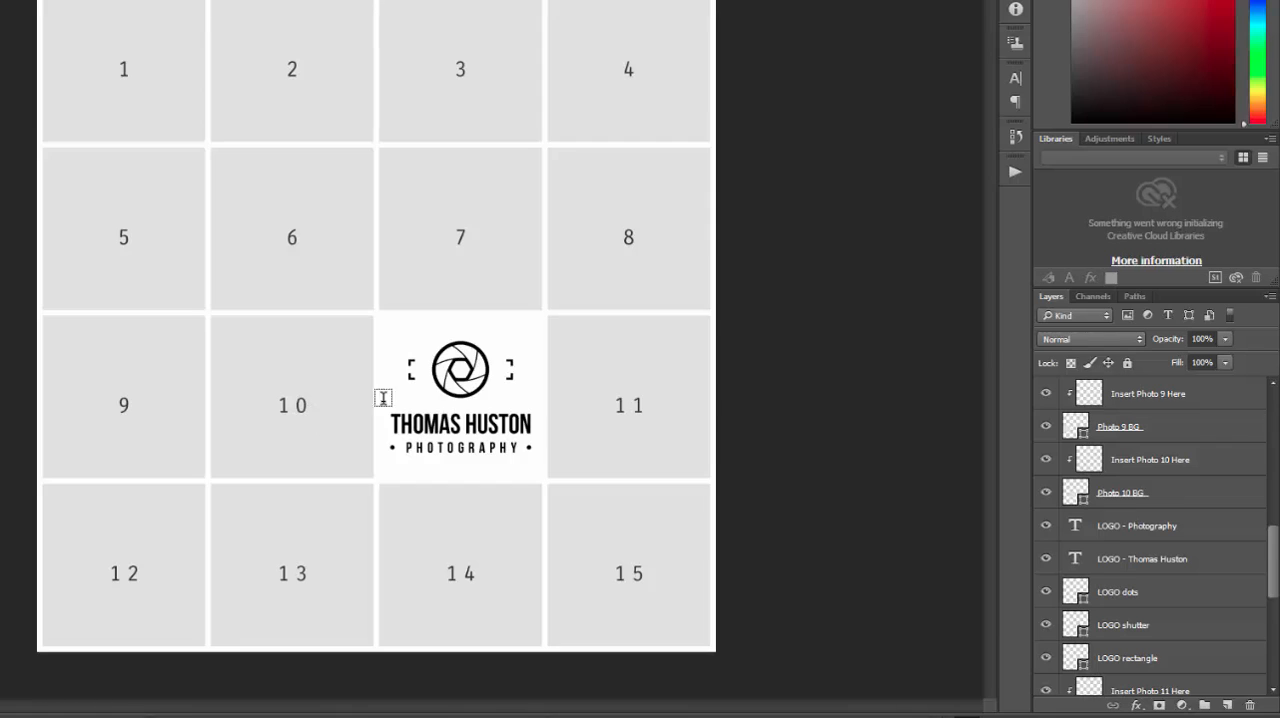
mouse_move(607, 407)
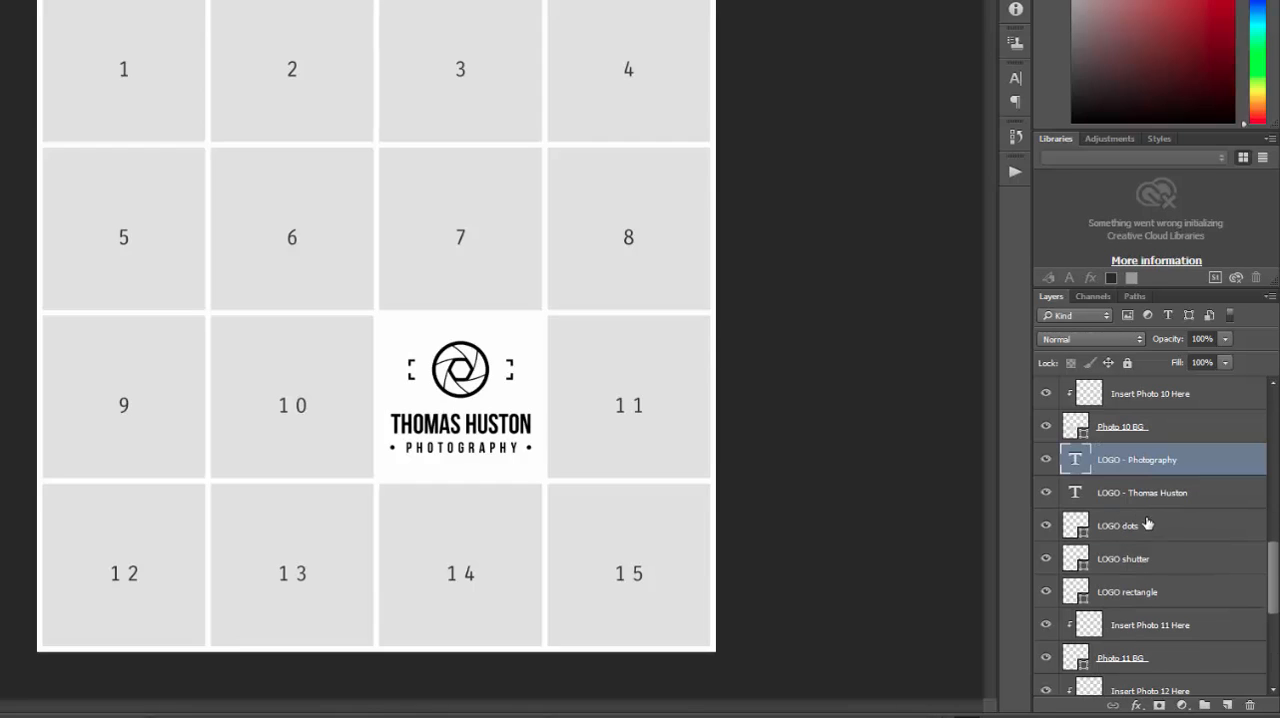
mouse_move(1050, 475)
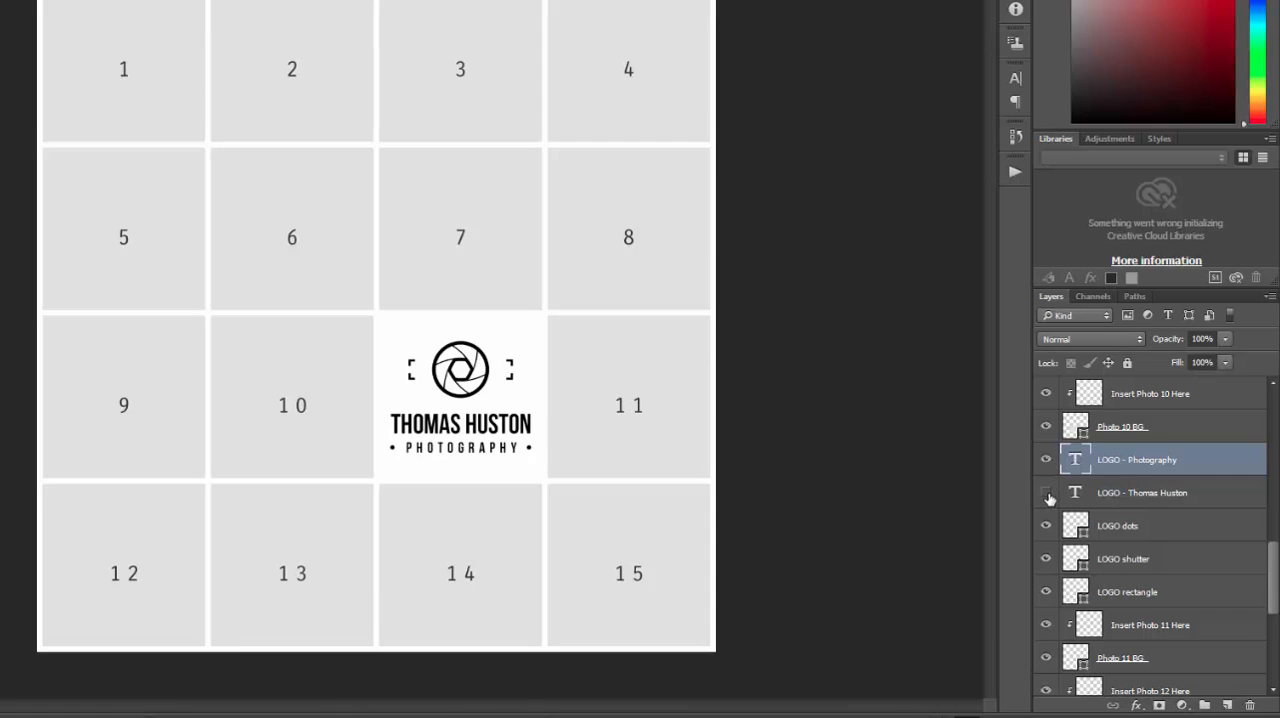
mouse_move(1046, 492)
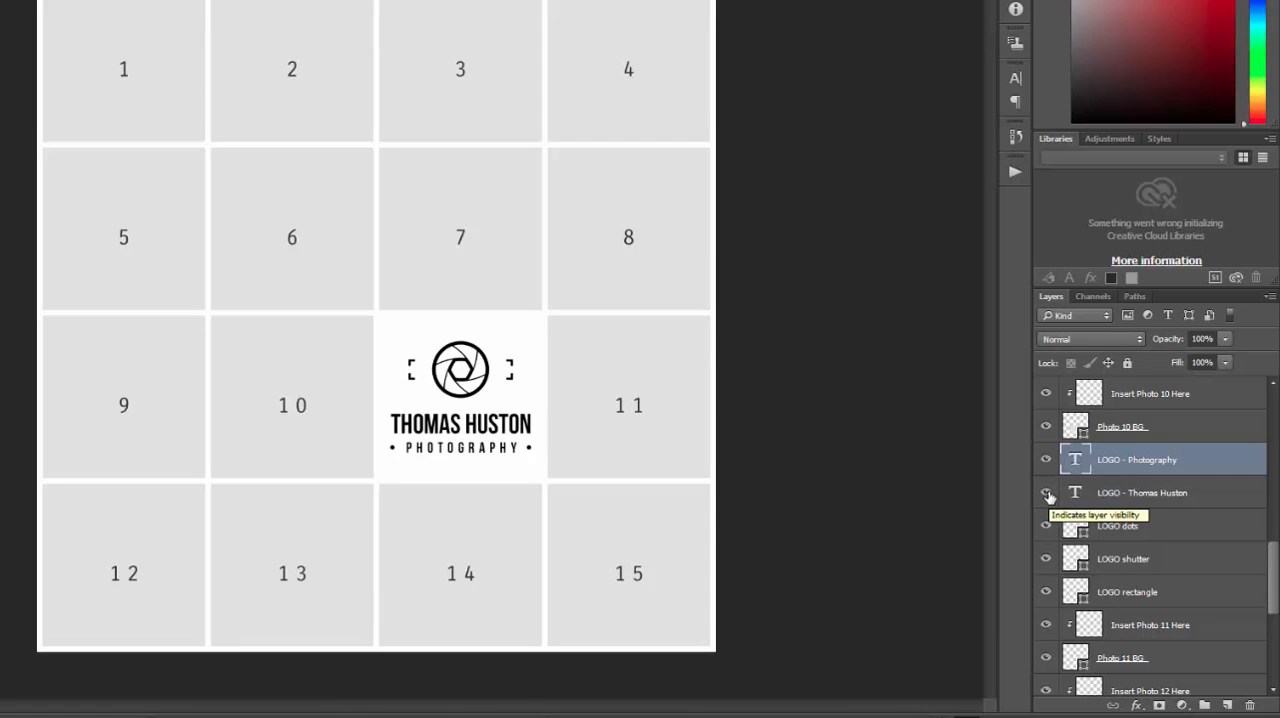
mouse_move(1108, 497)
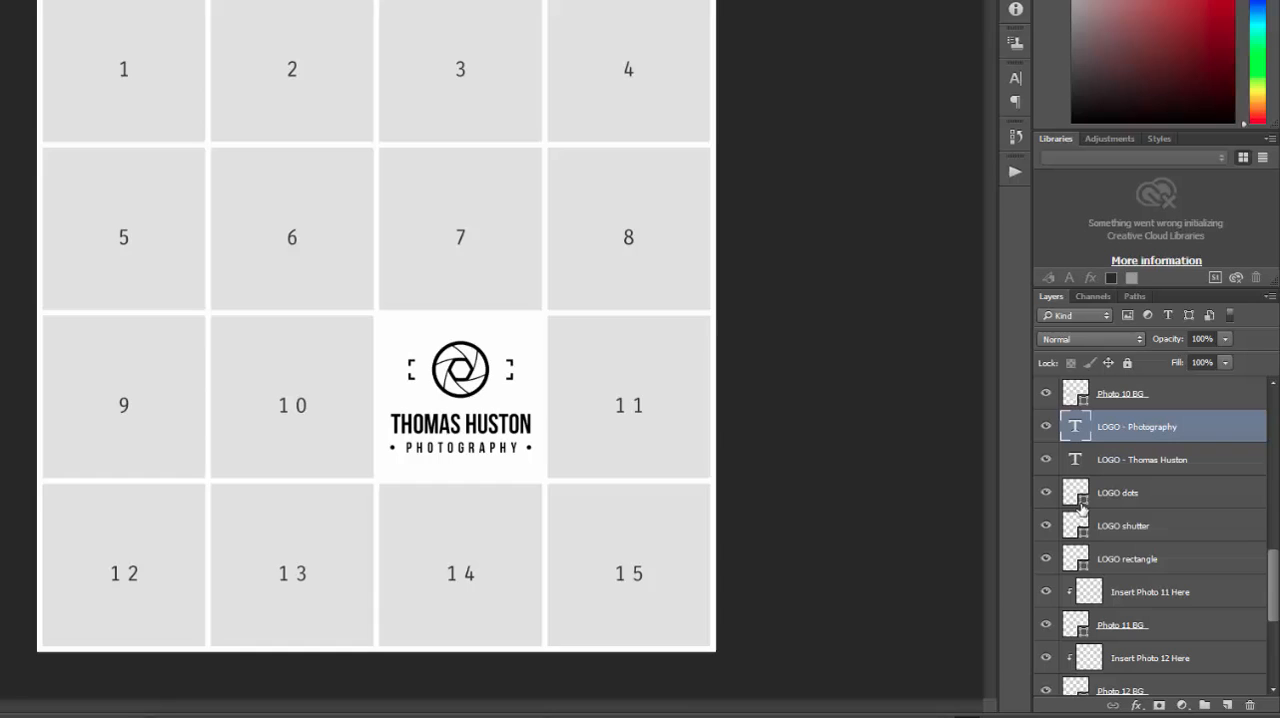
mouse_move(1080, 505)
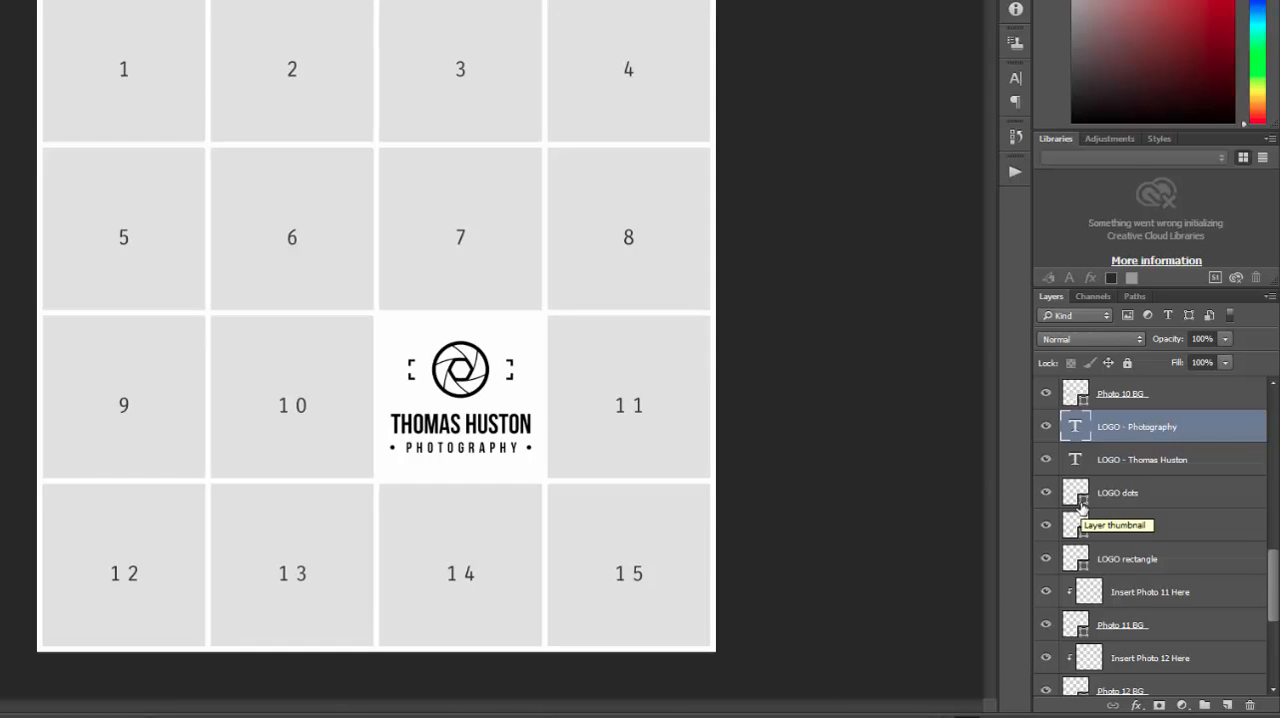
Give the LOGO dots layer a deeper red colour
double_click(1075, 492)
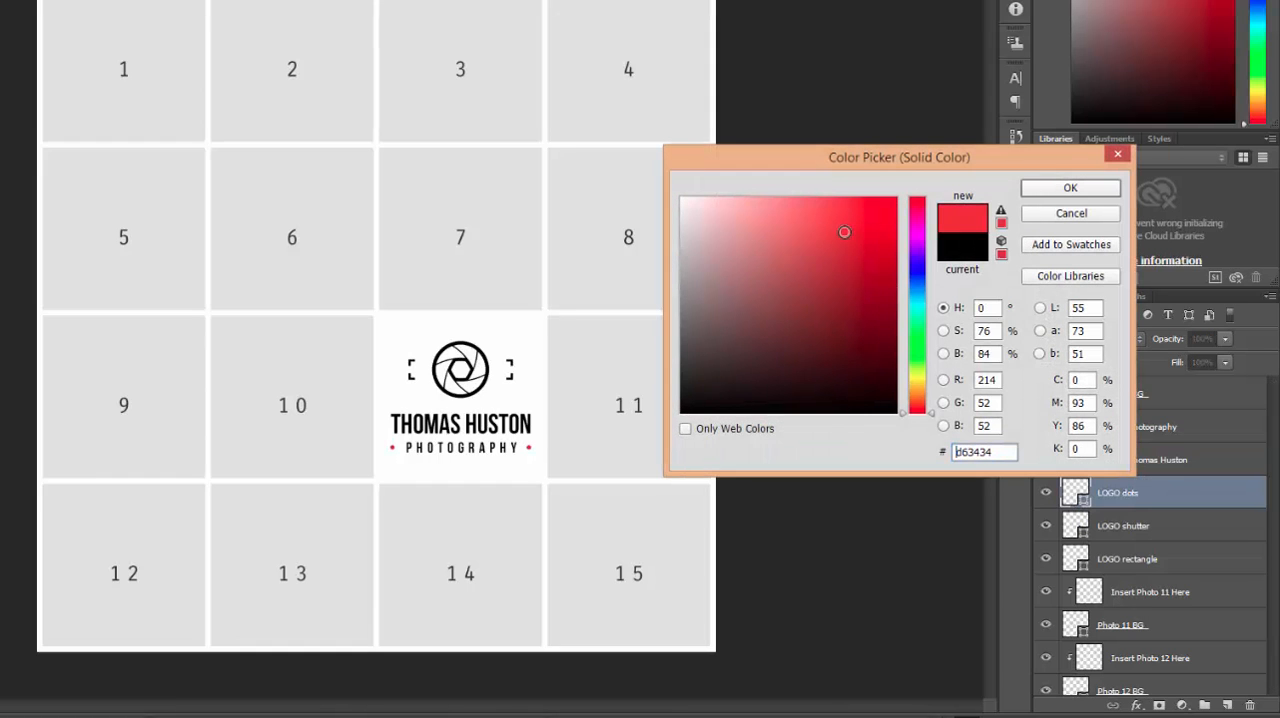
click(866, 241)
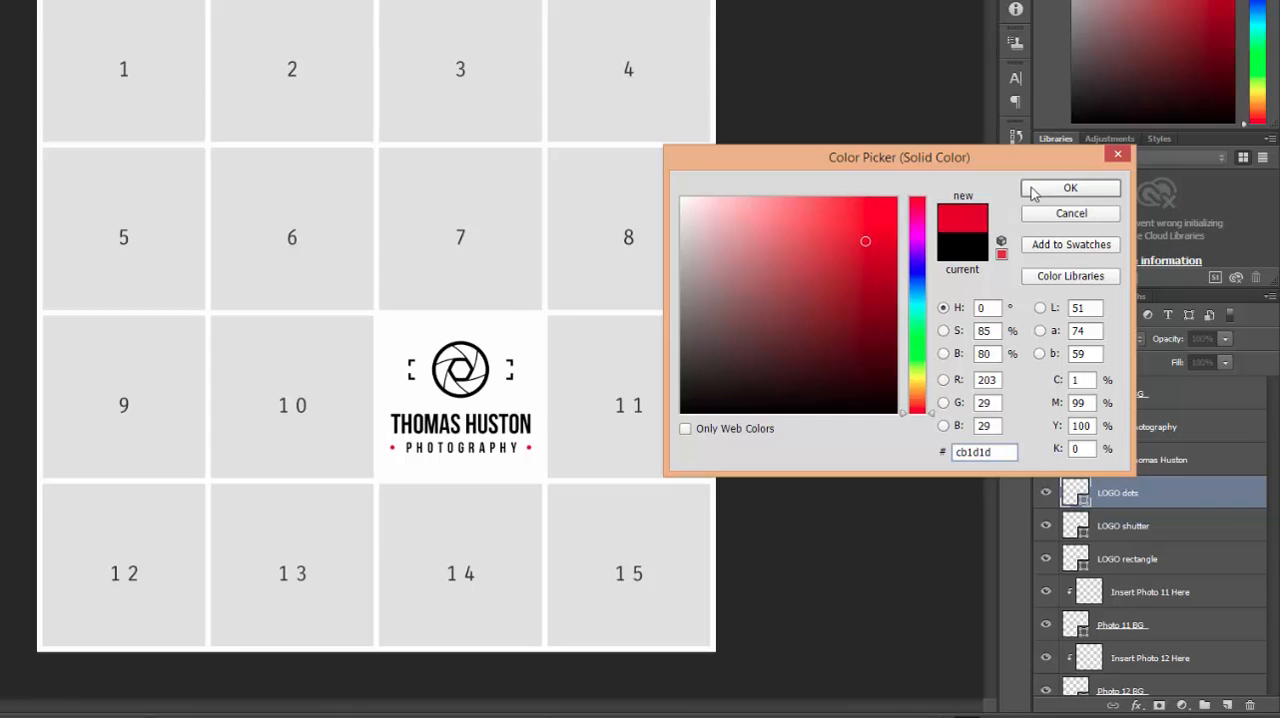
click(1070, 188)
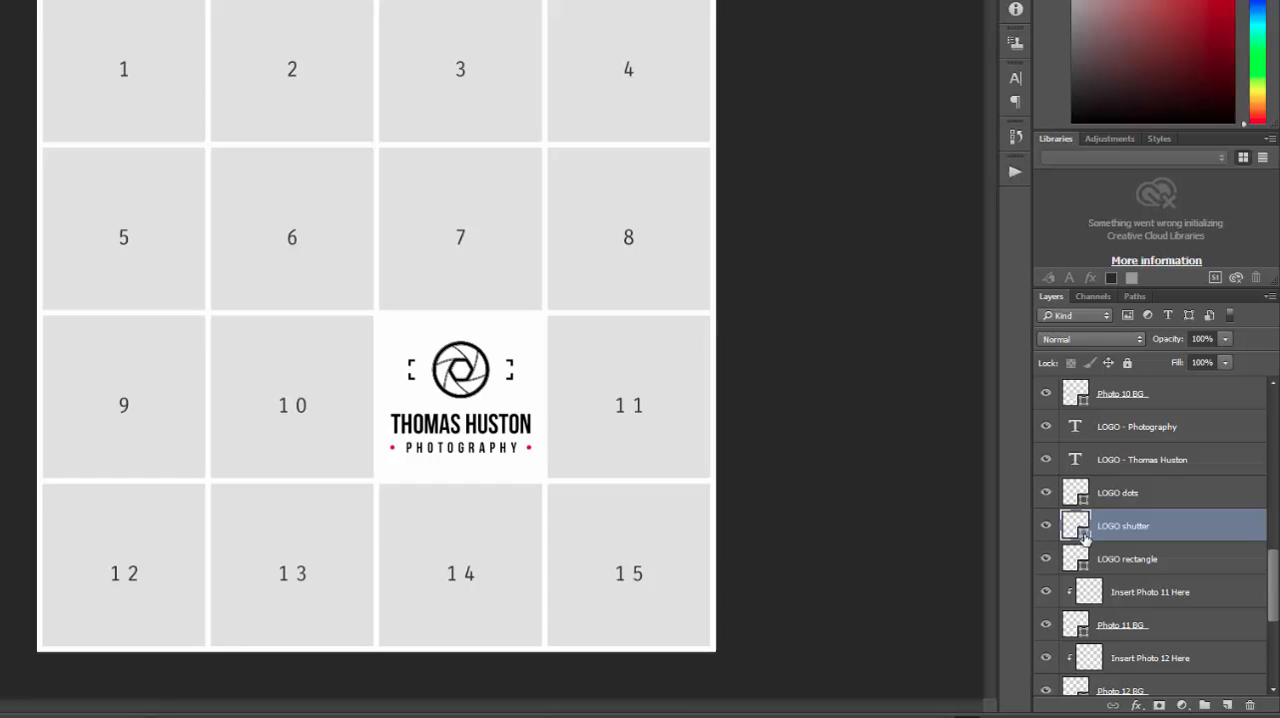
Recolour the LOGO shutter purple and the corner bracket rectangle pinkish red
double_click(1075, 525)
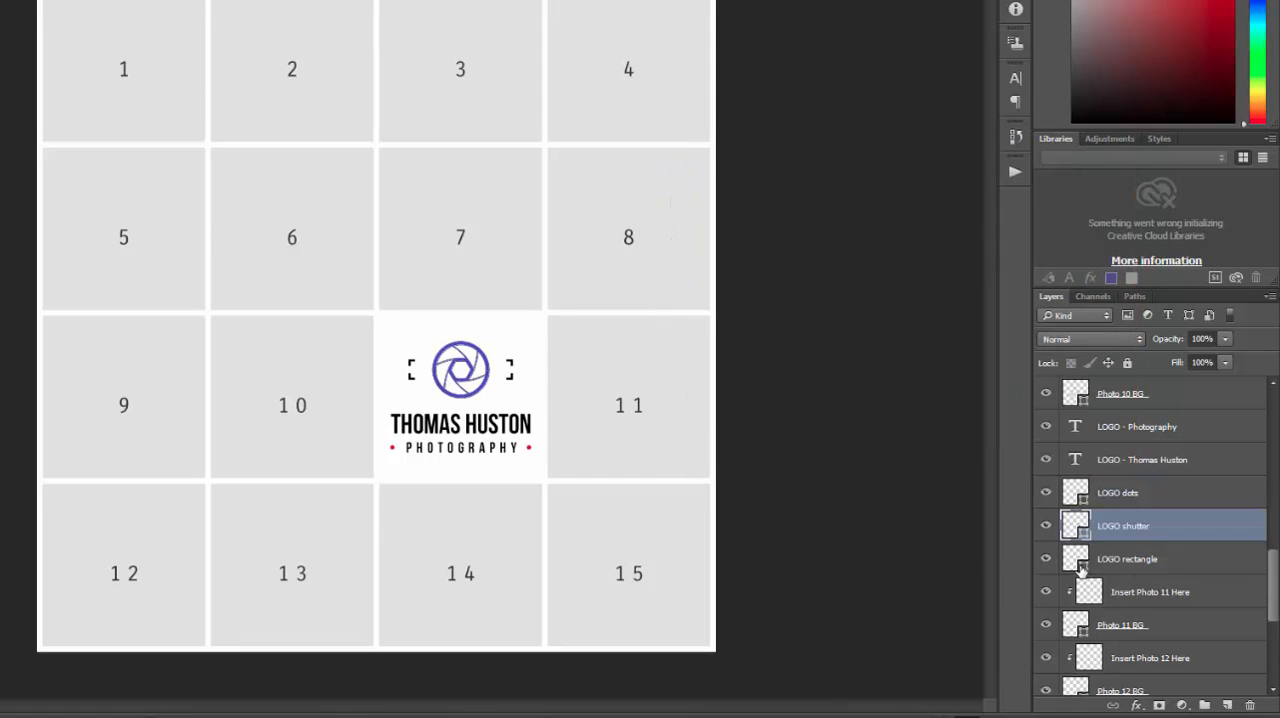
click(1127, 558)
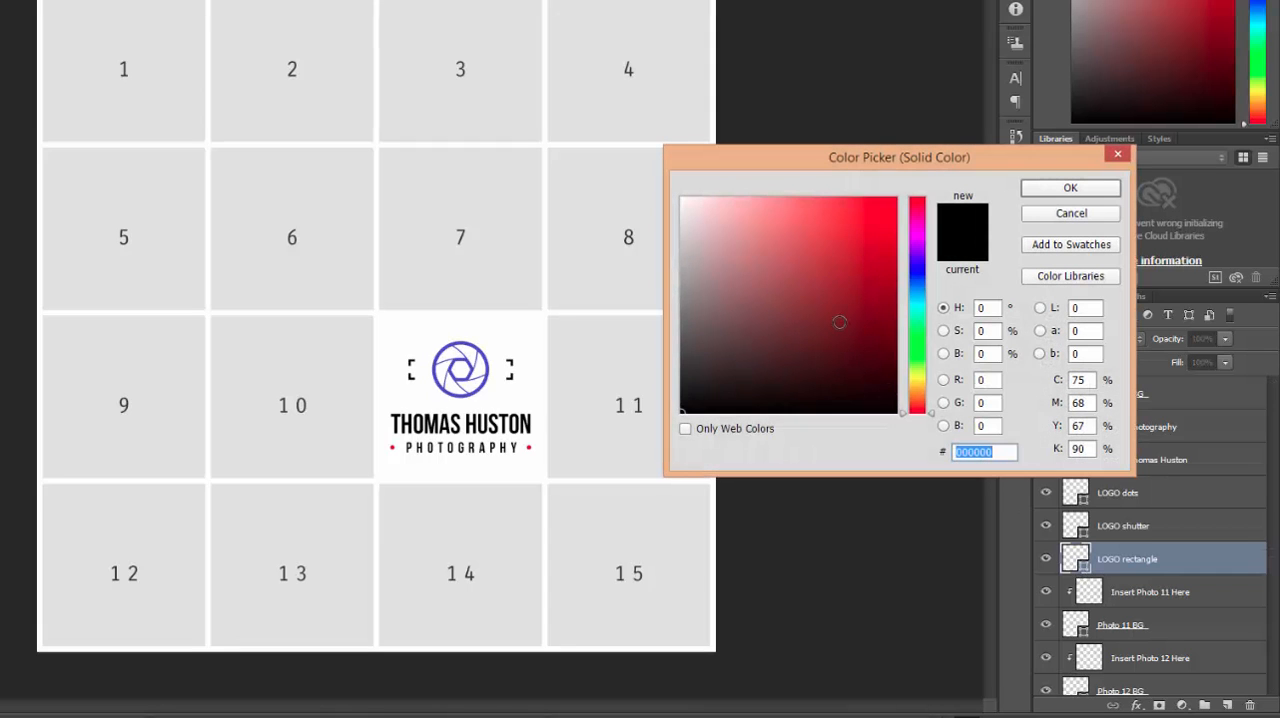
click(788, 218)
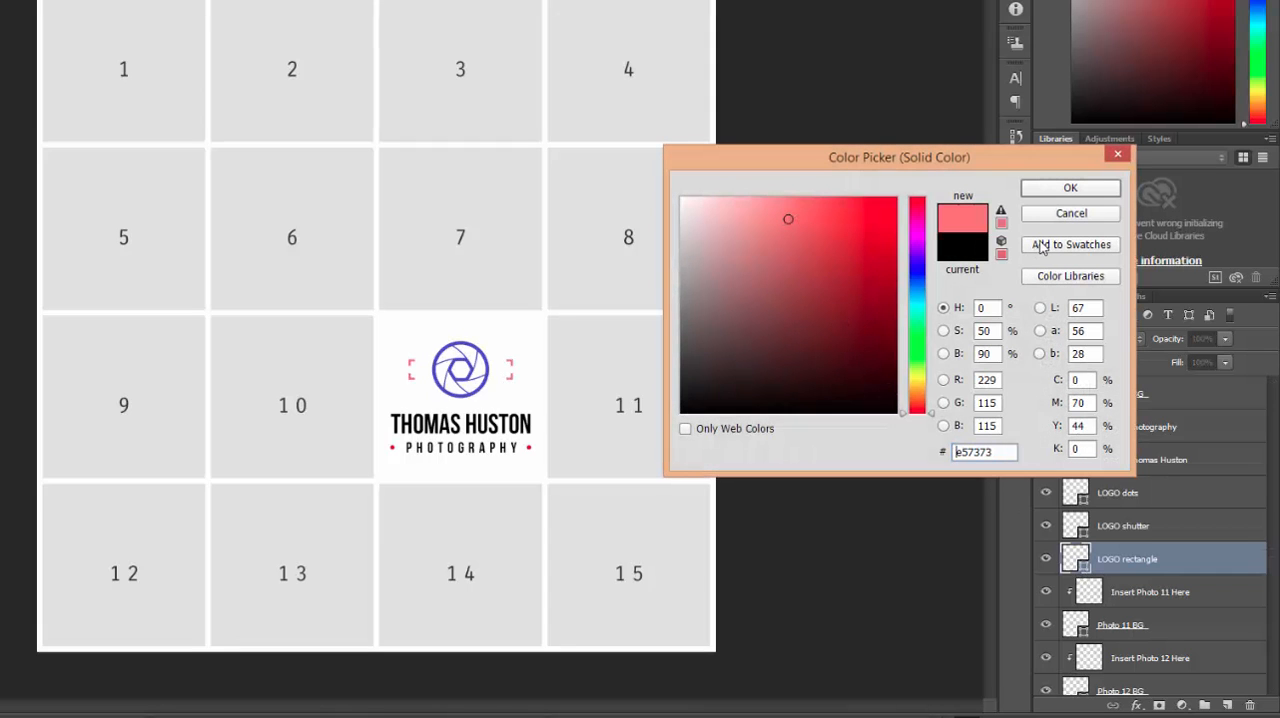
click(1070, 188)
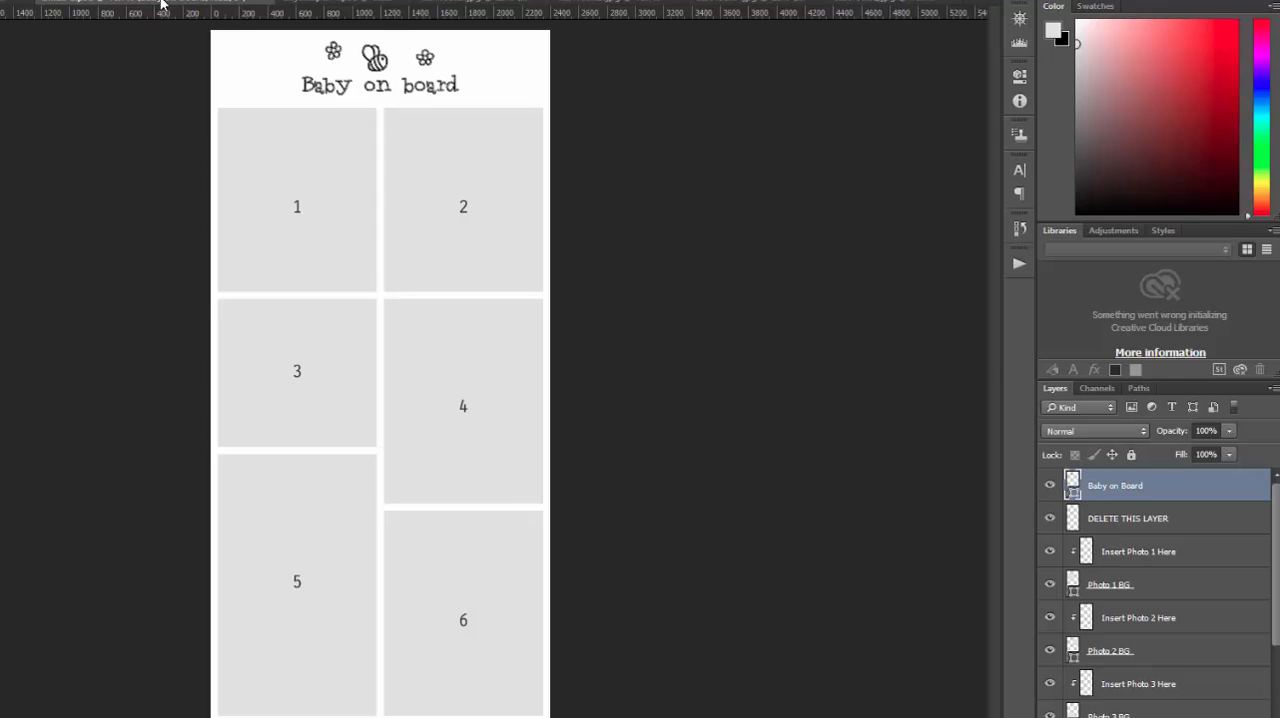
mouse_move(1148, 518)
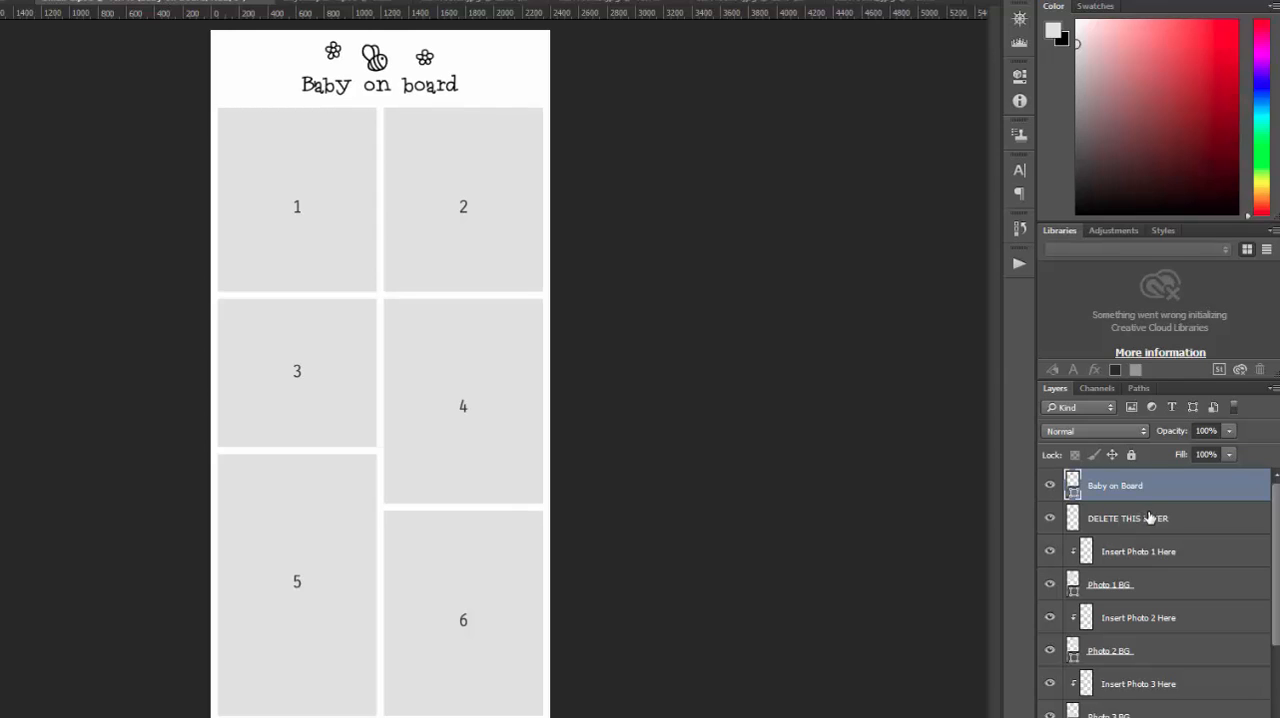
Select the Baby on Board layer and change its colour to a darker muted blue
click(1128, 518)
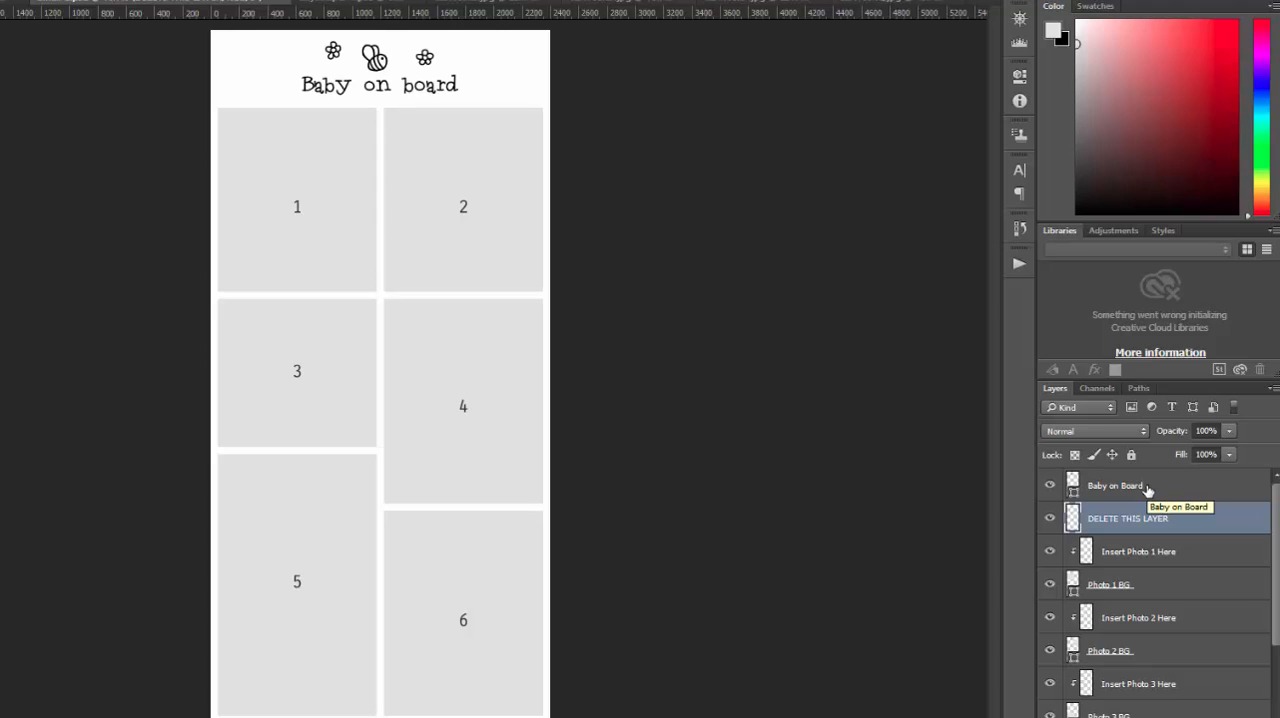
click(1114, 485)
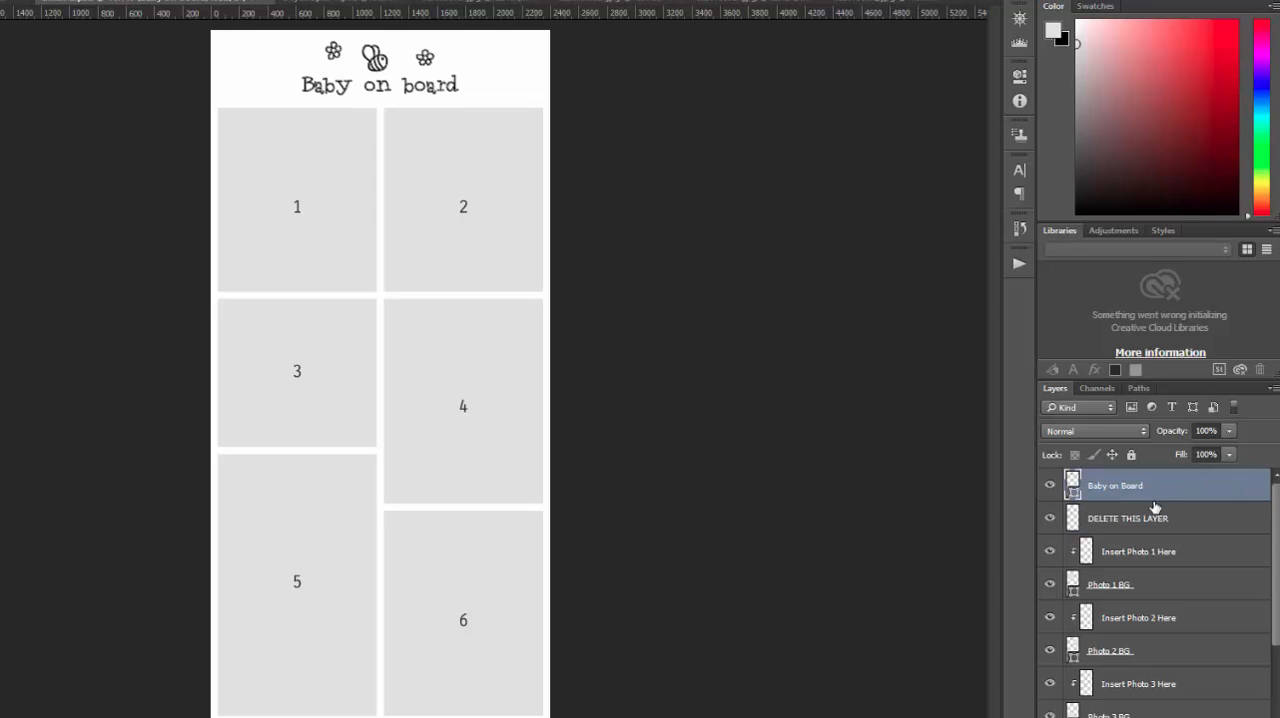
mouse_move(1015, 640)
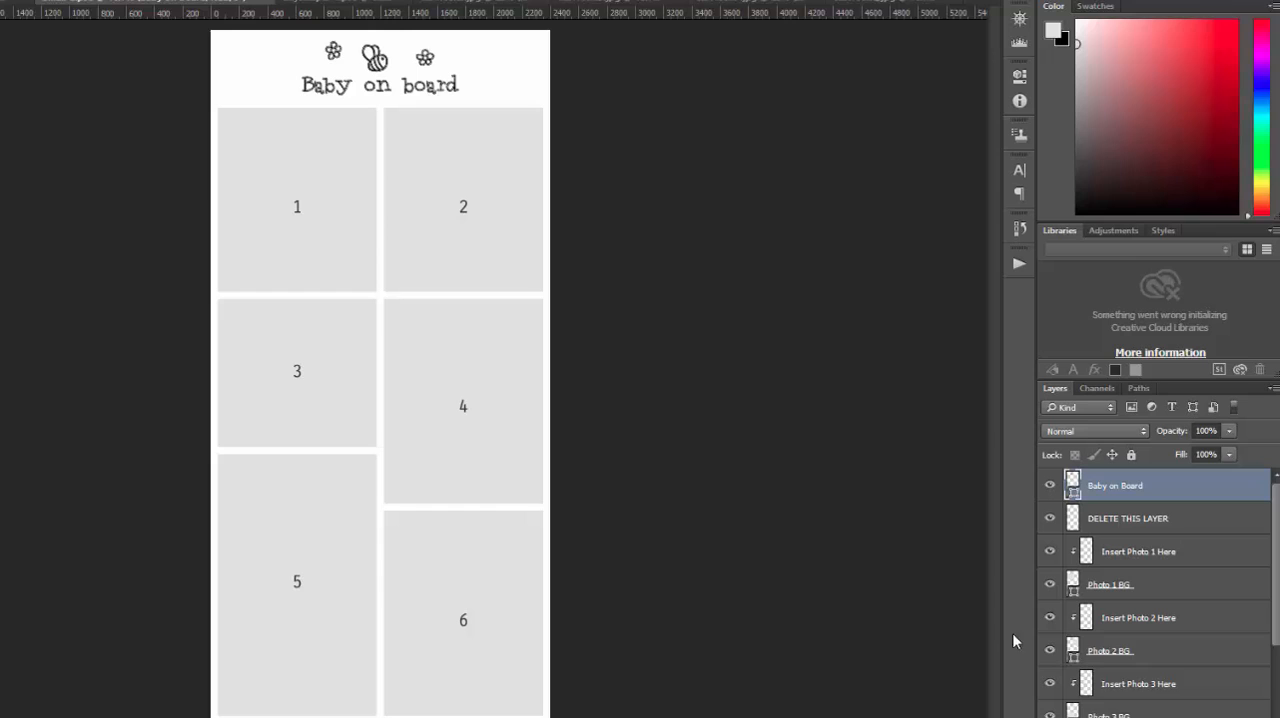
mouse_move(1072, 500)
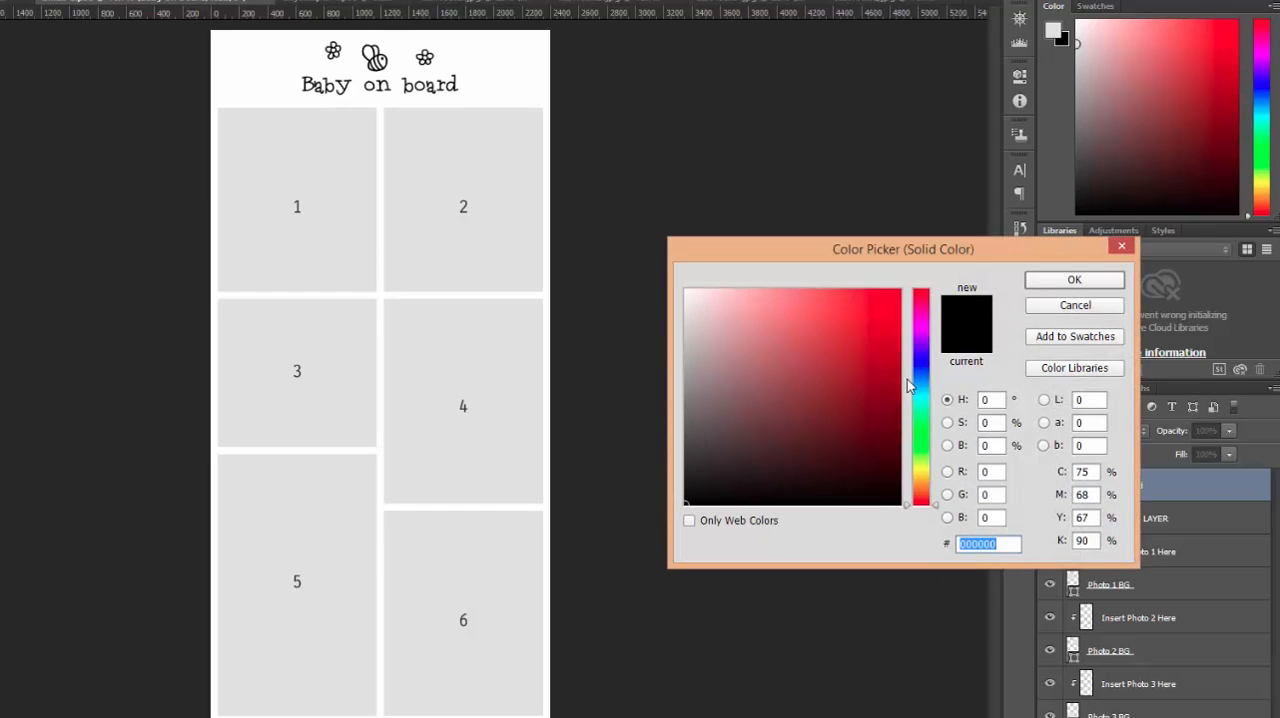
click(824, 333)
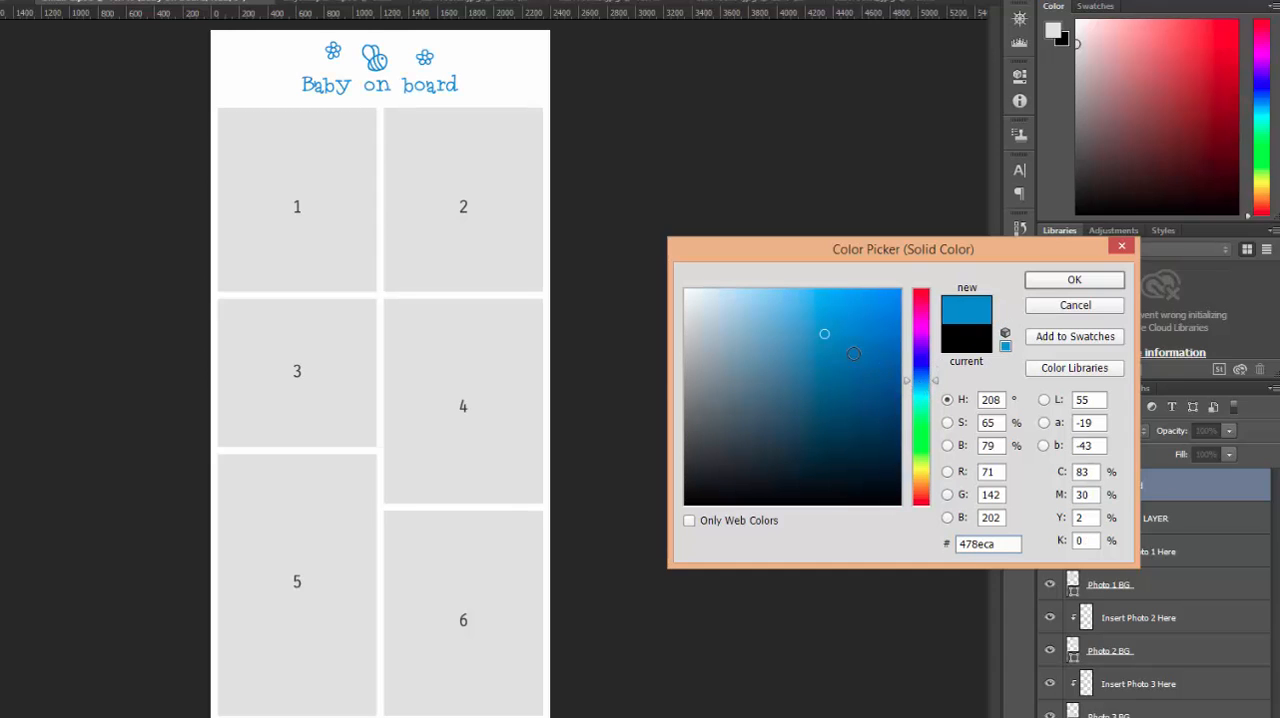
click(827, 357)
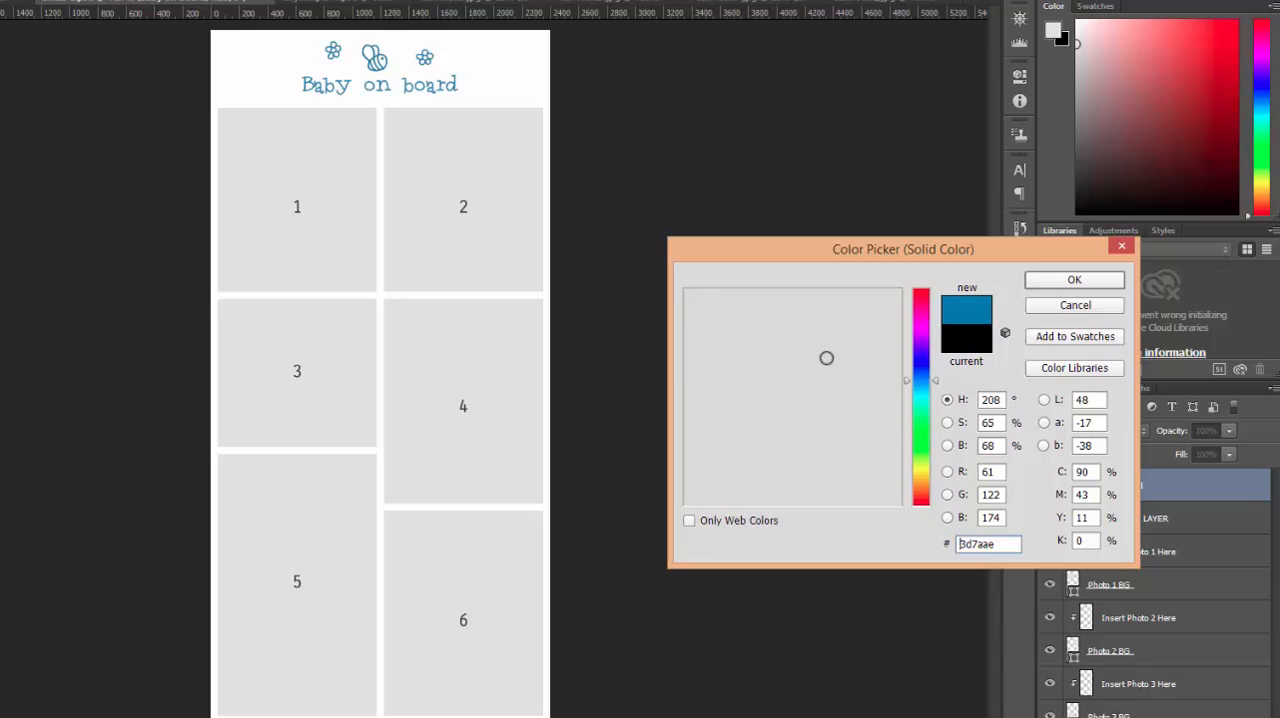
click(1073, 279)
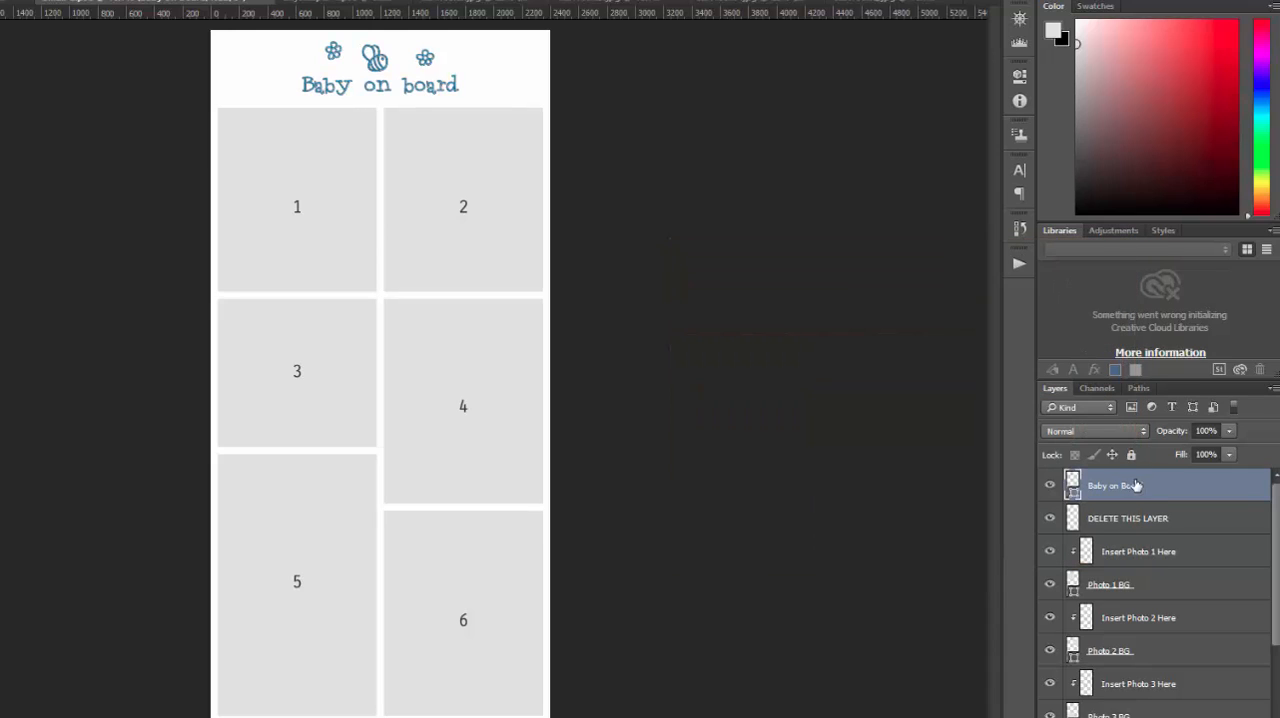
click(1127, 518)
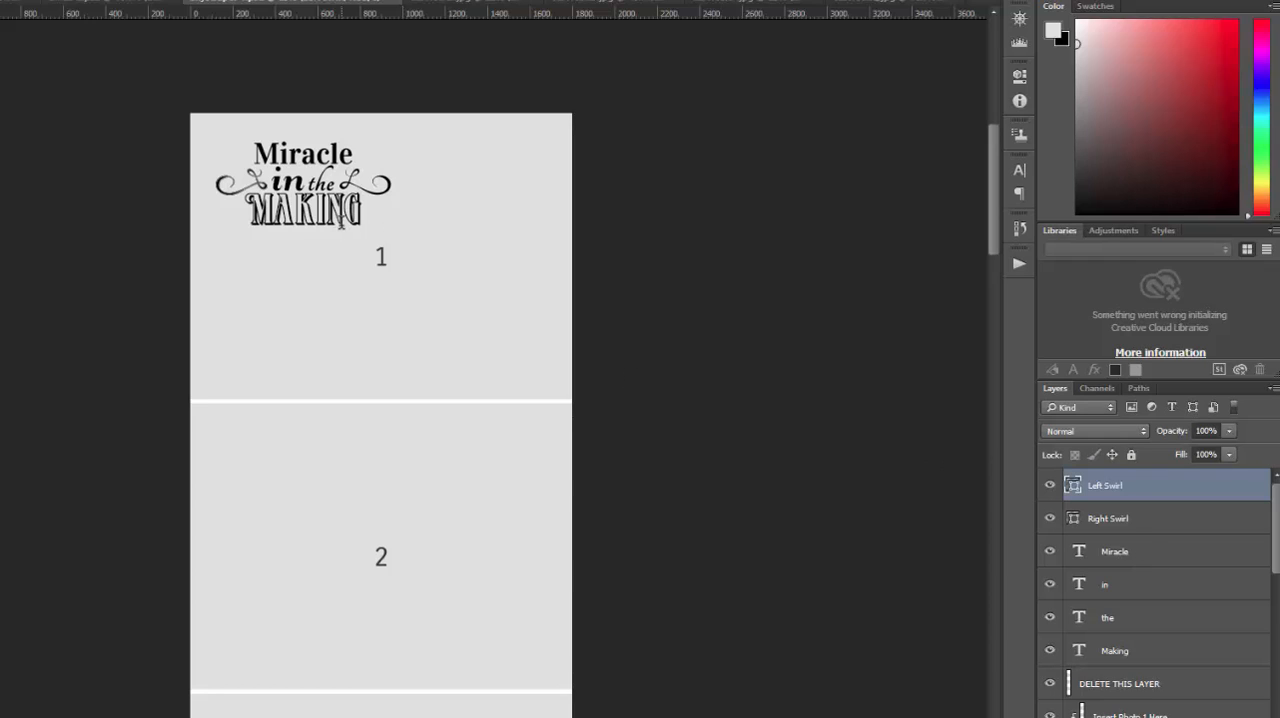
mouse_move(347, 225)
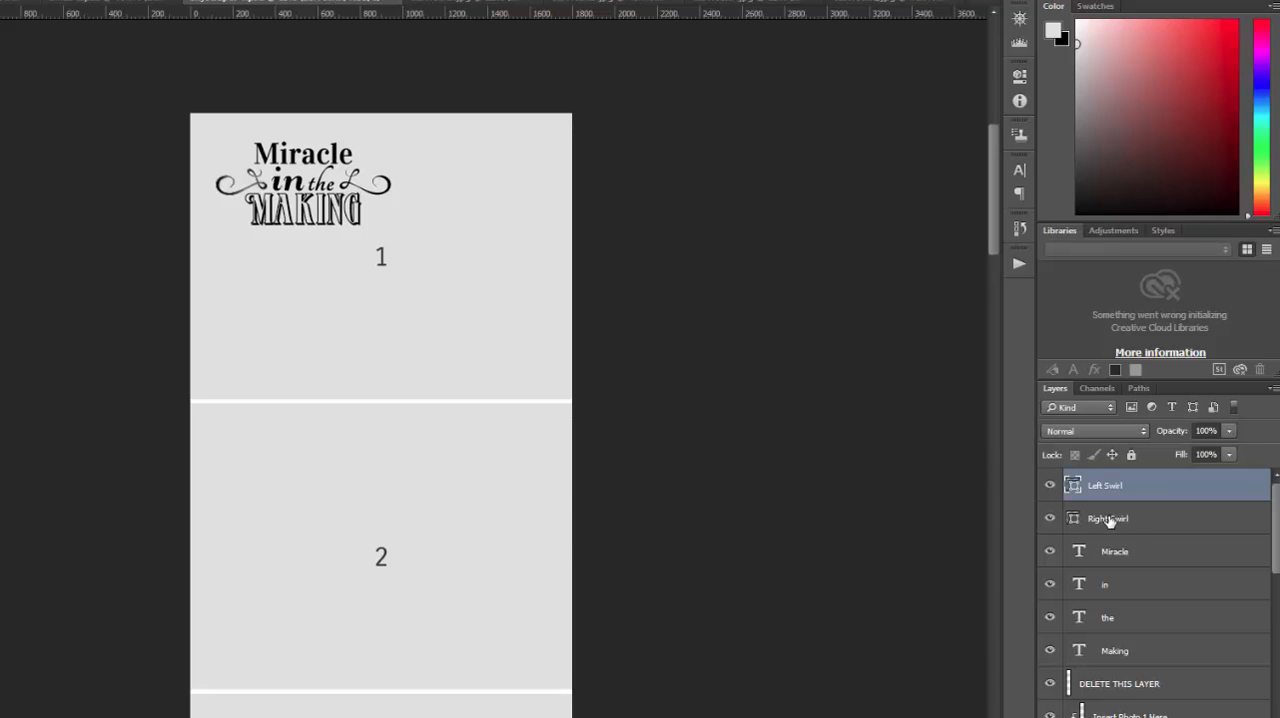
mouse_move(1115, 519)
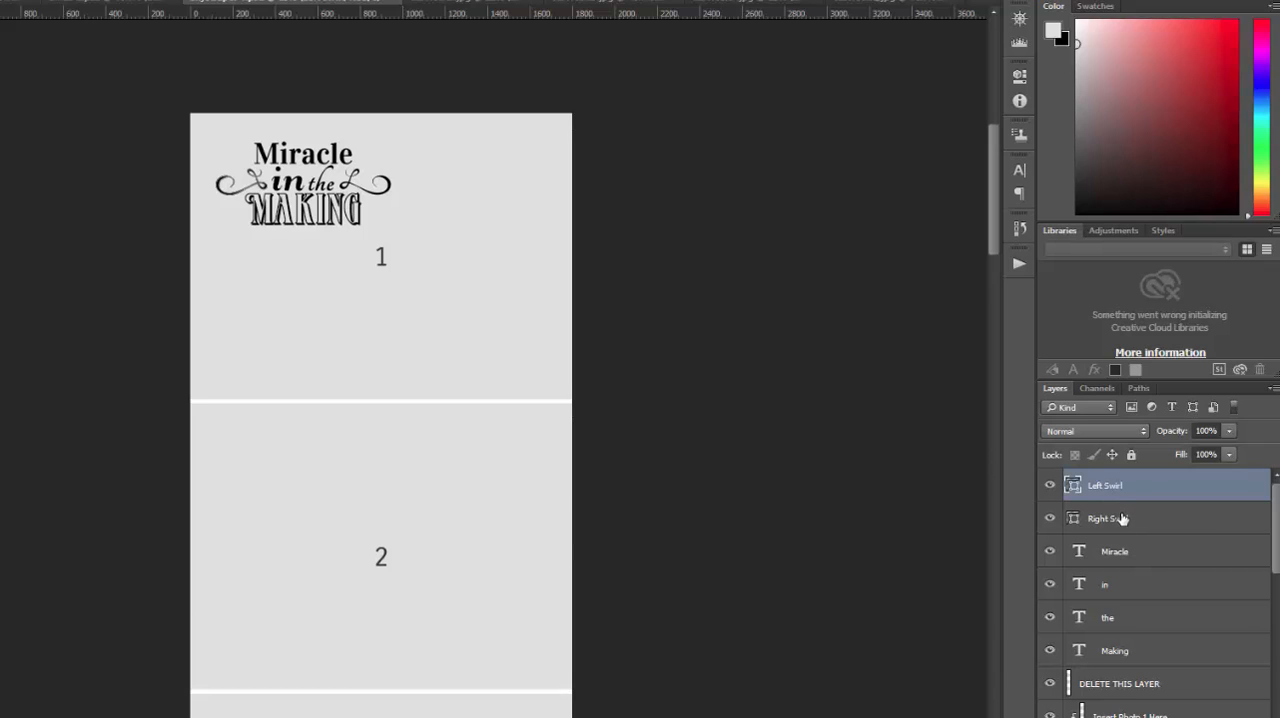
mouse_move(1122, 585)
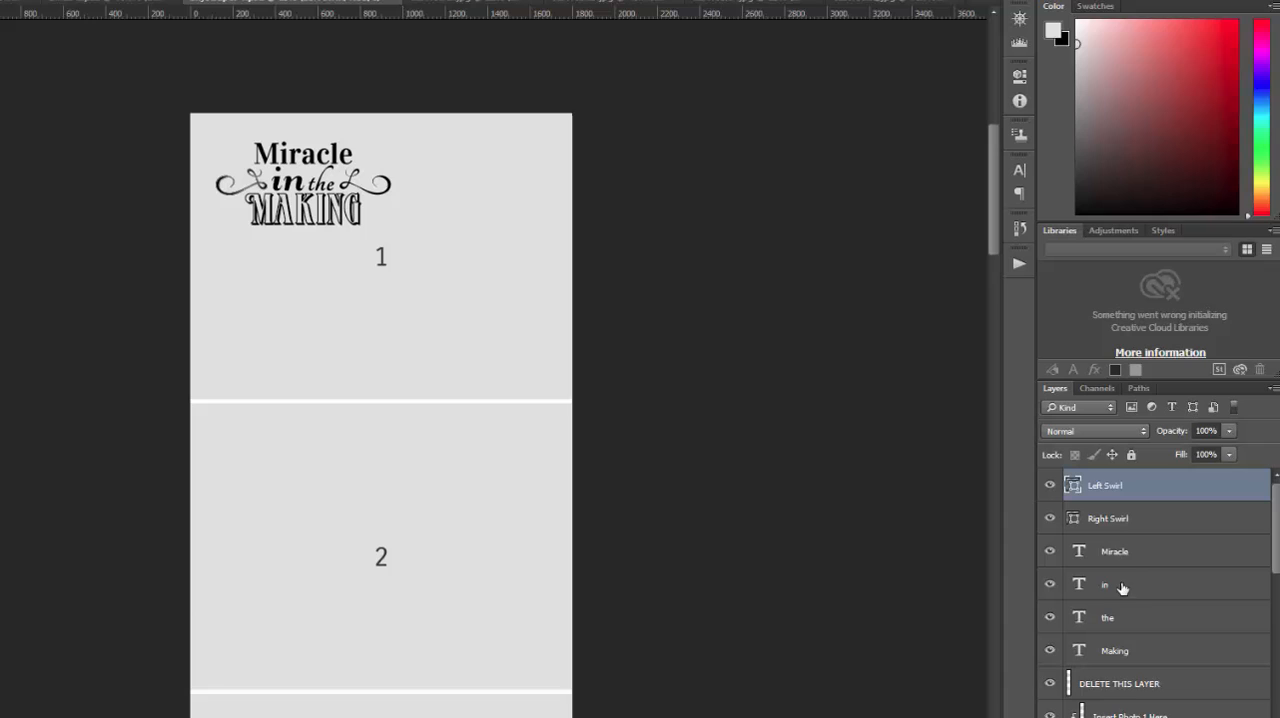
mouse_move(1078, 515)
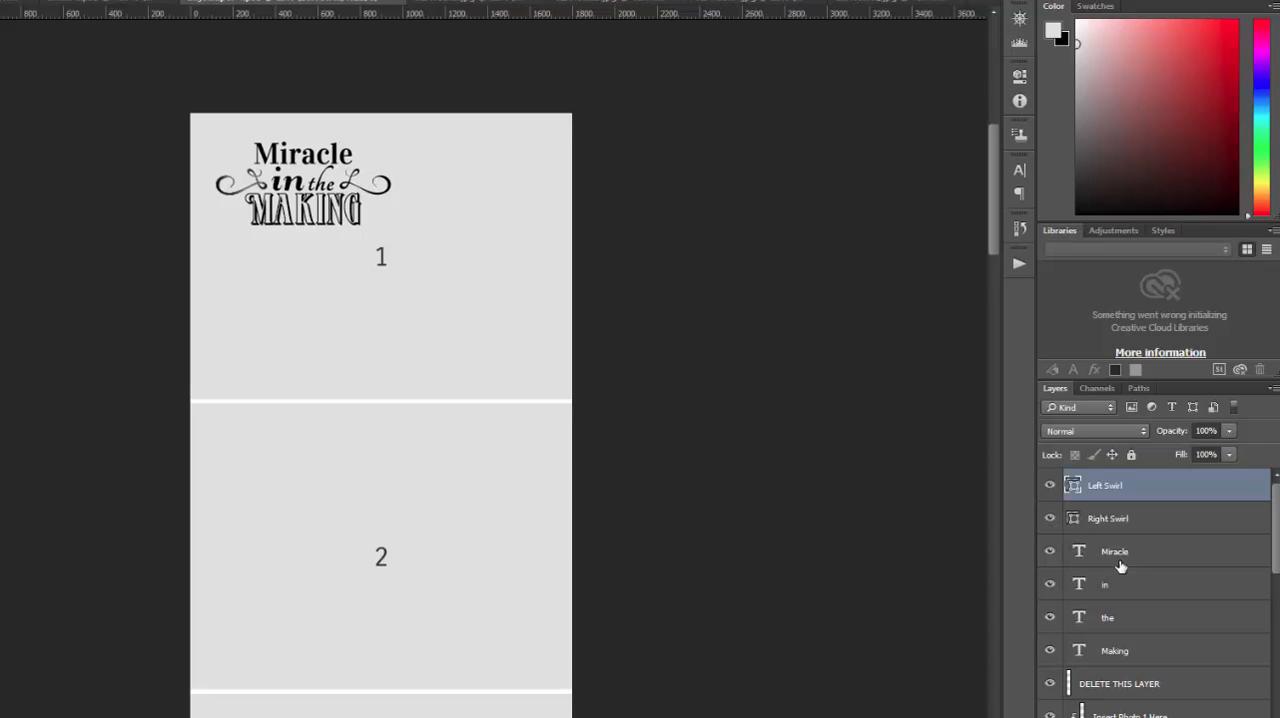
Set the Miracle text layer's colour to red
click(1104, 584)
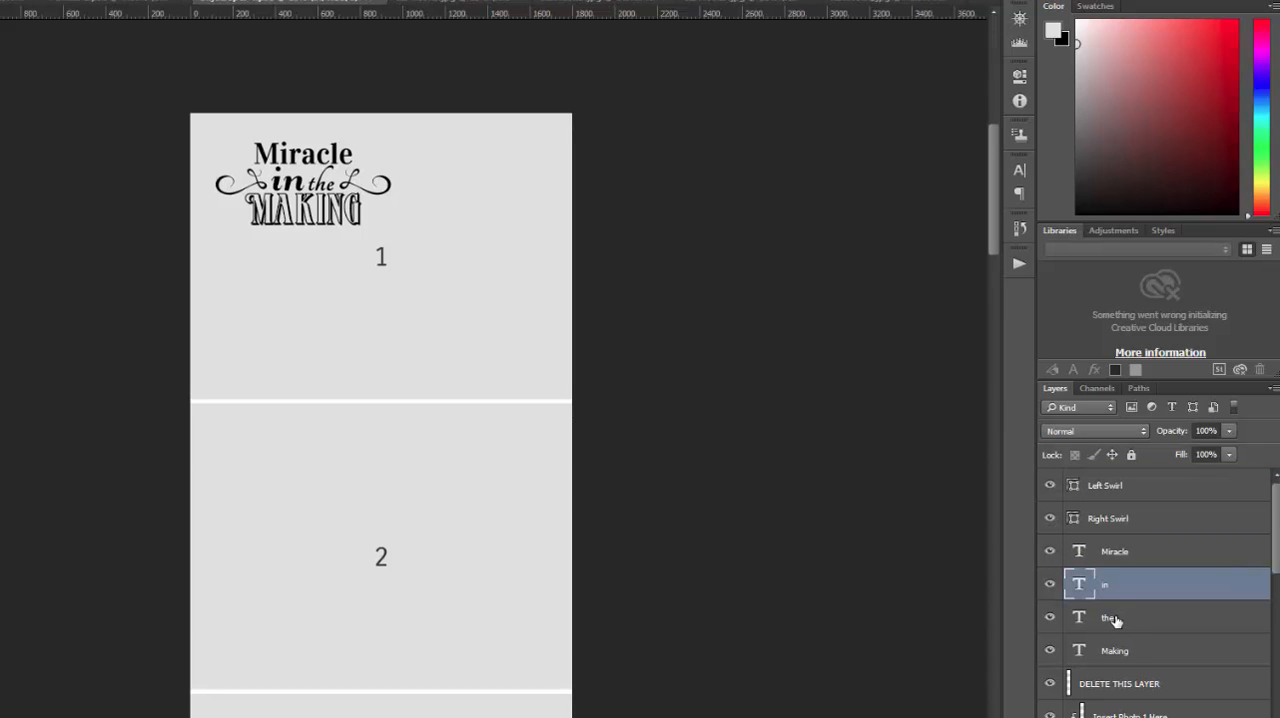
click(1108, 617)
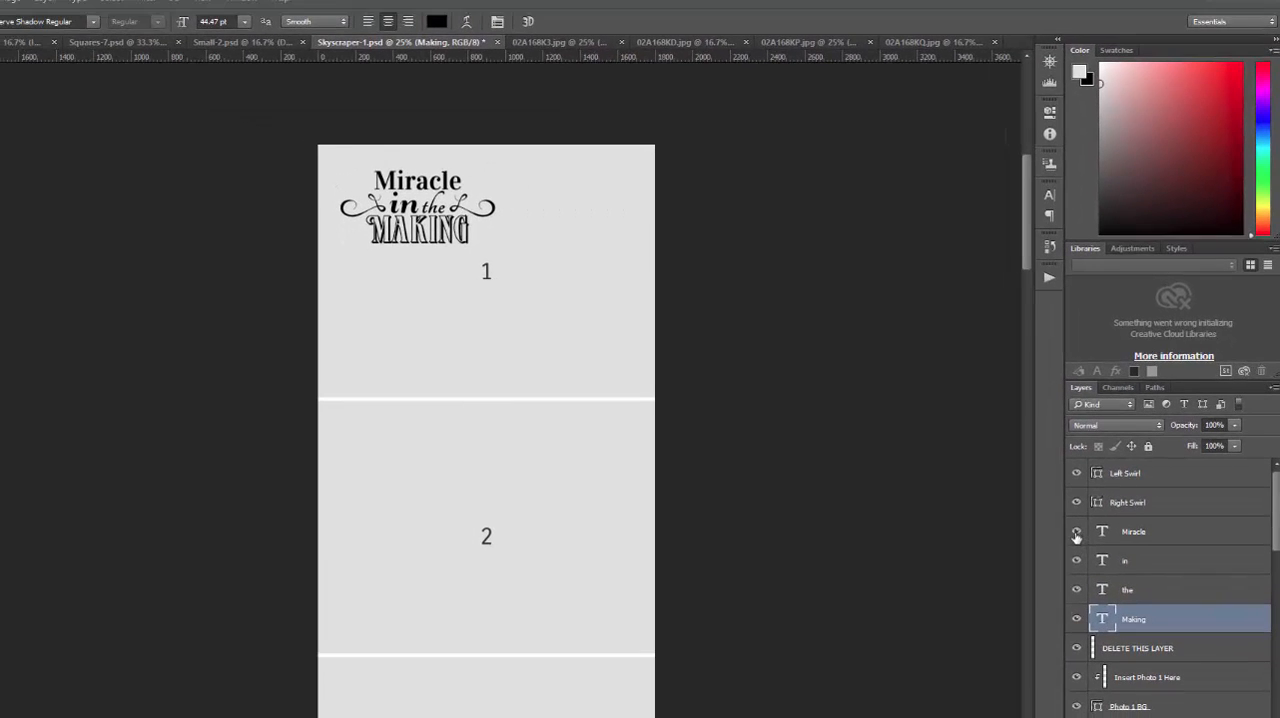
click(1134, 531)
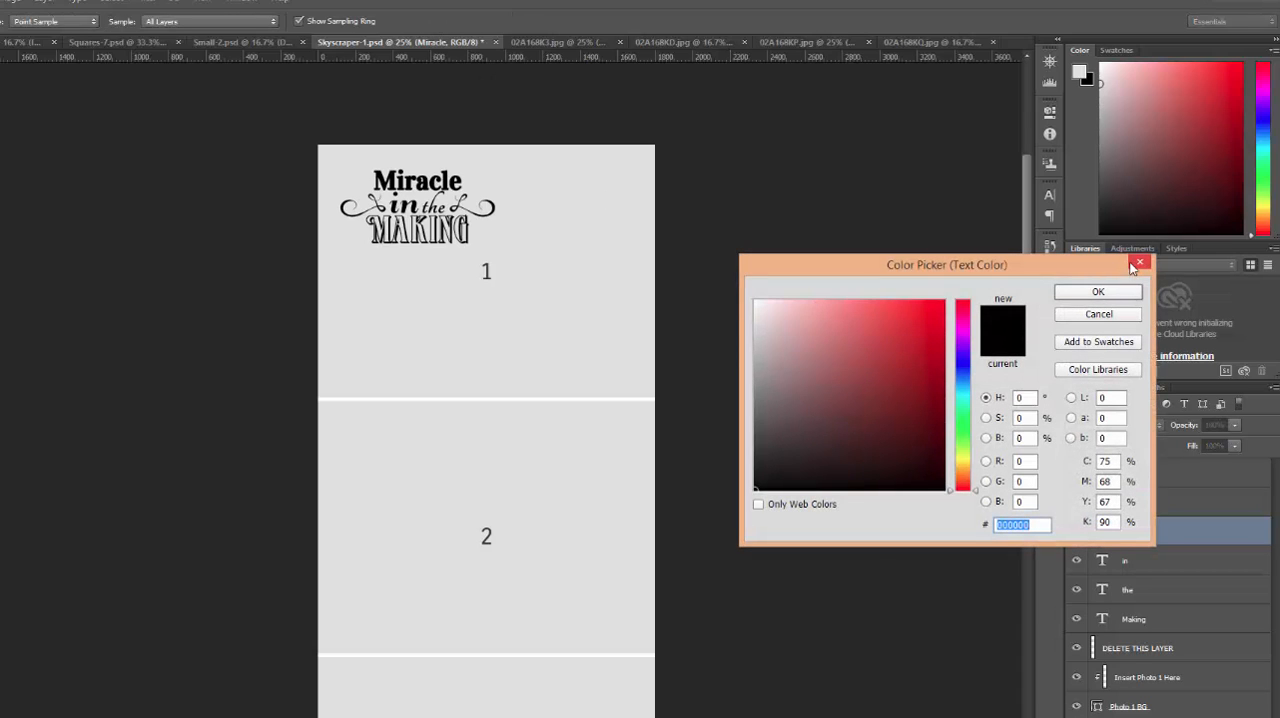
click(898, 345)
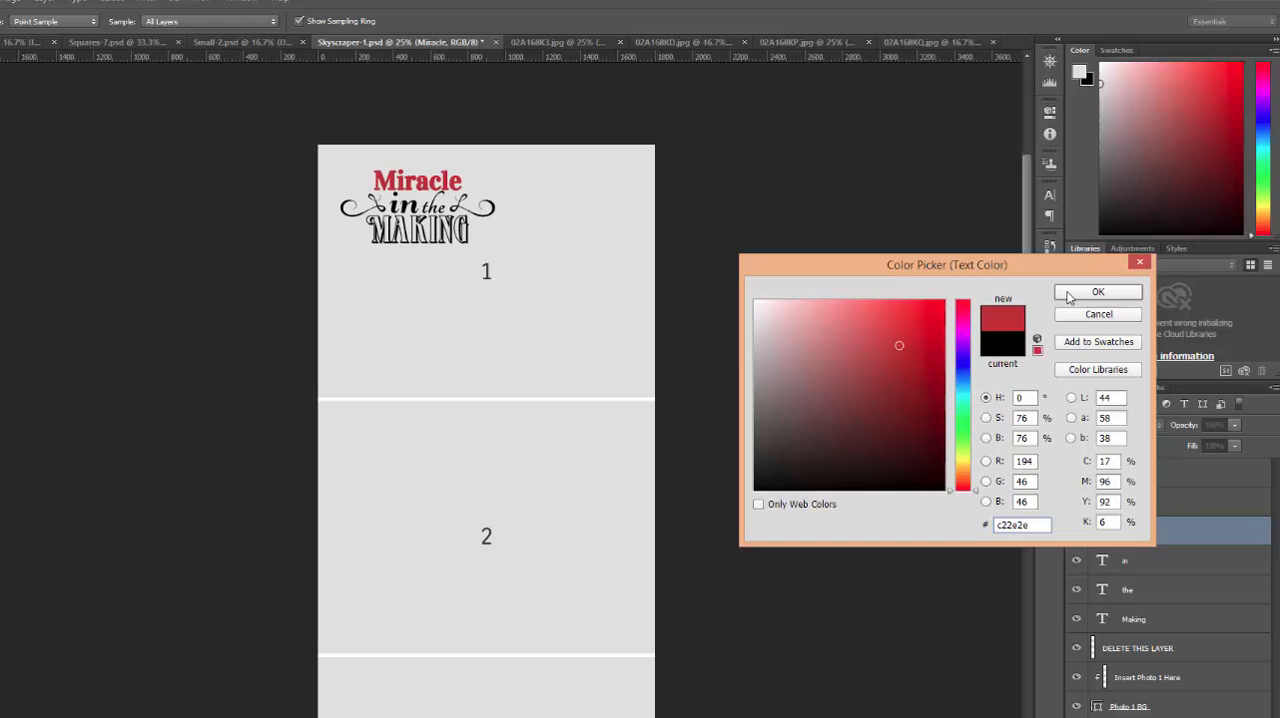
click(1097, 291)
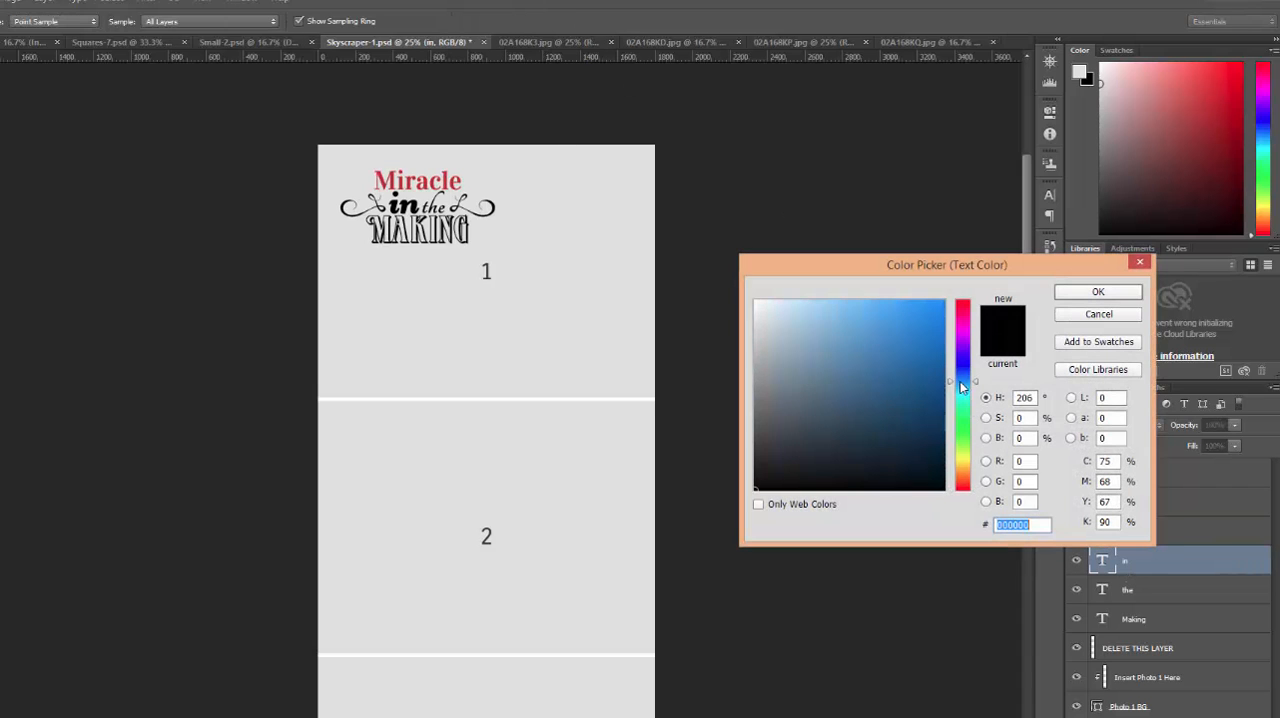
Colour the word in blue, the green, and Making gold
click(1097, 291)
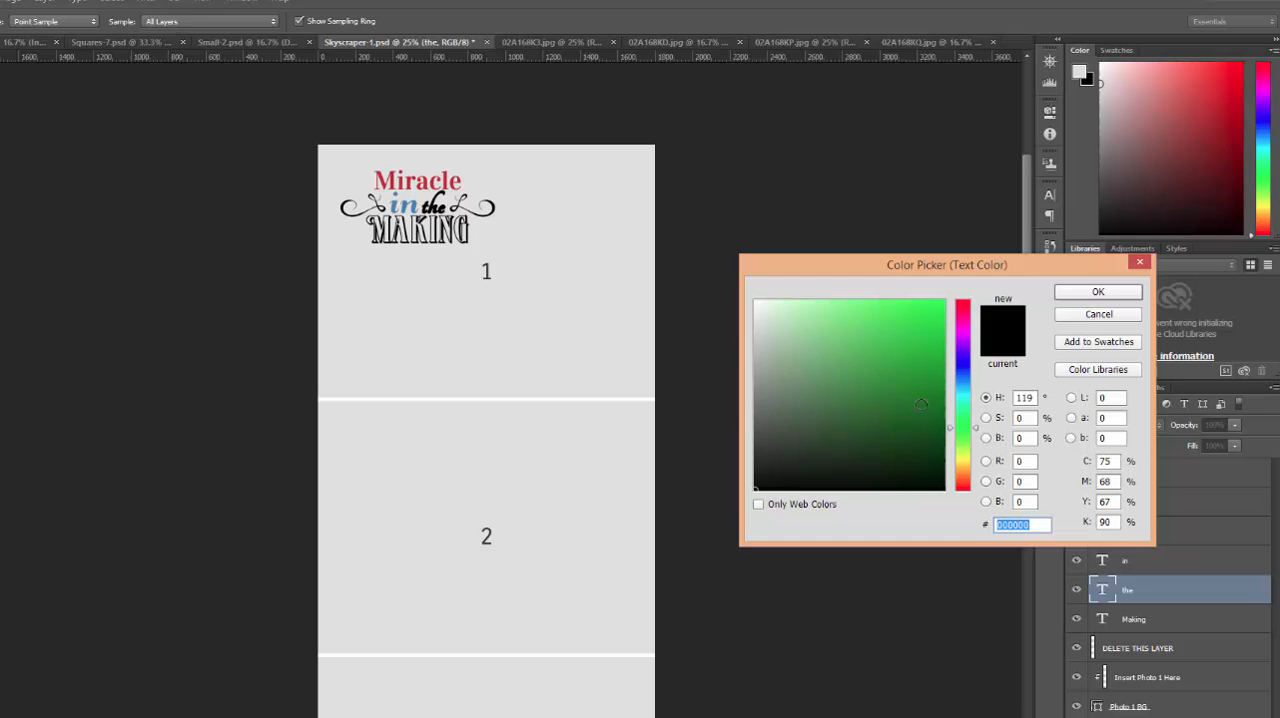
click(870, 381)
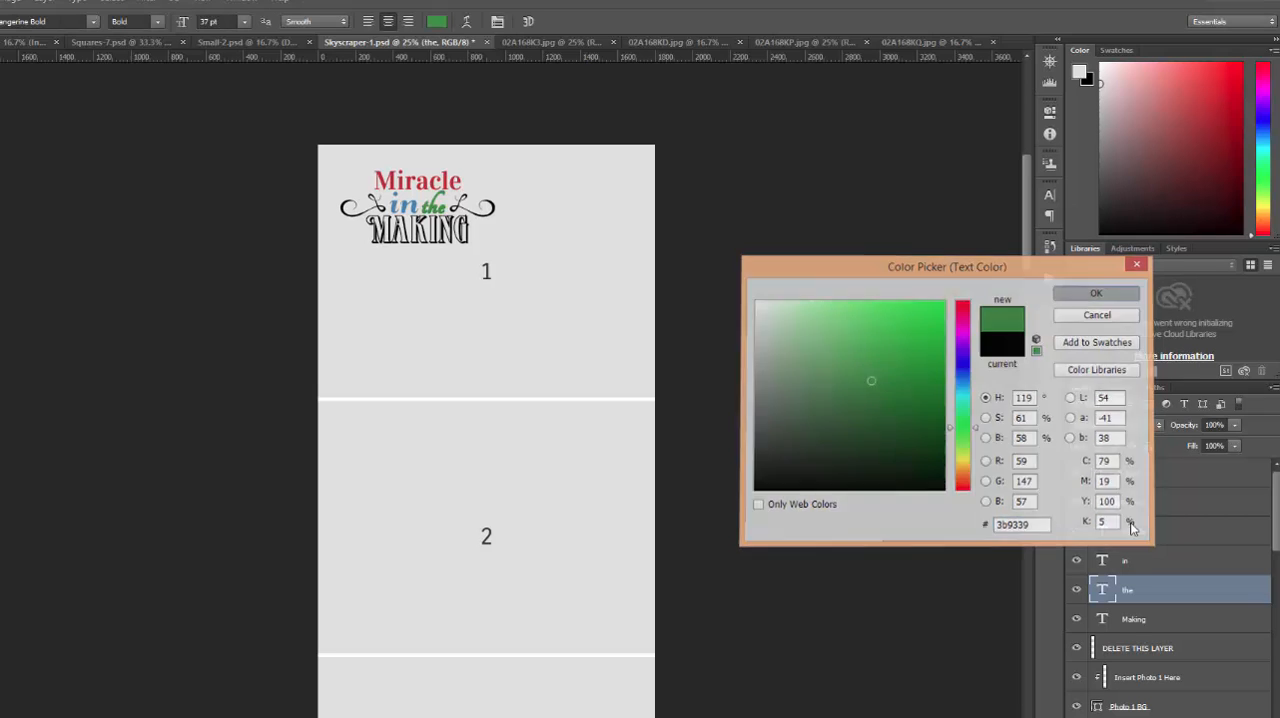
click(1095, 293)
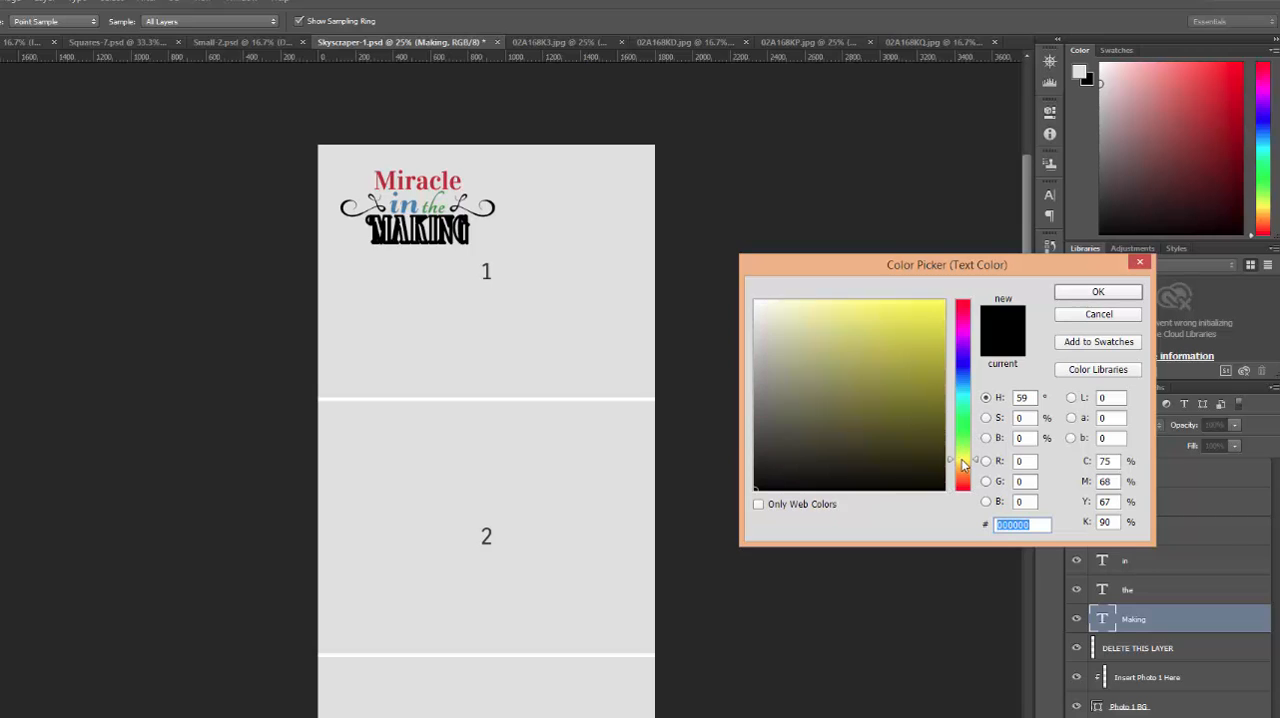
click(908, 327)
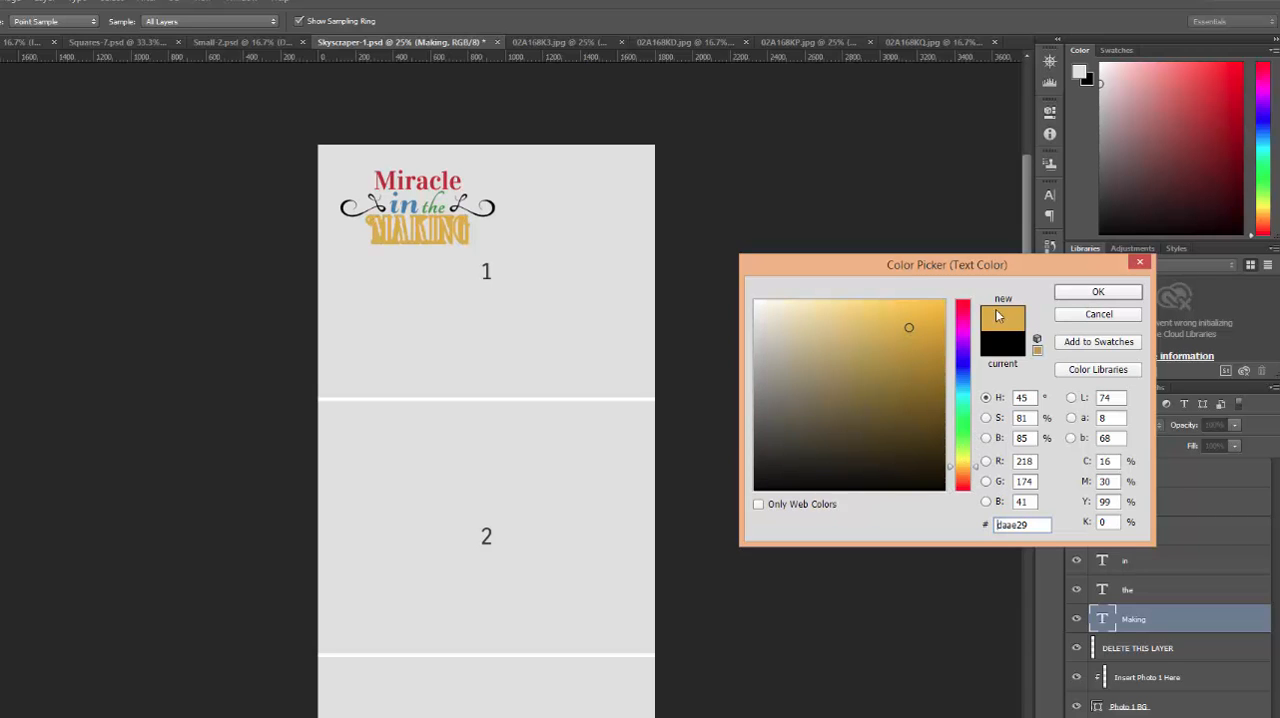
click(1097, 291)
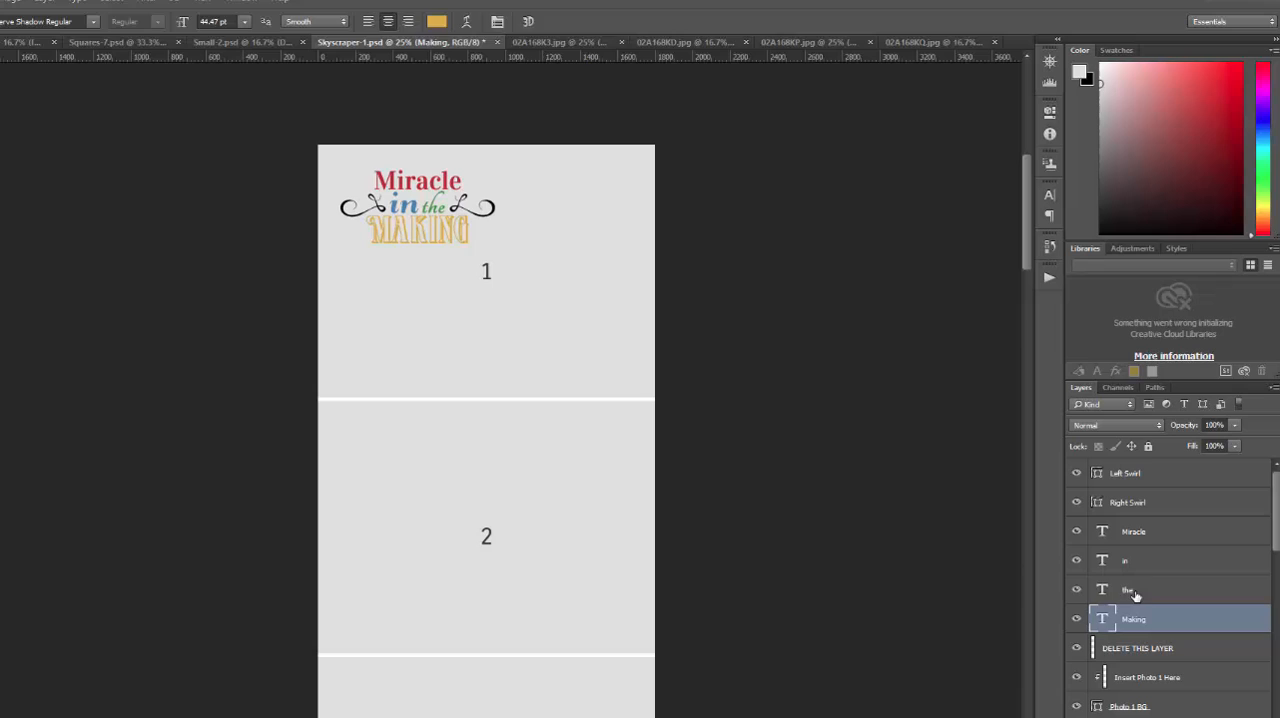
click(1128, 589)
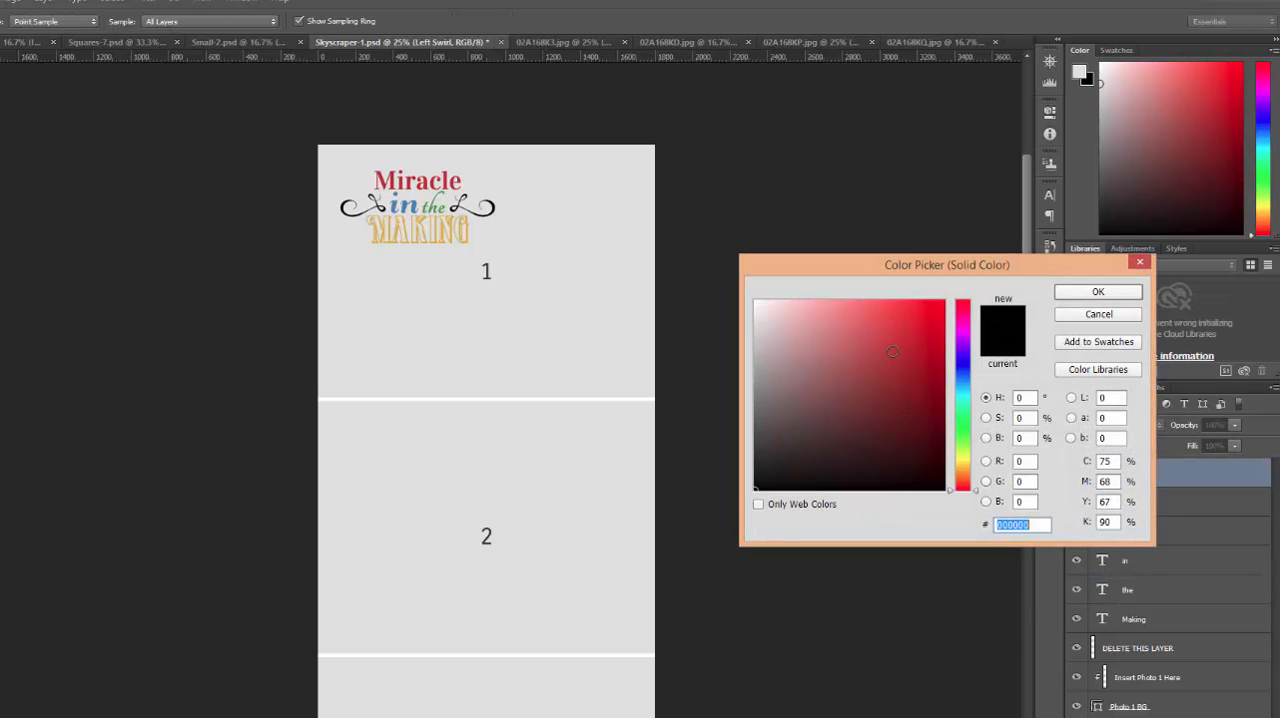
Fill the Left Swirl layer with red #ba3333 and the Right Swirl layer with blue
text(ba3333)
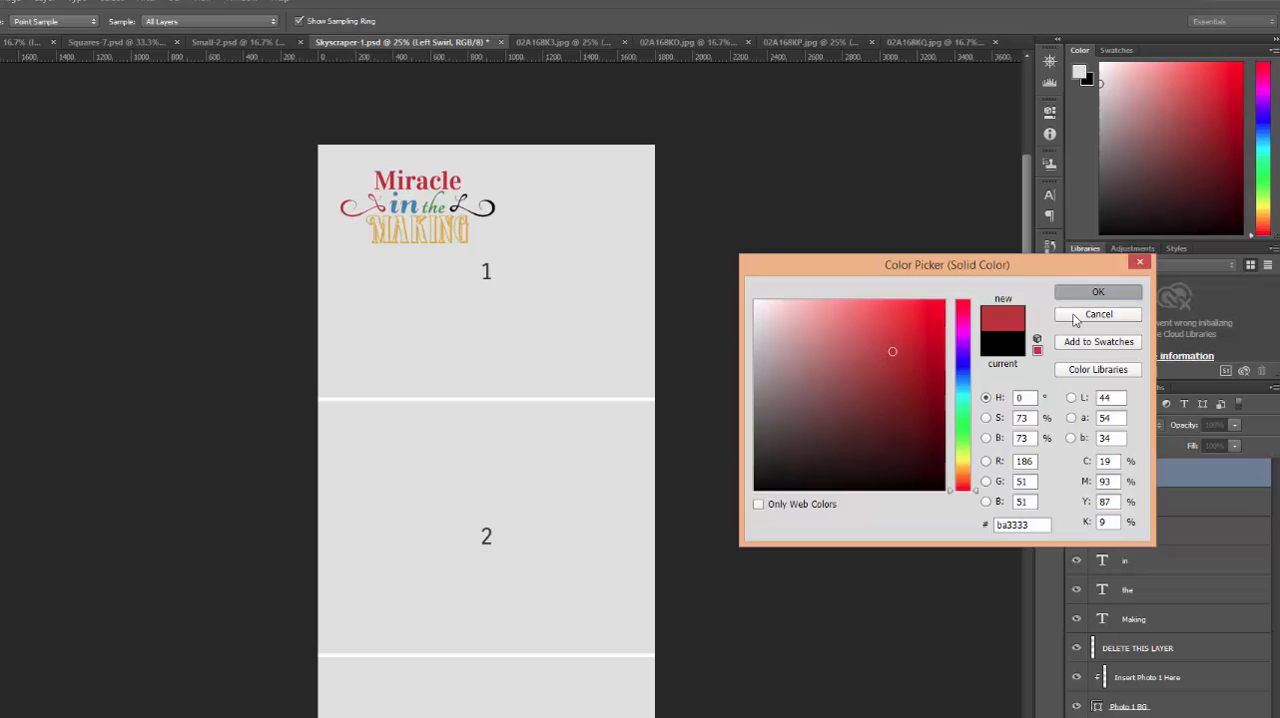
click(1098, 314)
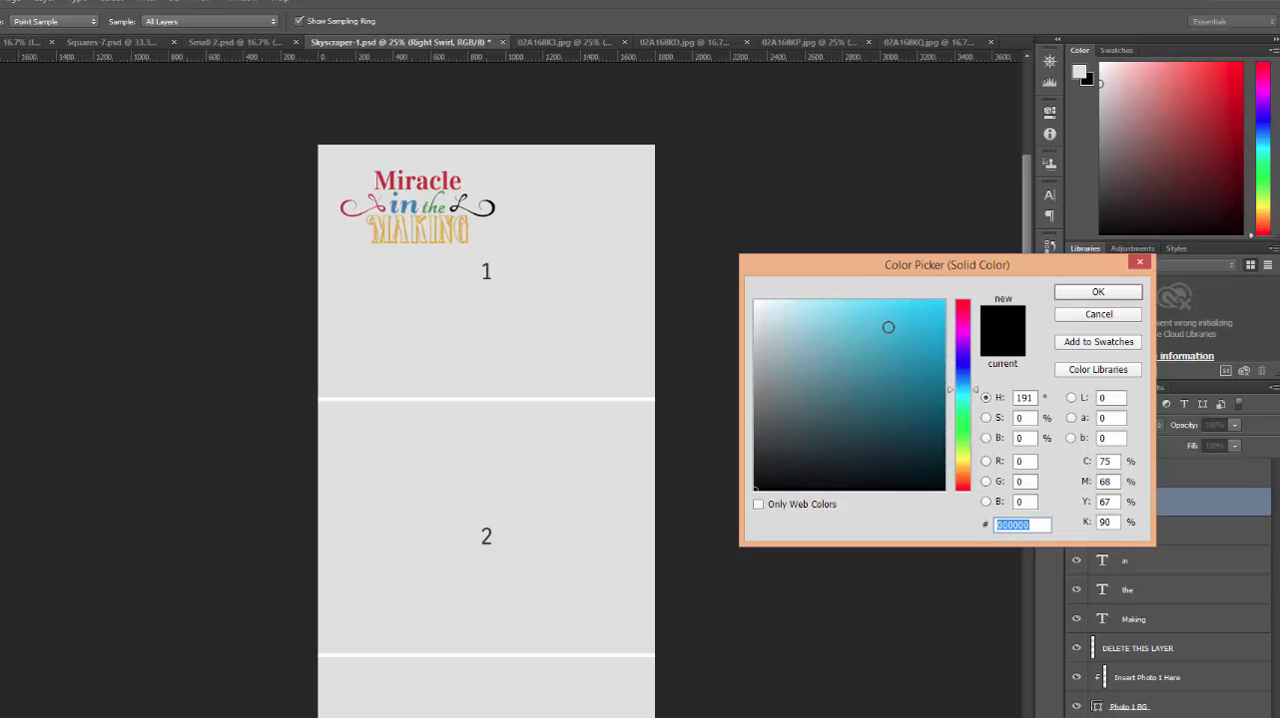
click(1097, 313)
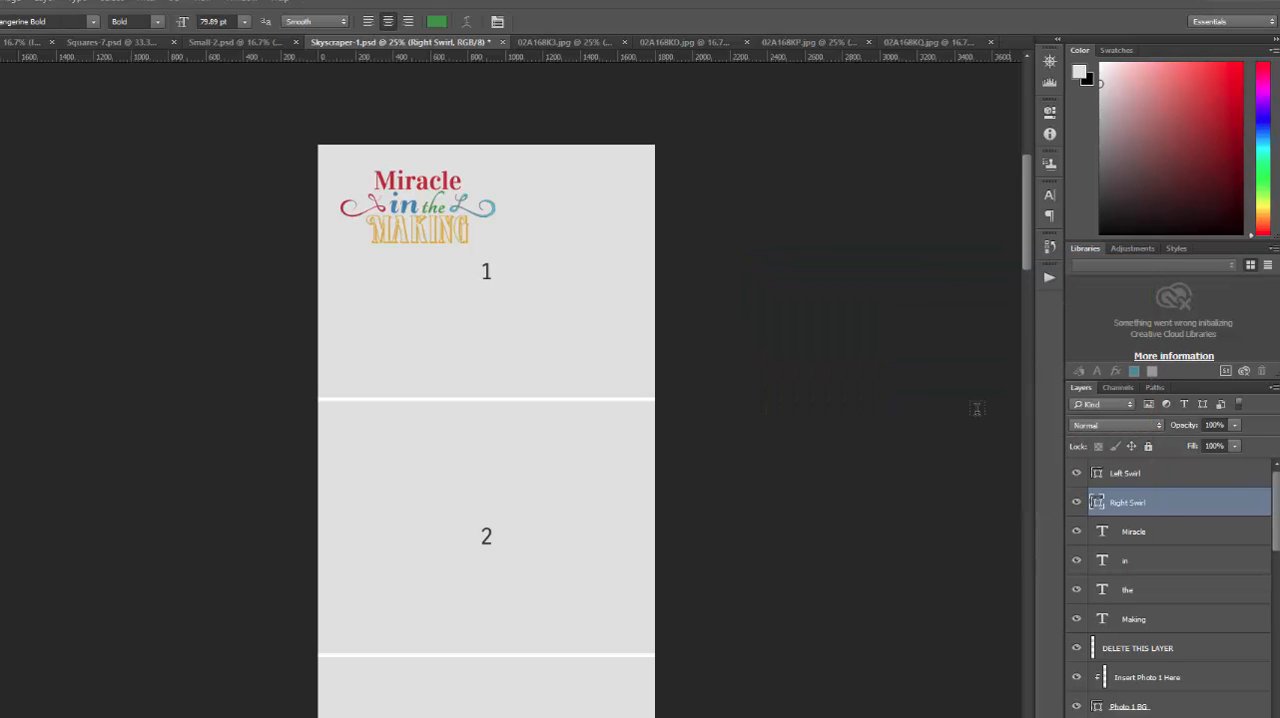
click(1150, 589)
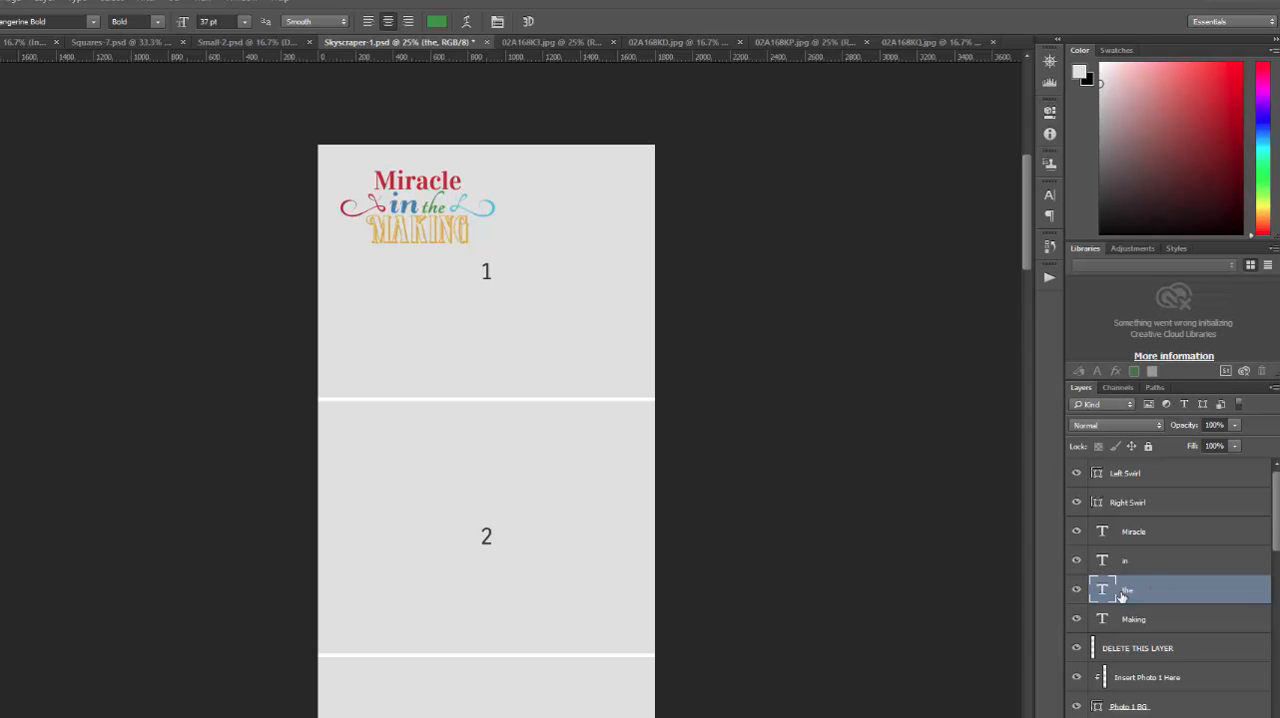
click(1134, 618)
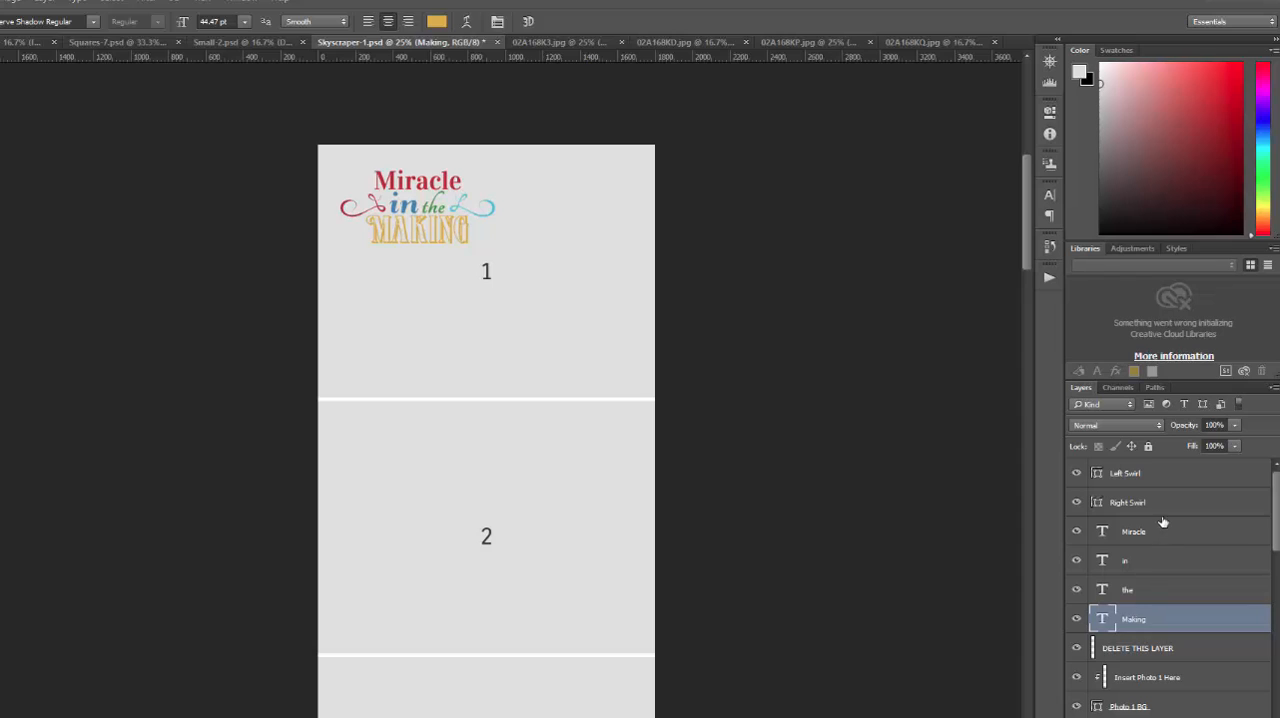
mouse_move(1152, 478)
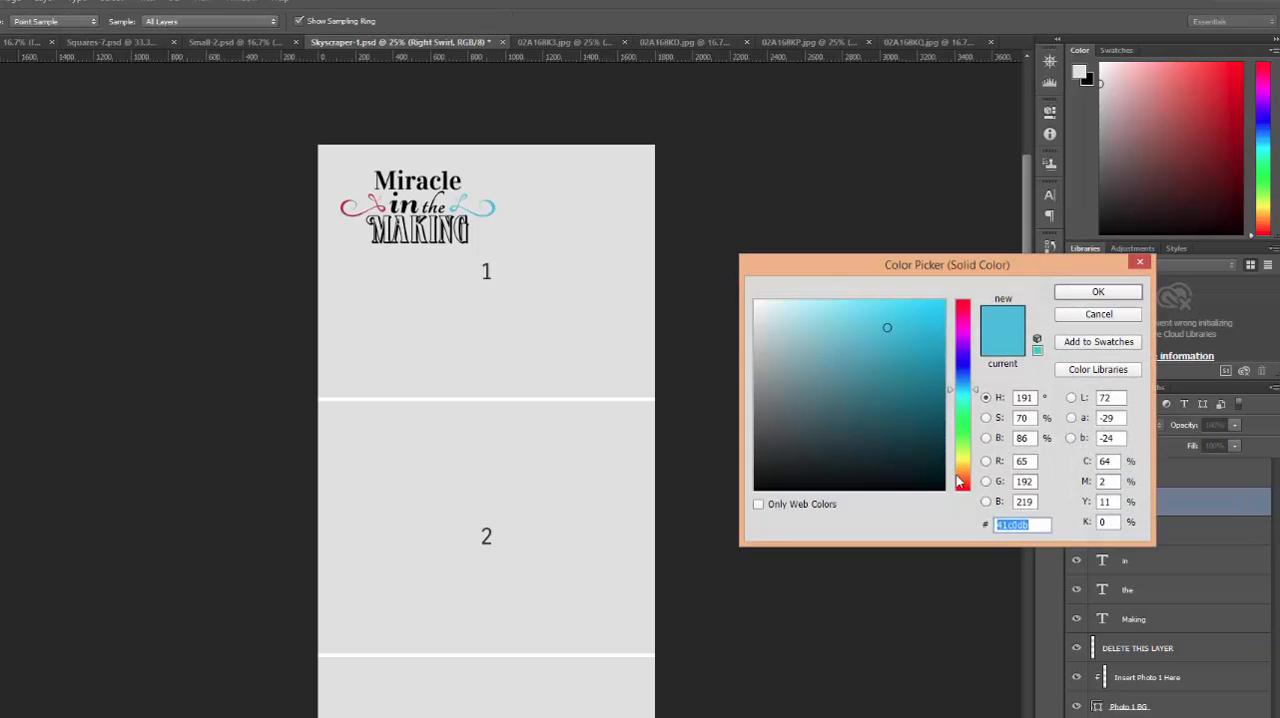
click(1097, 291)
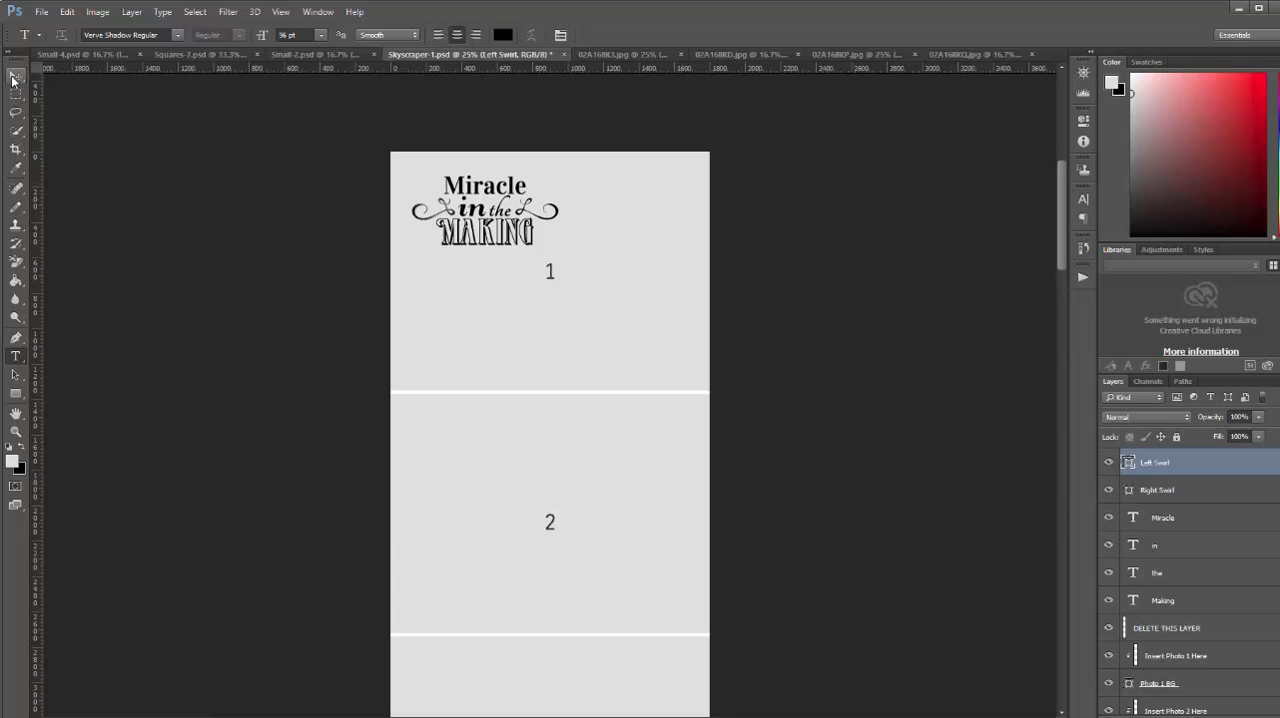
Scale the selected Miracle in the Making layers together and move them right, below the number 1
click(15, 77)
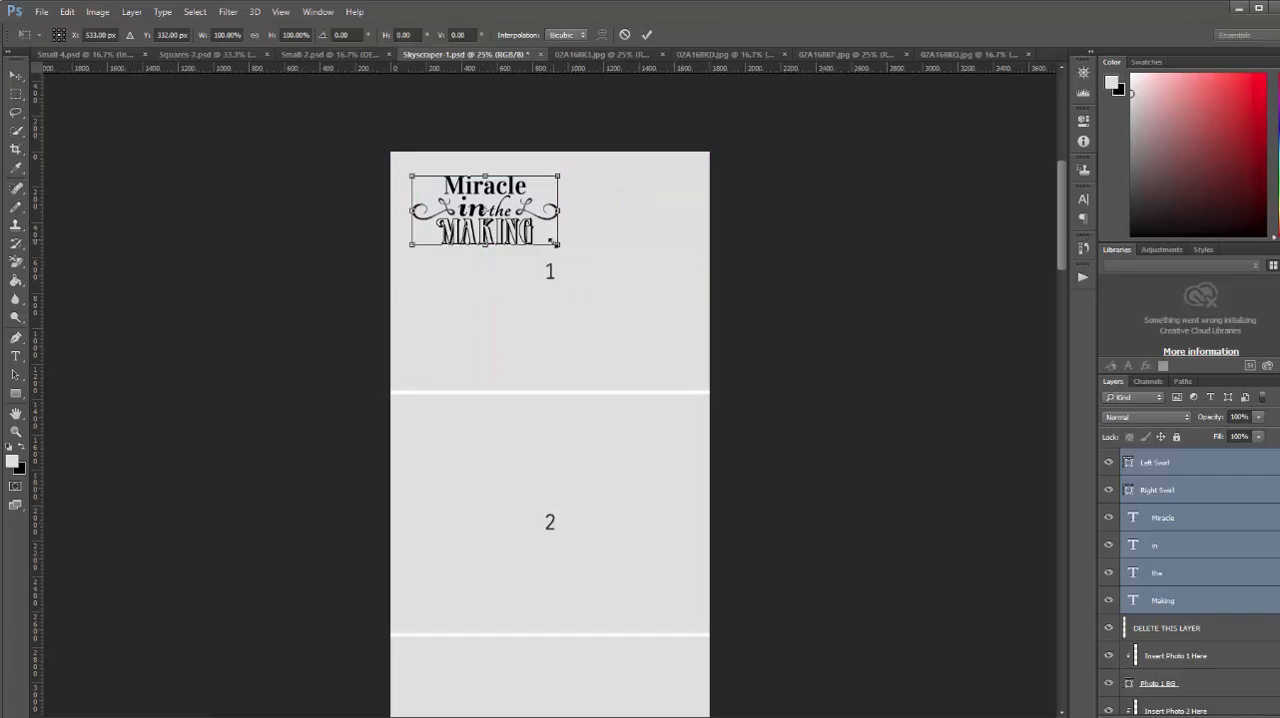
drag(558, 243, 583, 268)
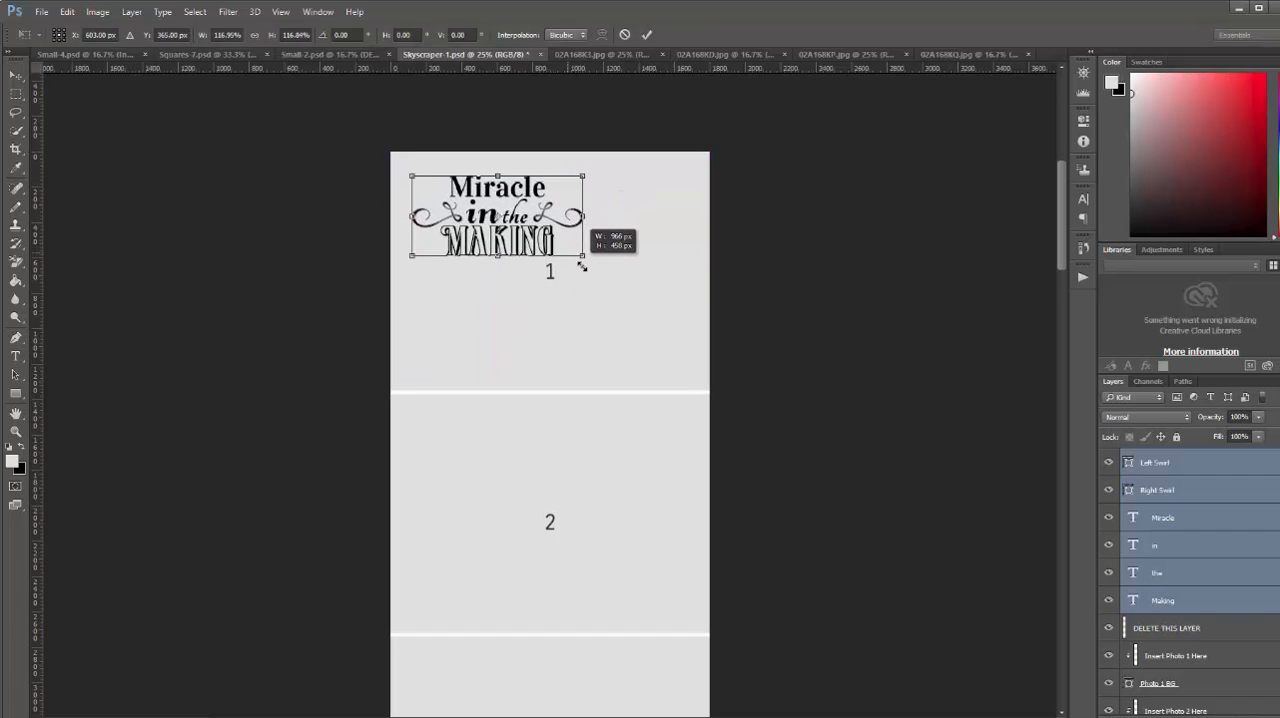
drag(583, 256, 595, 268)
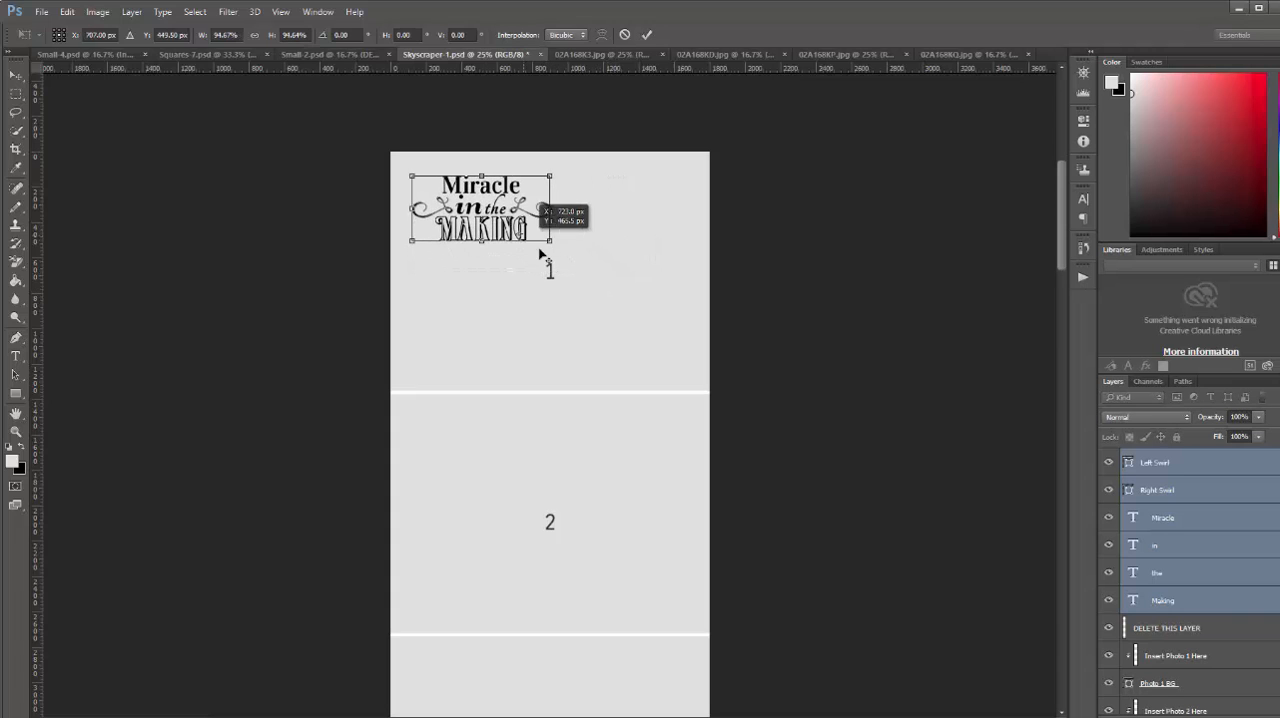
drag(480, 207, 630, 340)
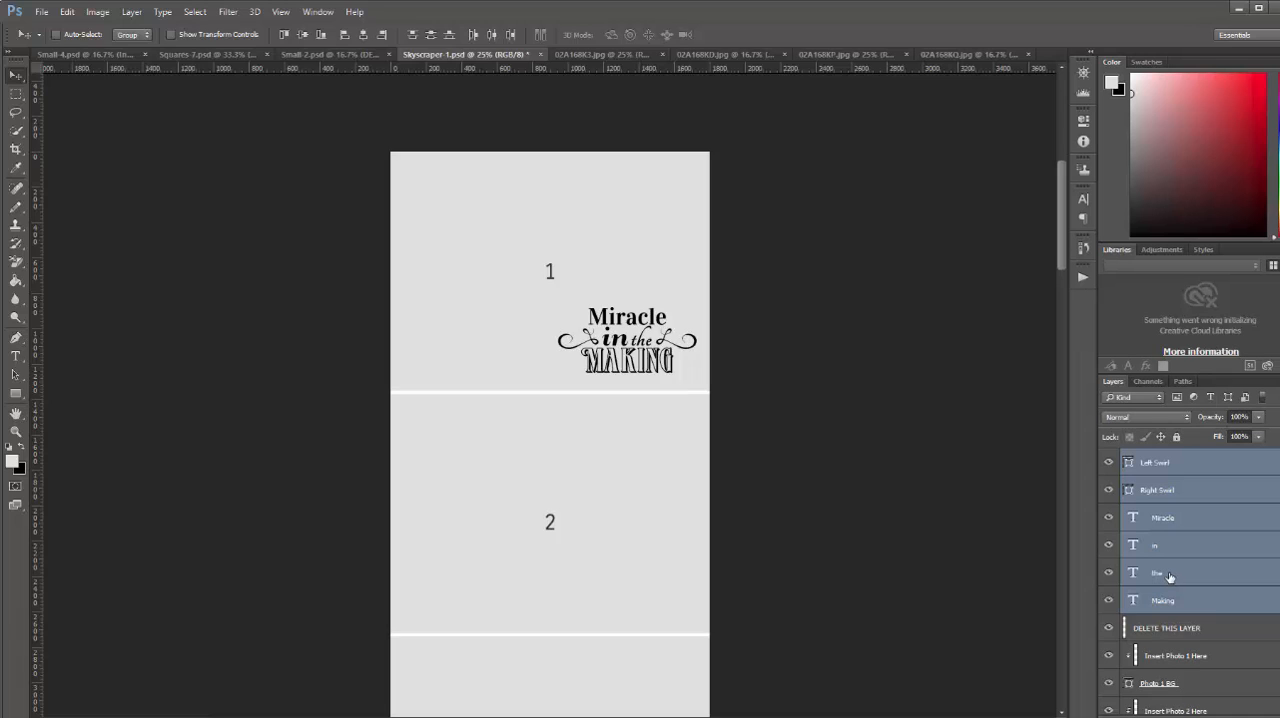
mouse_move(1170, 510)
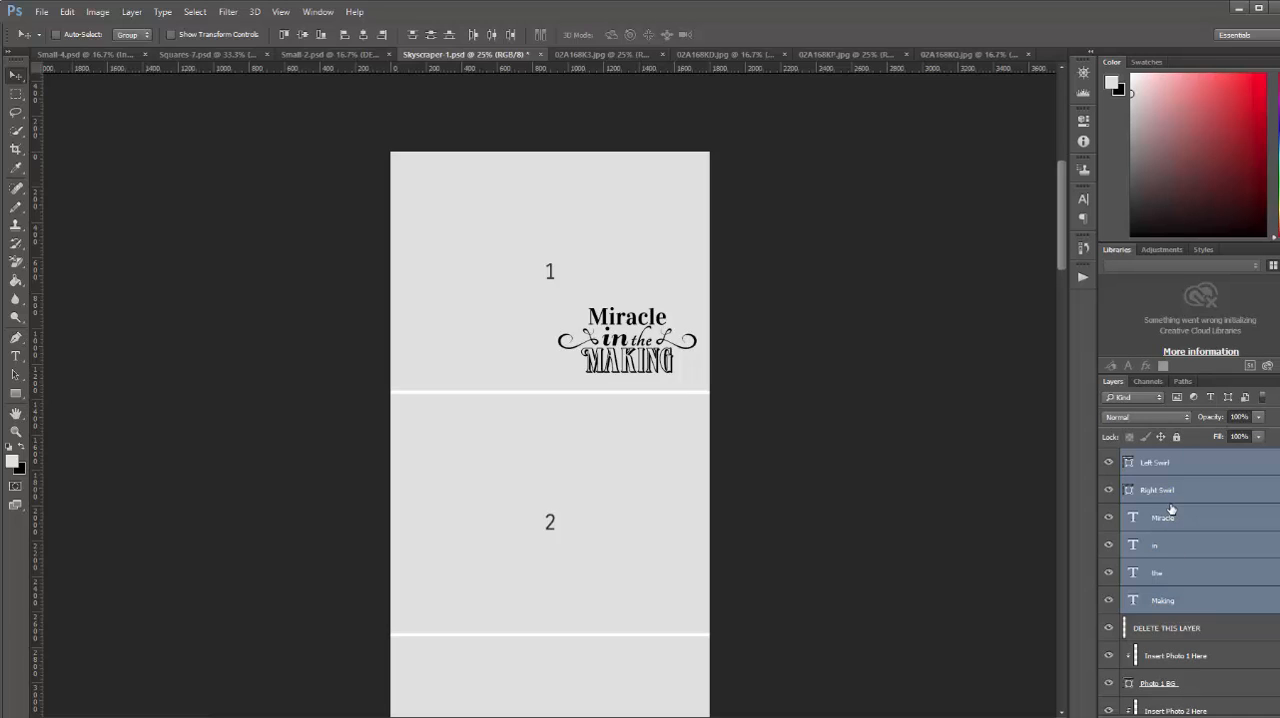